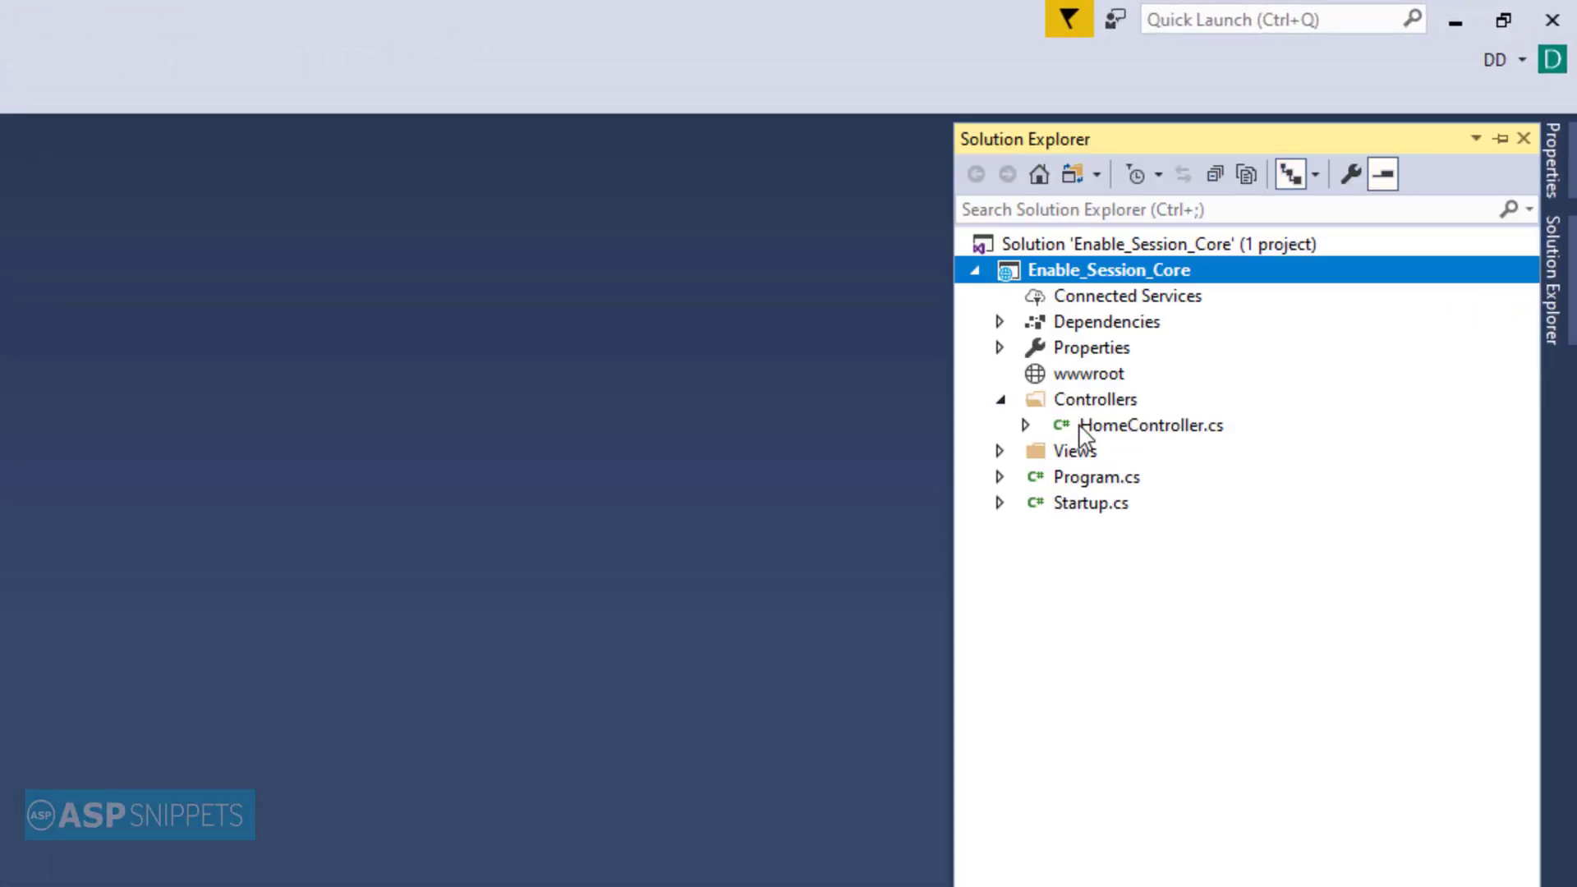
Add 'using Microsoft.AspNetCore.Http;' to HomeController.cs below the existing using directives.
double_click(1150, 424)
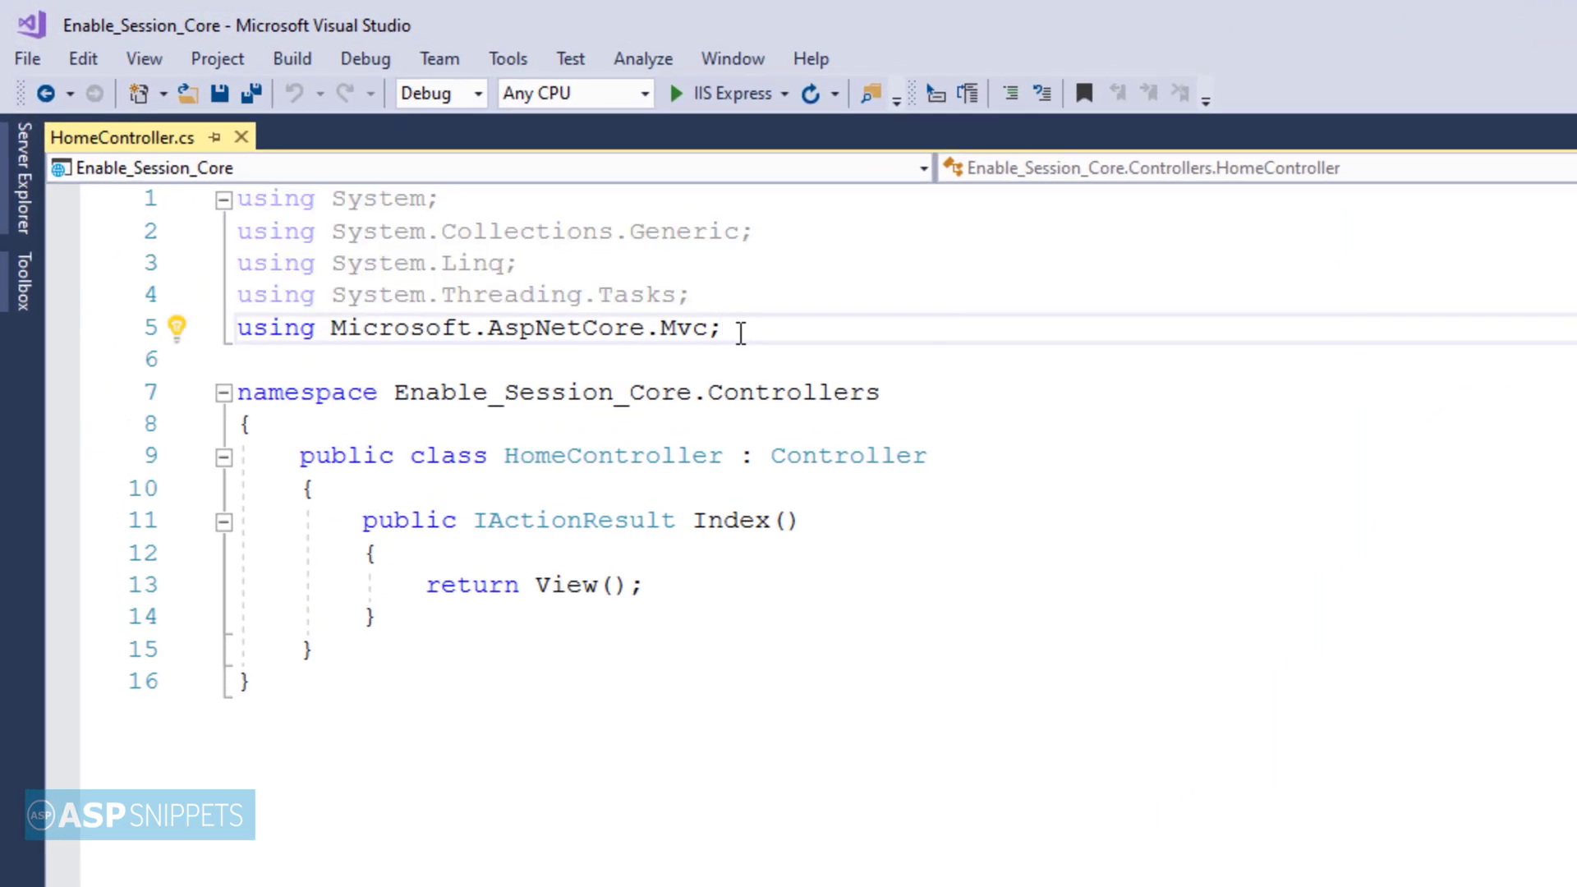
type("using")
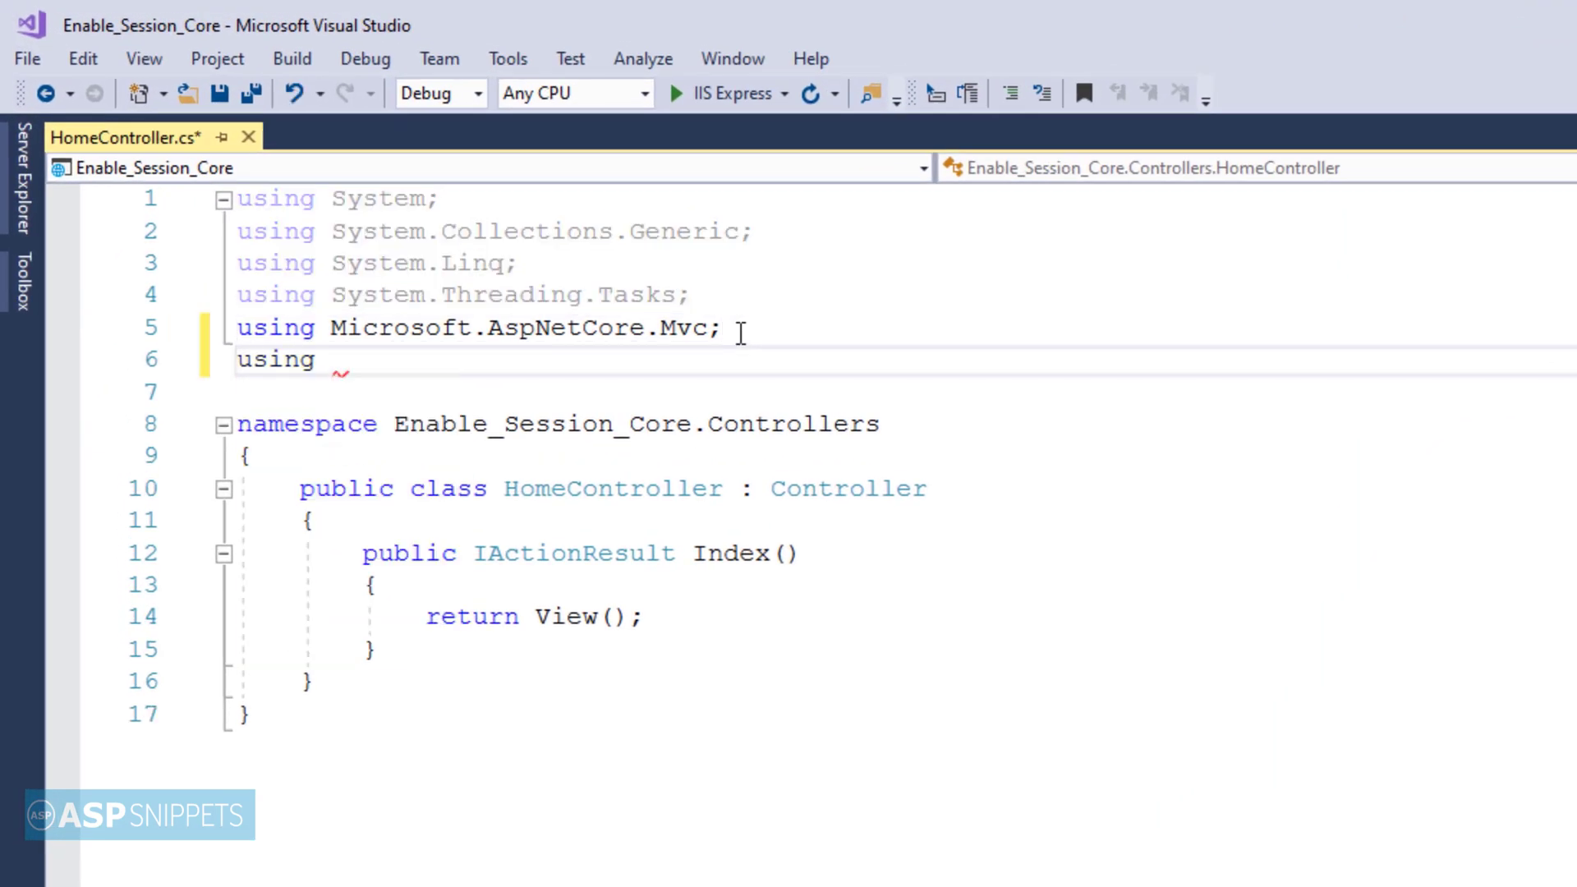
type("Microsoft.AspNetCore")
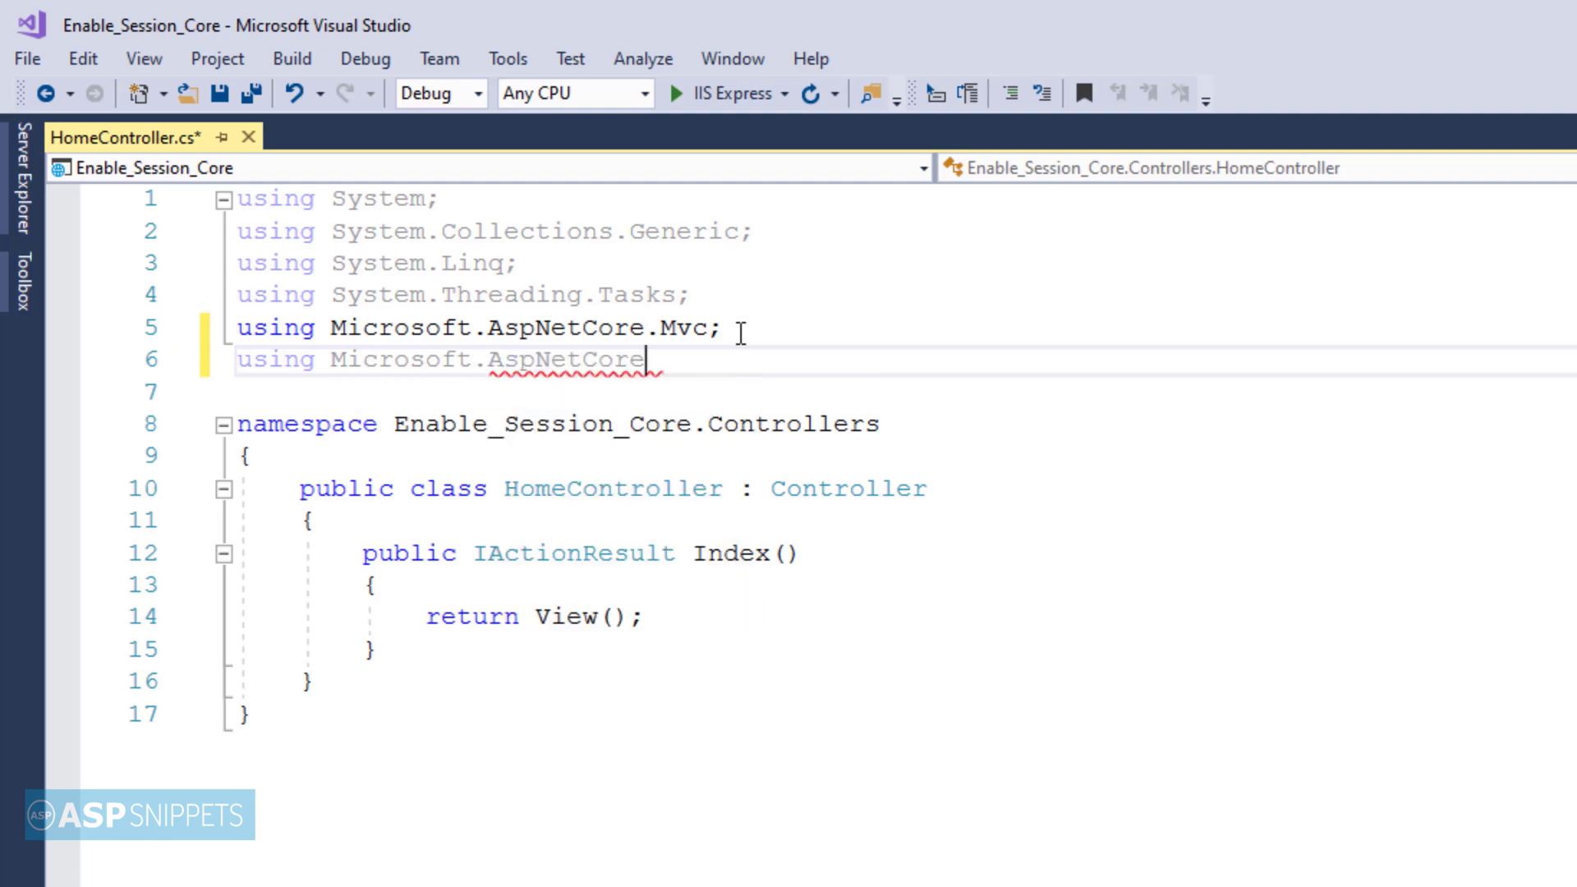
type(".Http;")
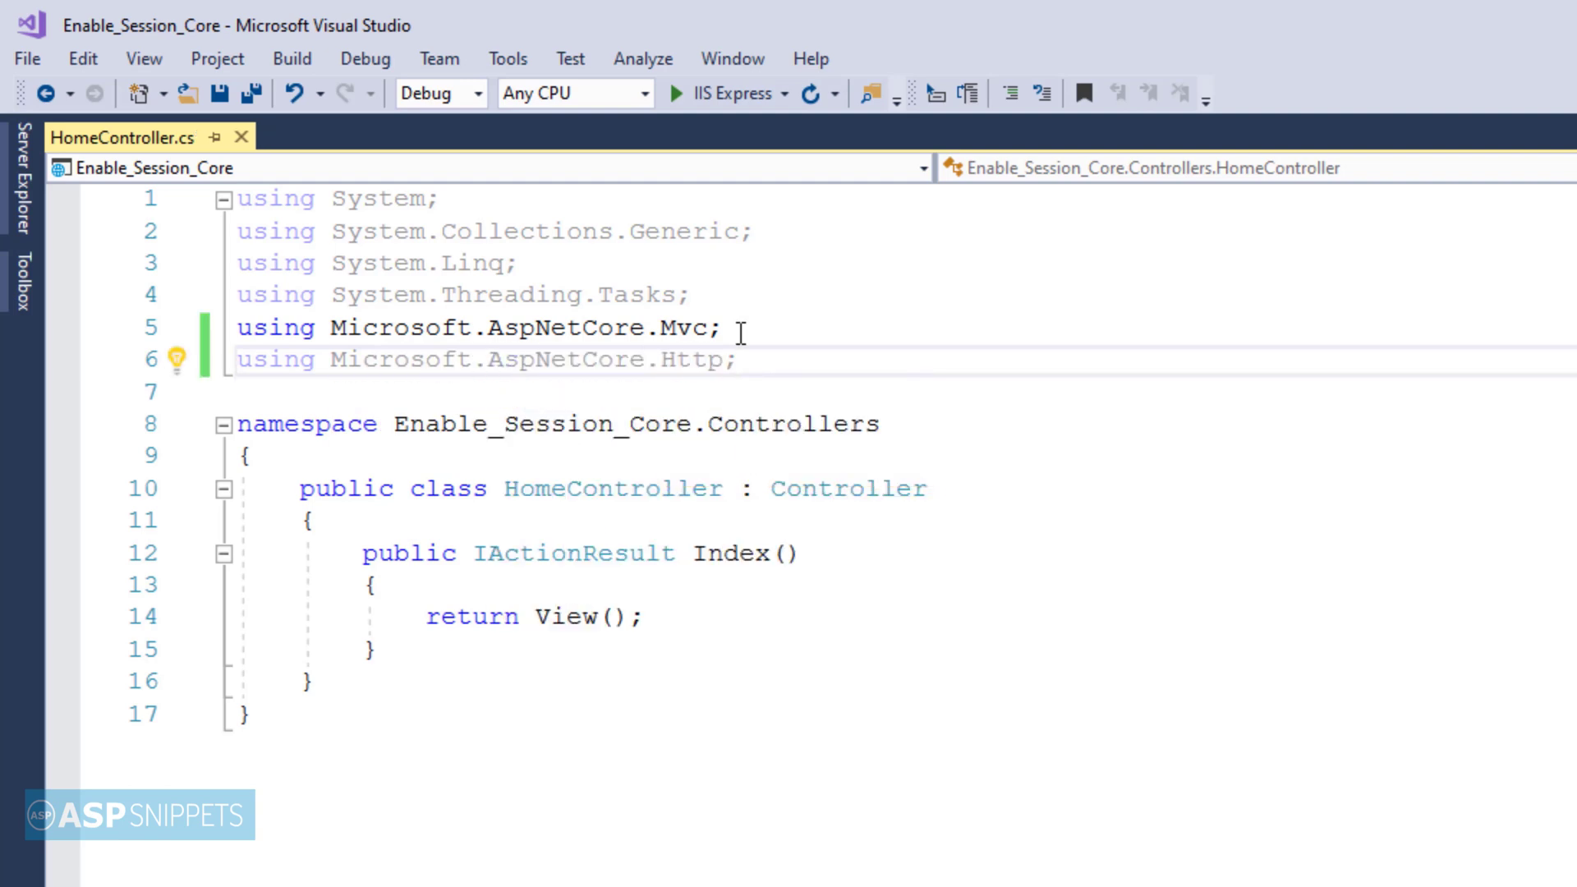
Begin a HttpContext.Session.SetString(); call on a new line inside the Index action.
left_click(383, 585)
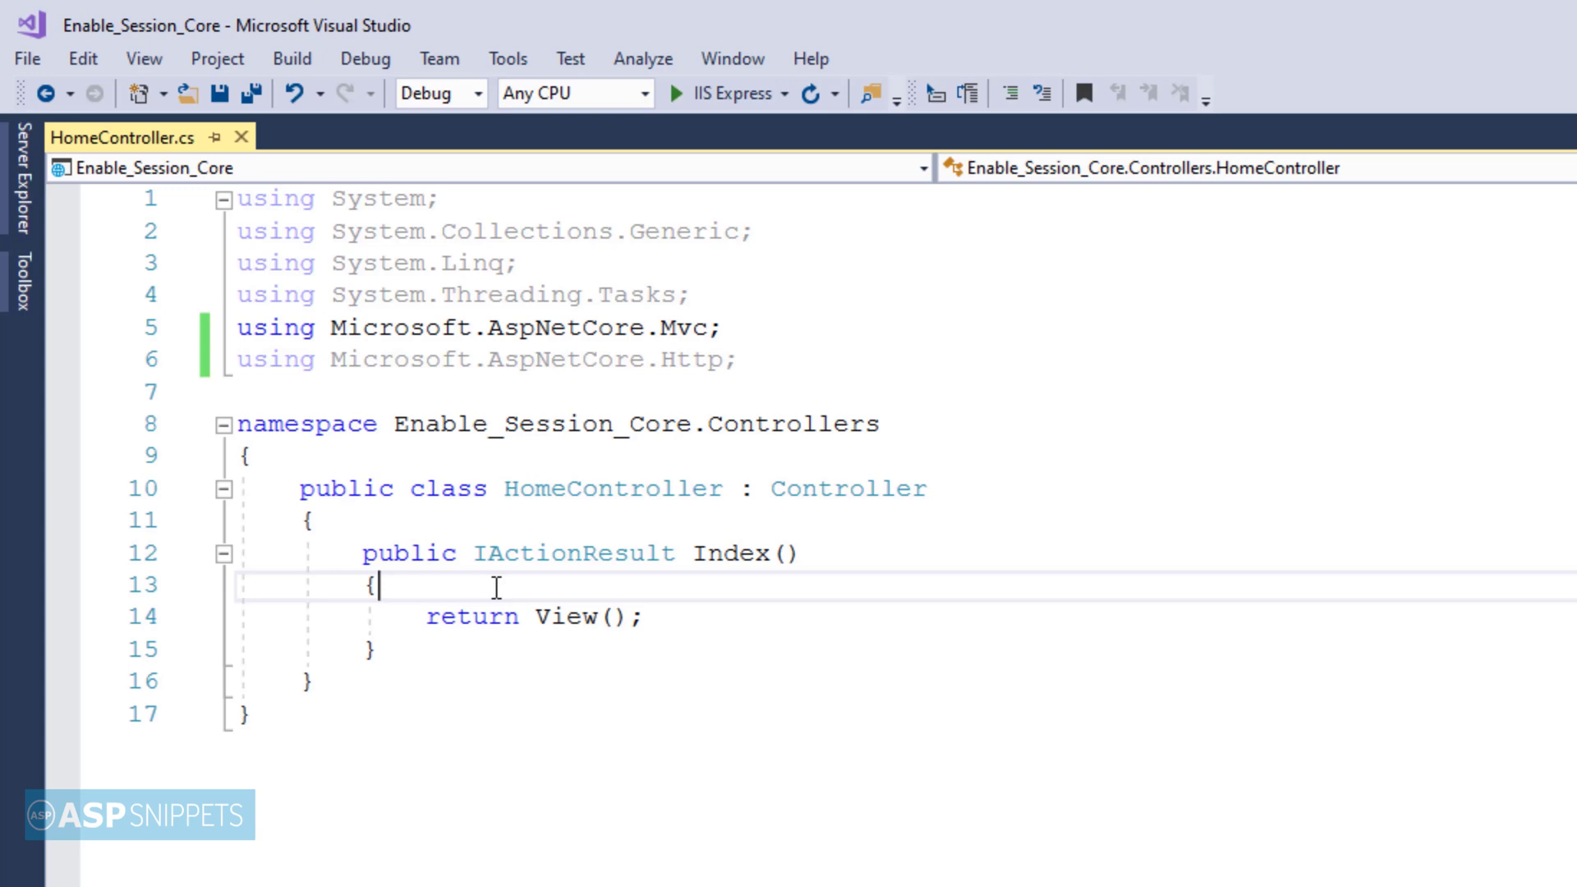
key("enter")
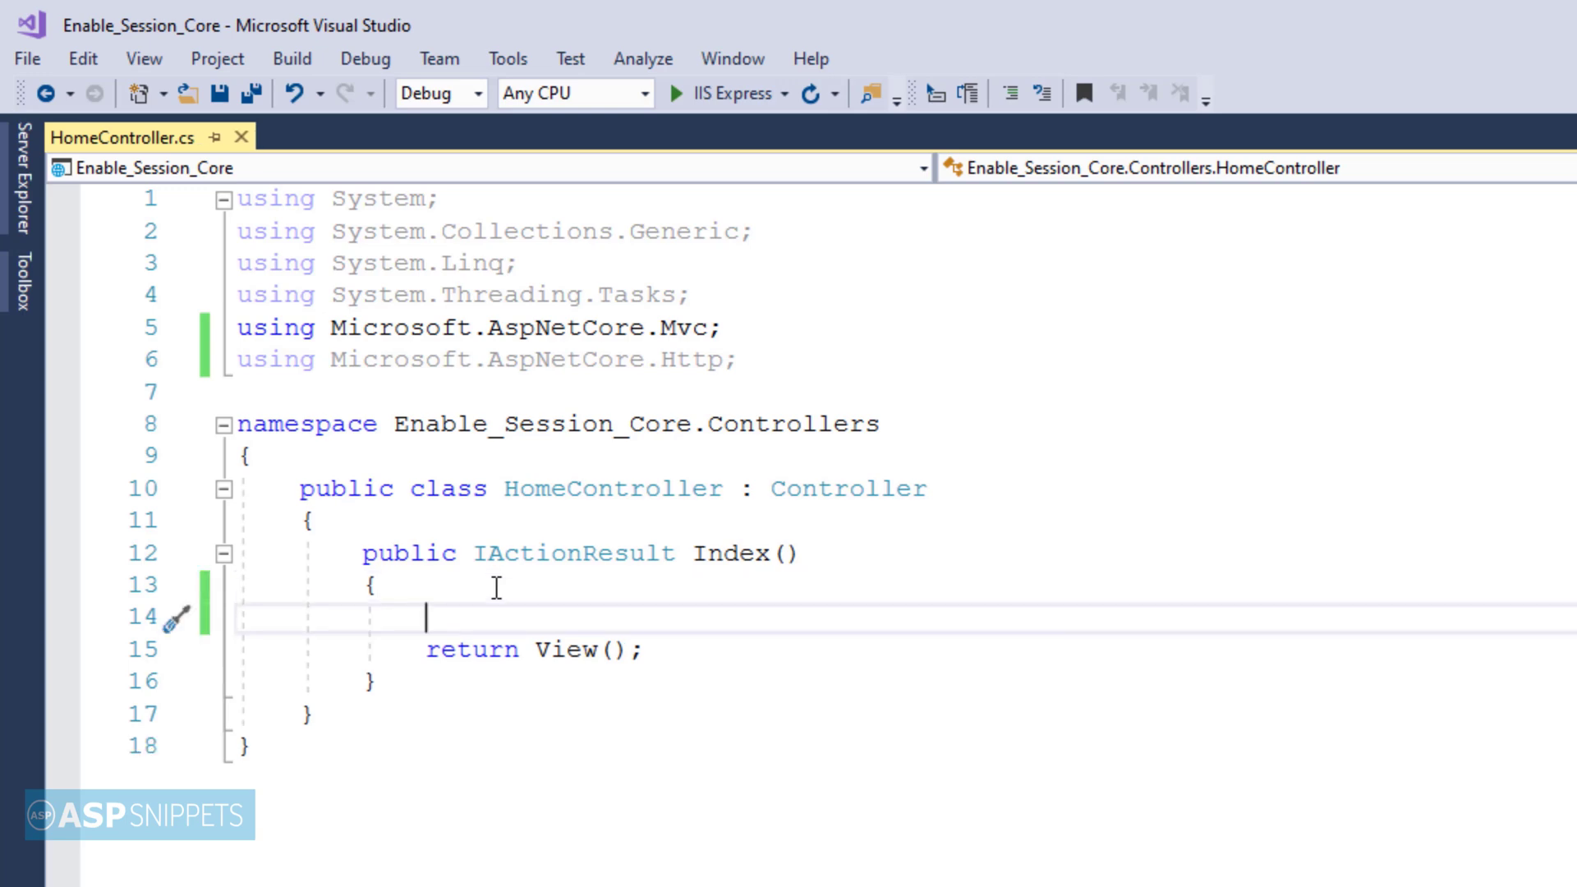
type("HttpContext.ses")
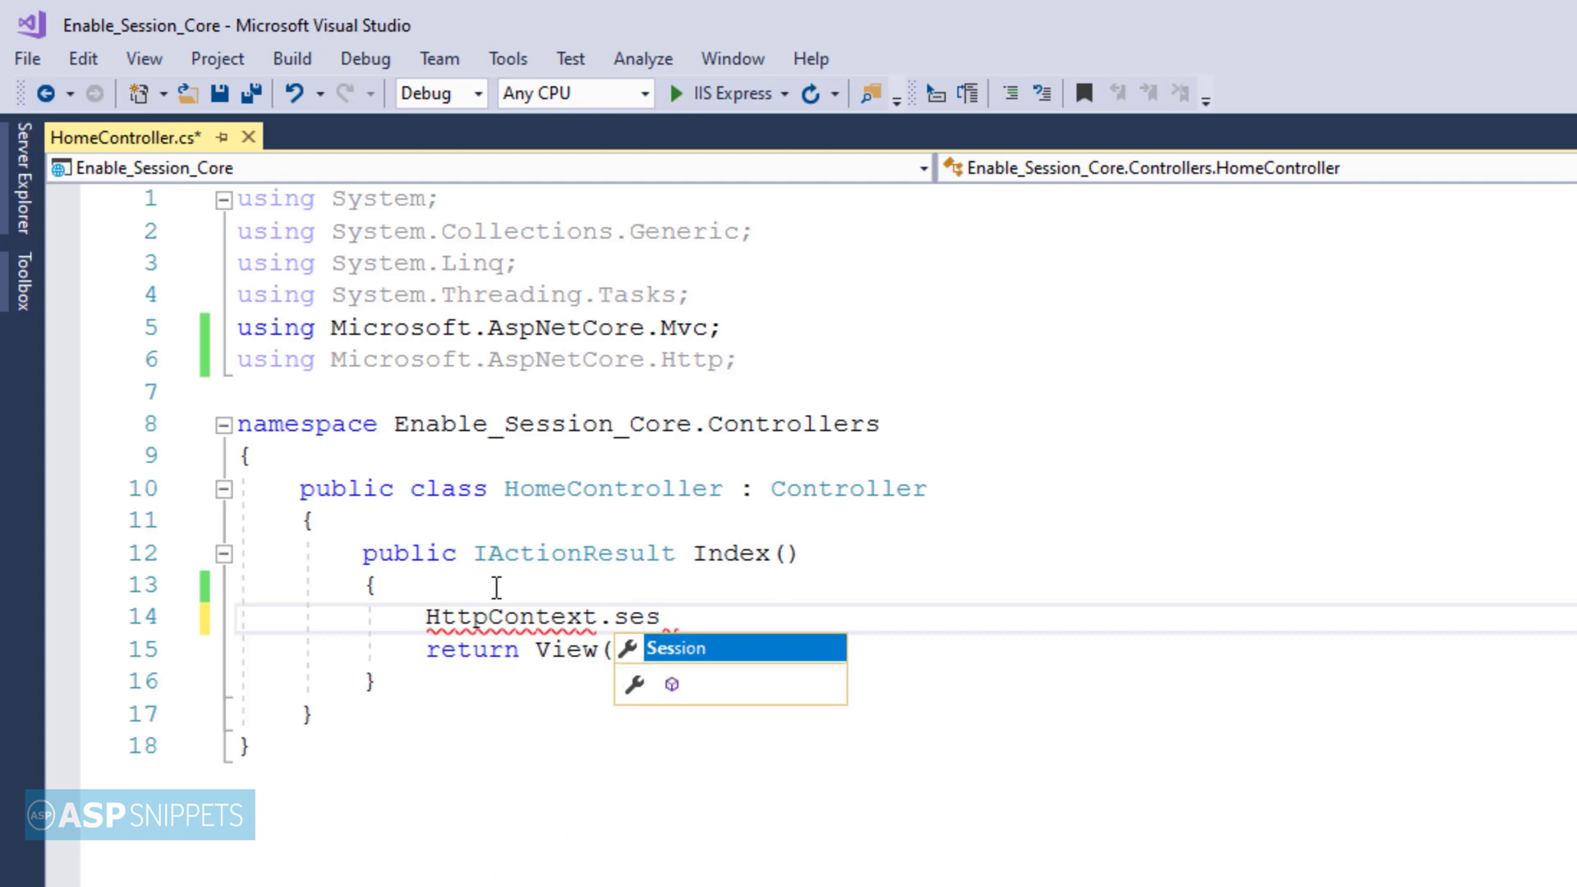
type("Session.set")
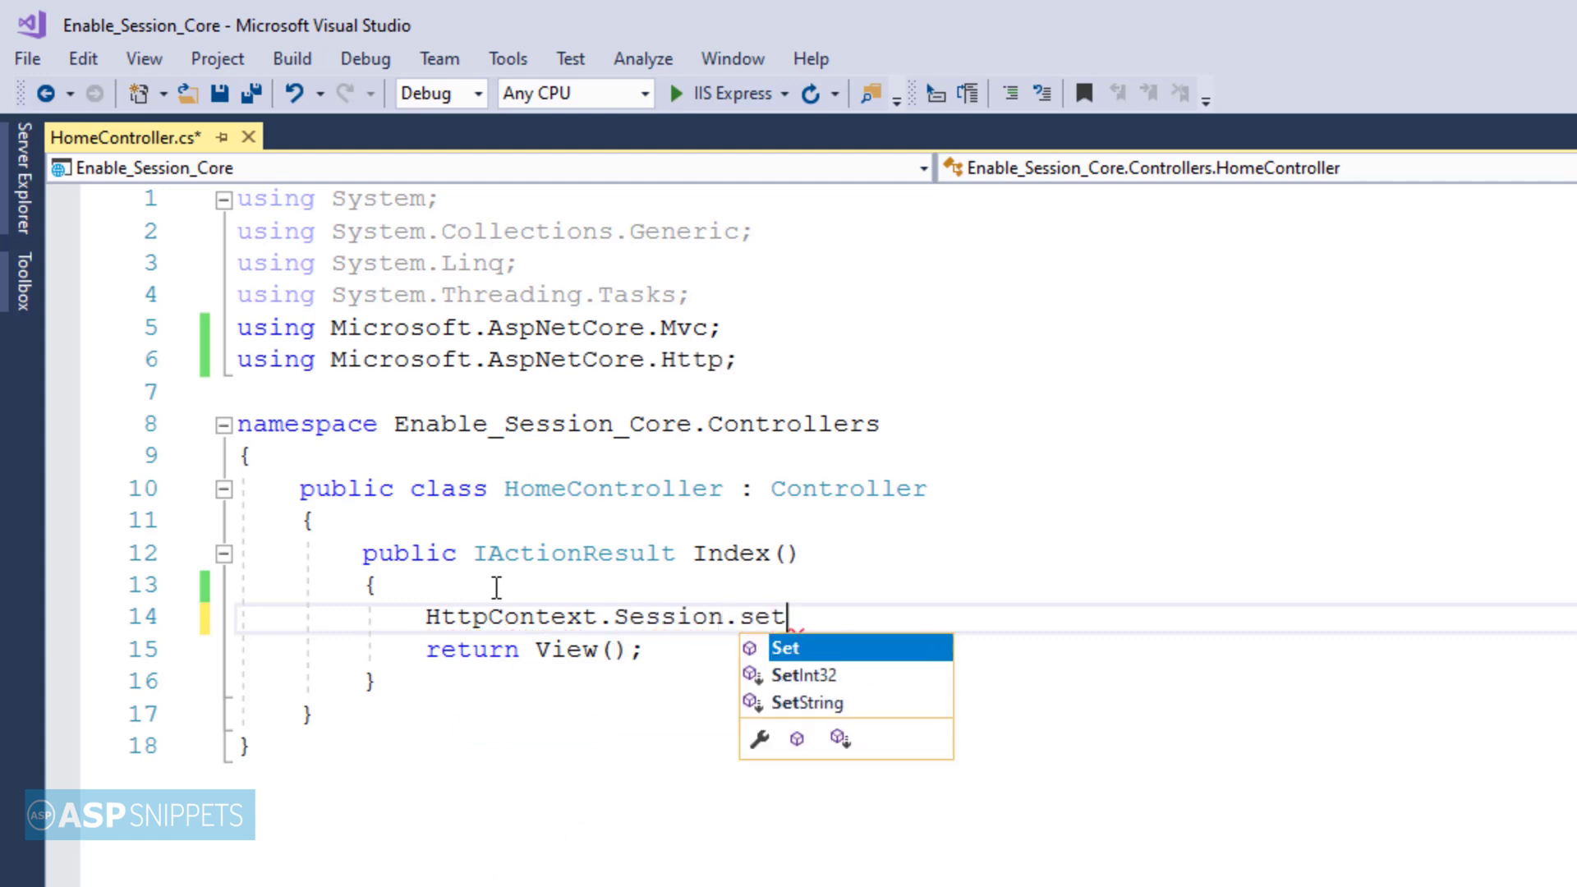
type("String")
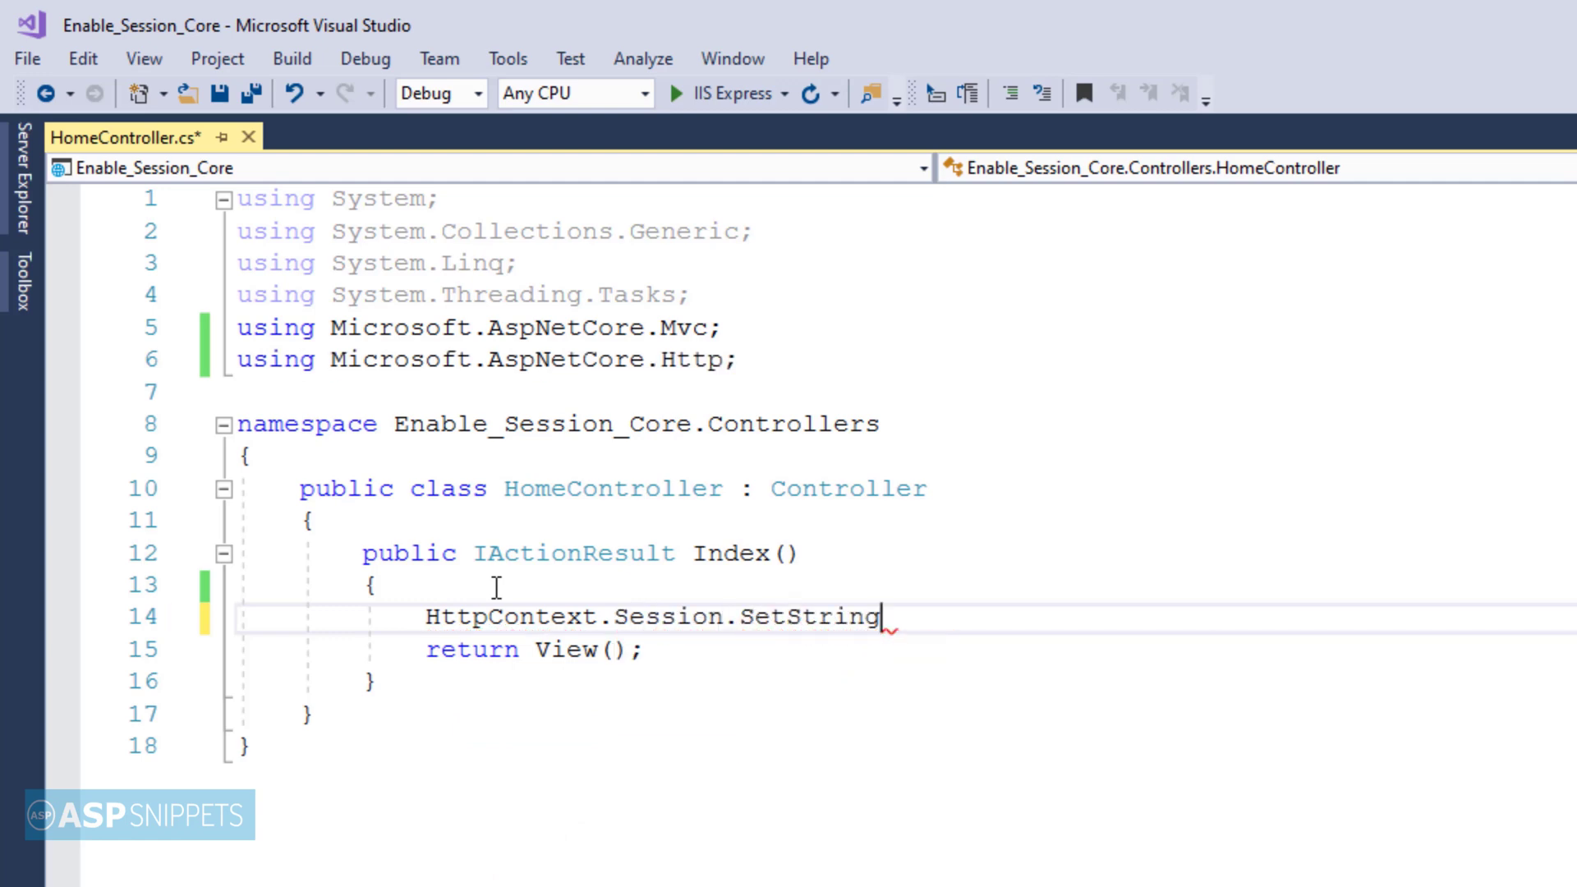
type("();")
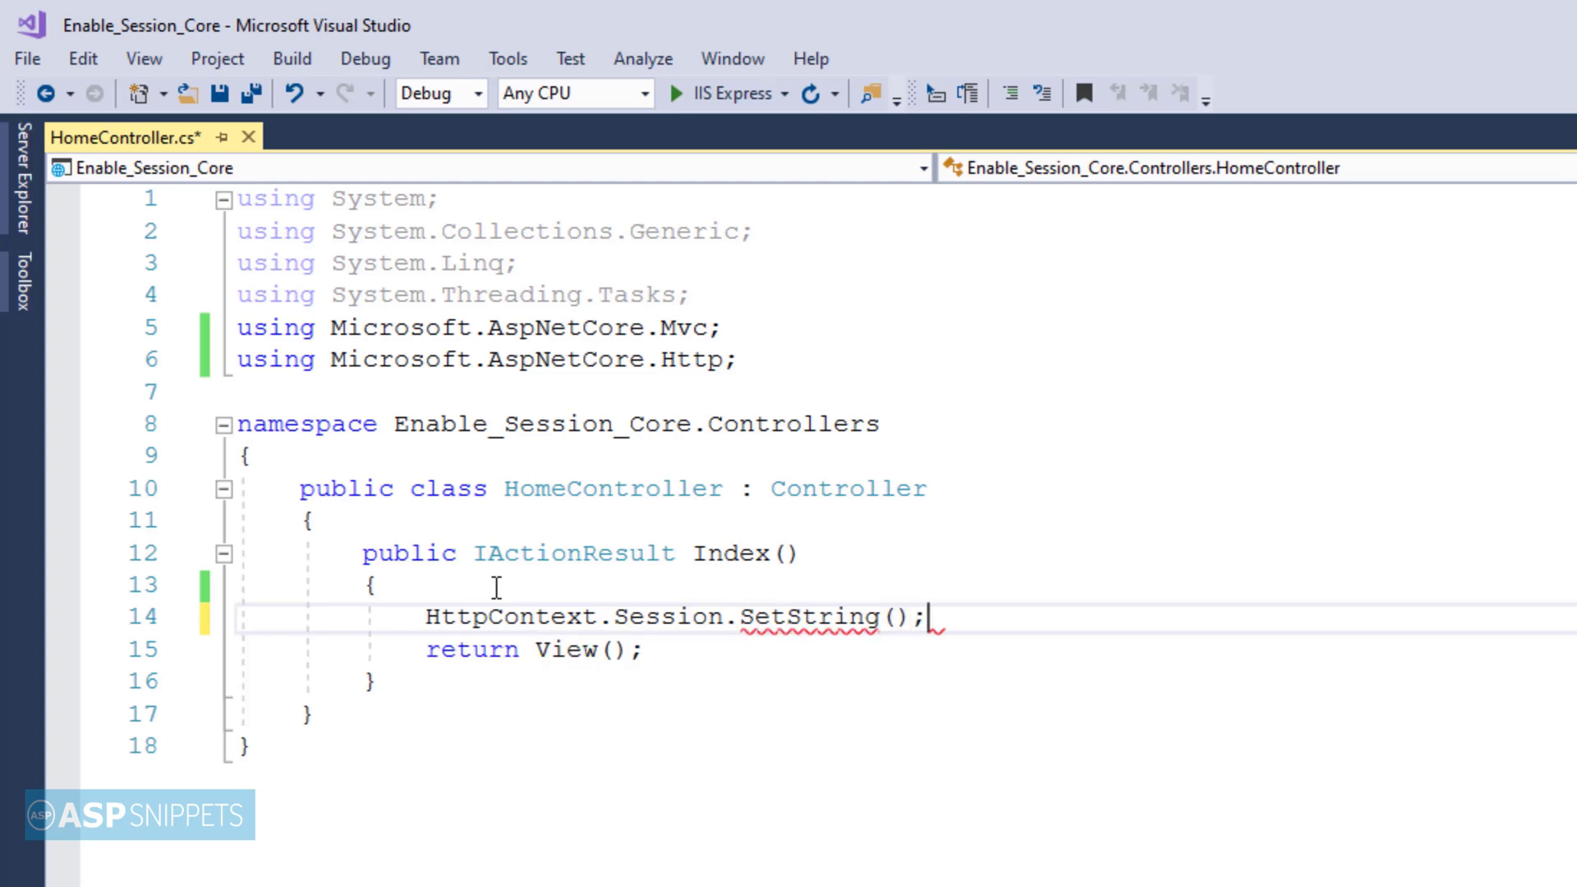
Fill the call with key "Person" and value "Mudassar", keeping return View(); after it.
type("\"")
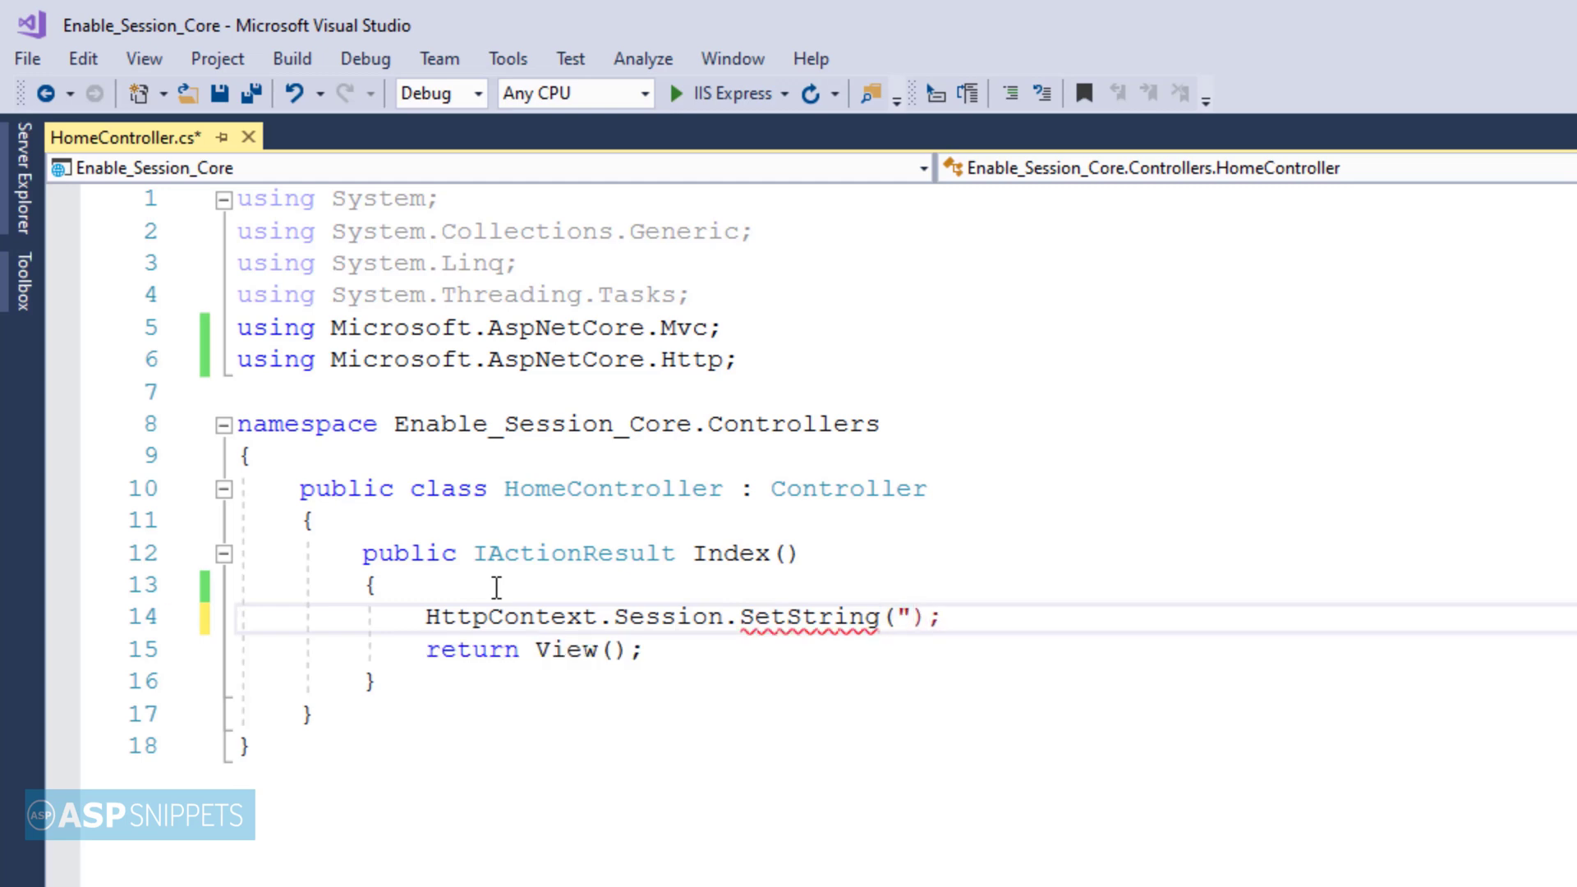
type("Perso")
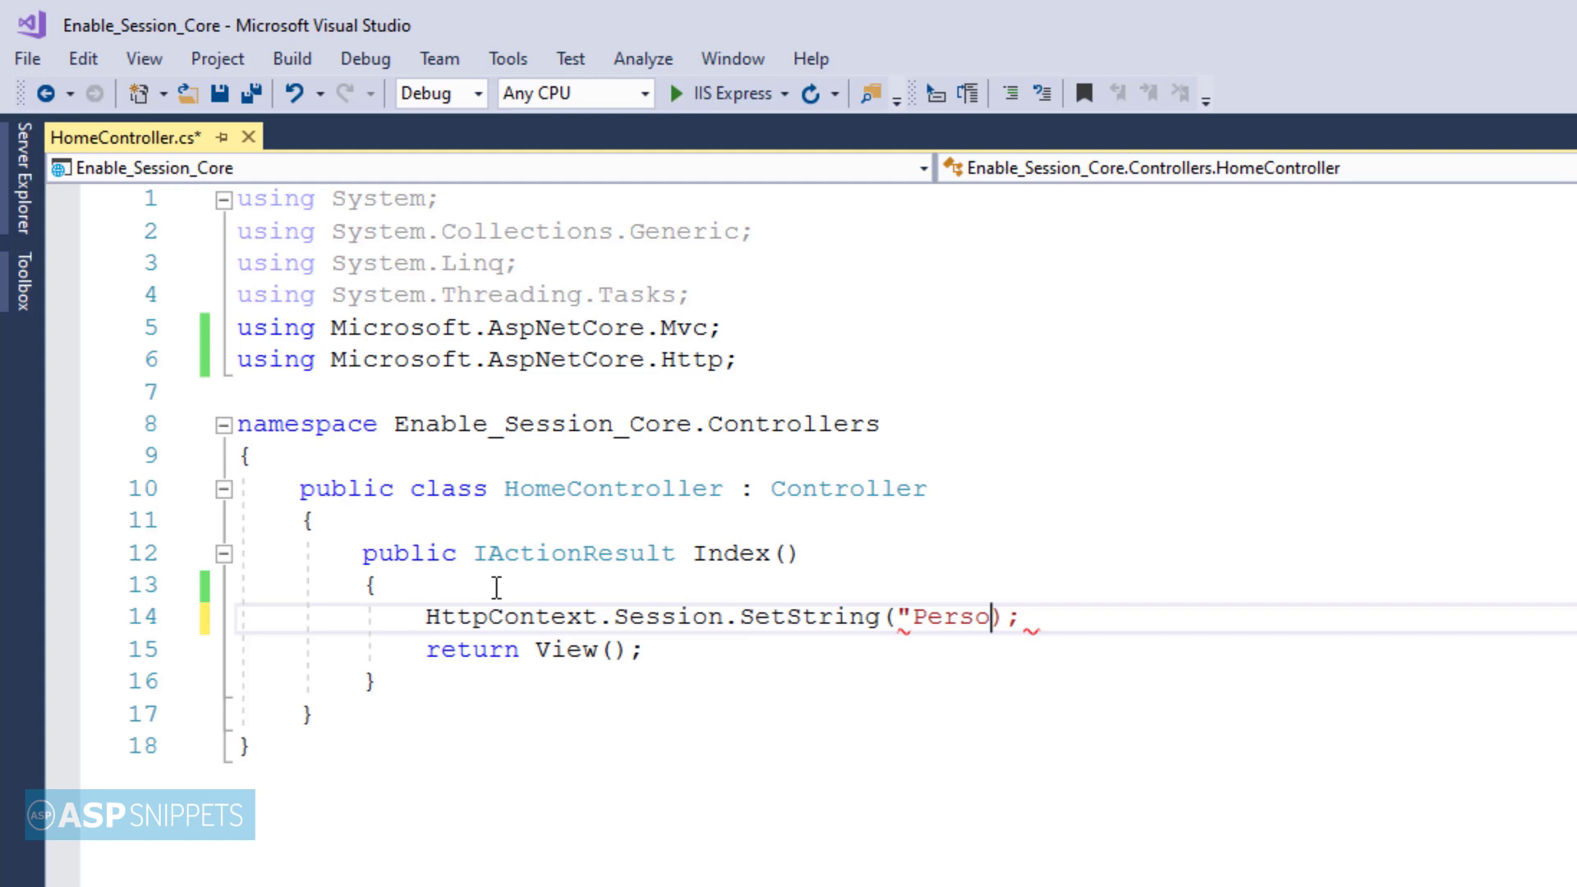
type("n\",")
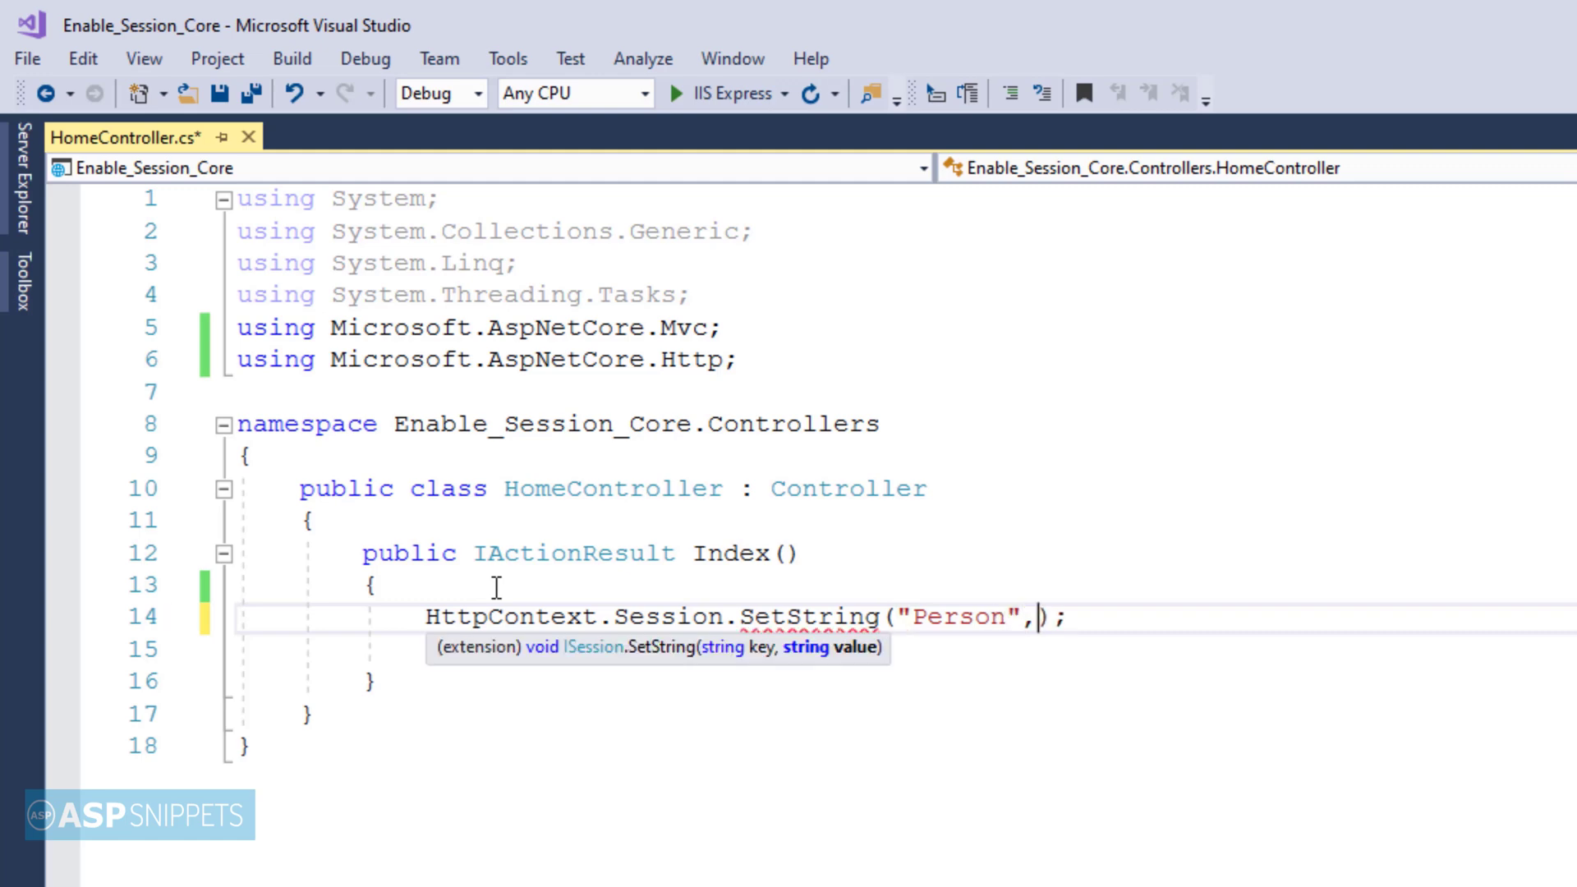
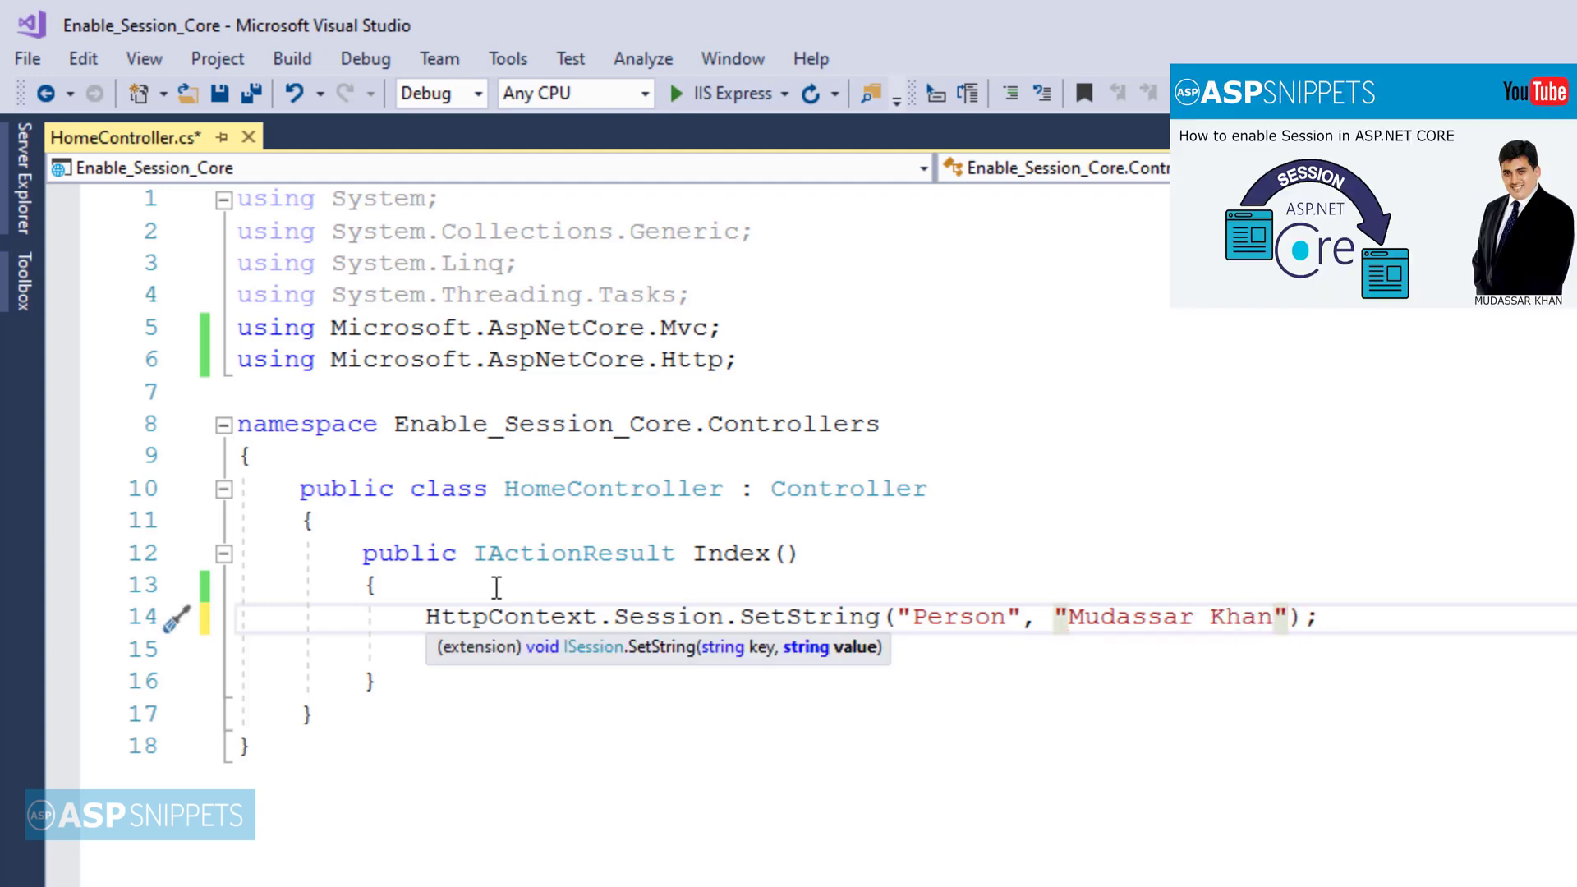
type("return View();")
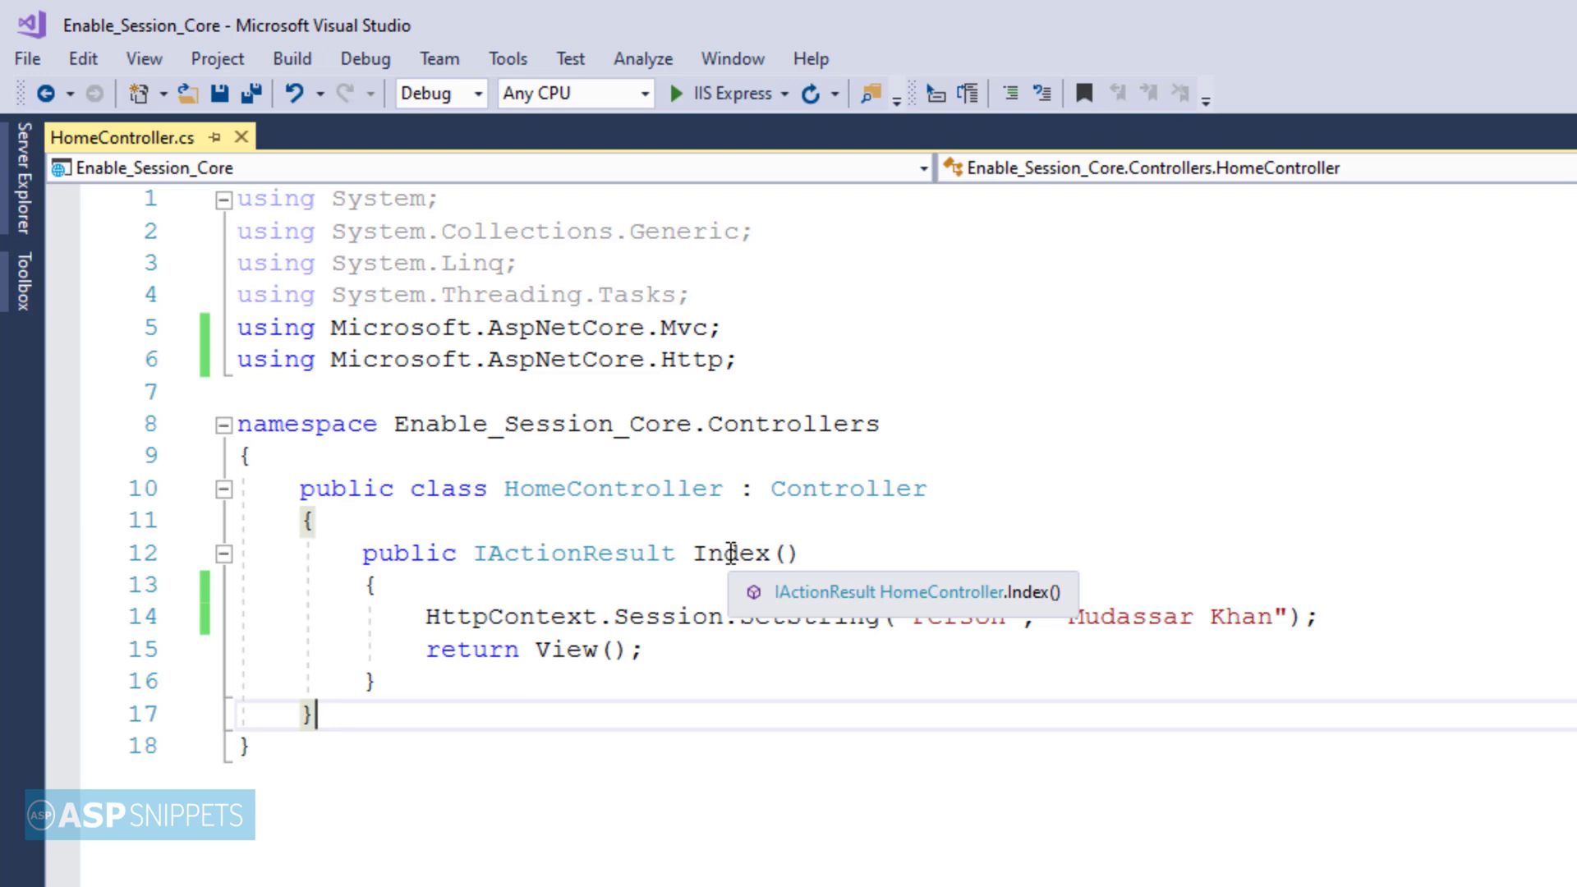
left_click(98, 138)
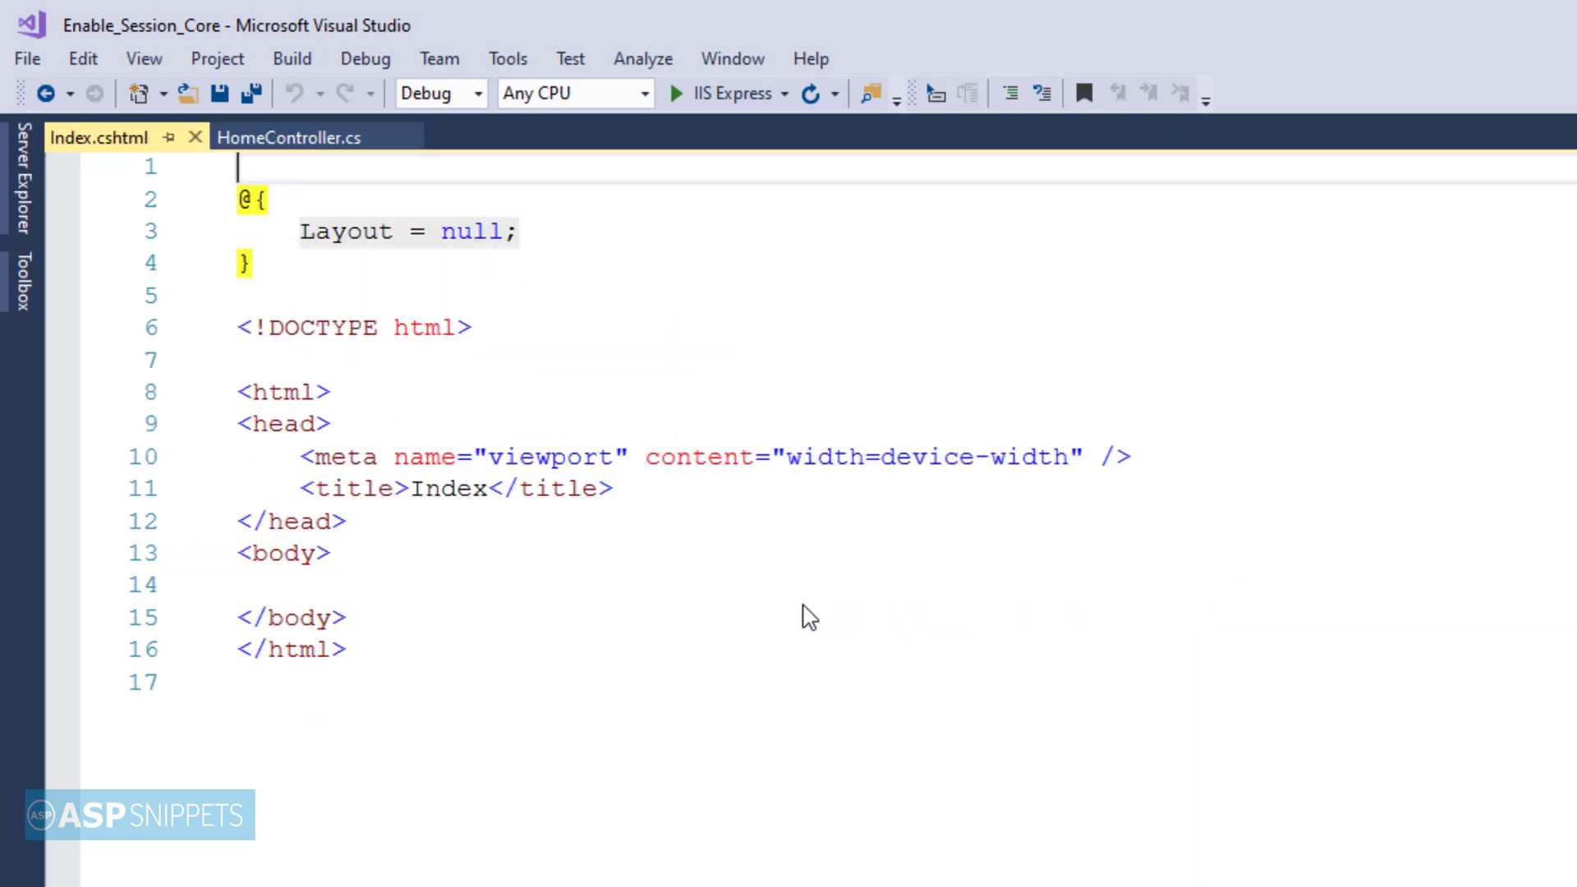
type("@addTagHelper")
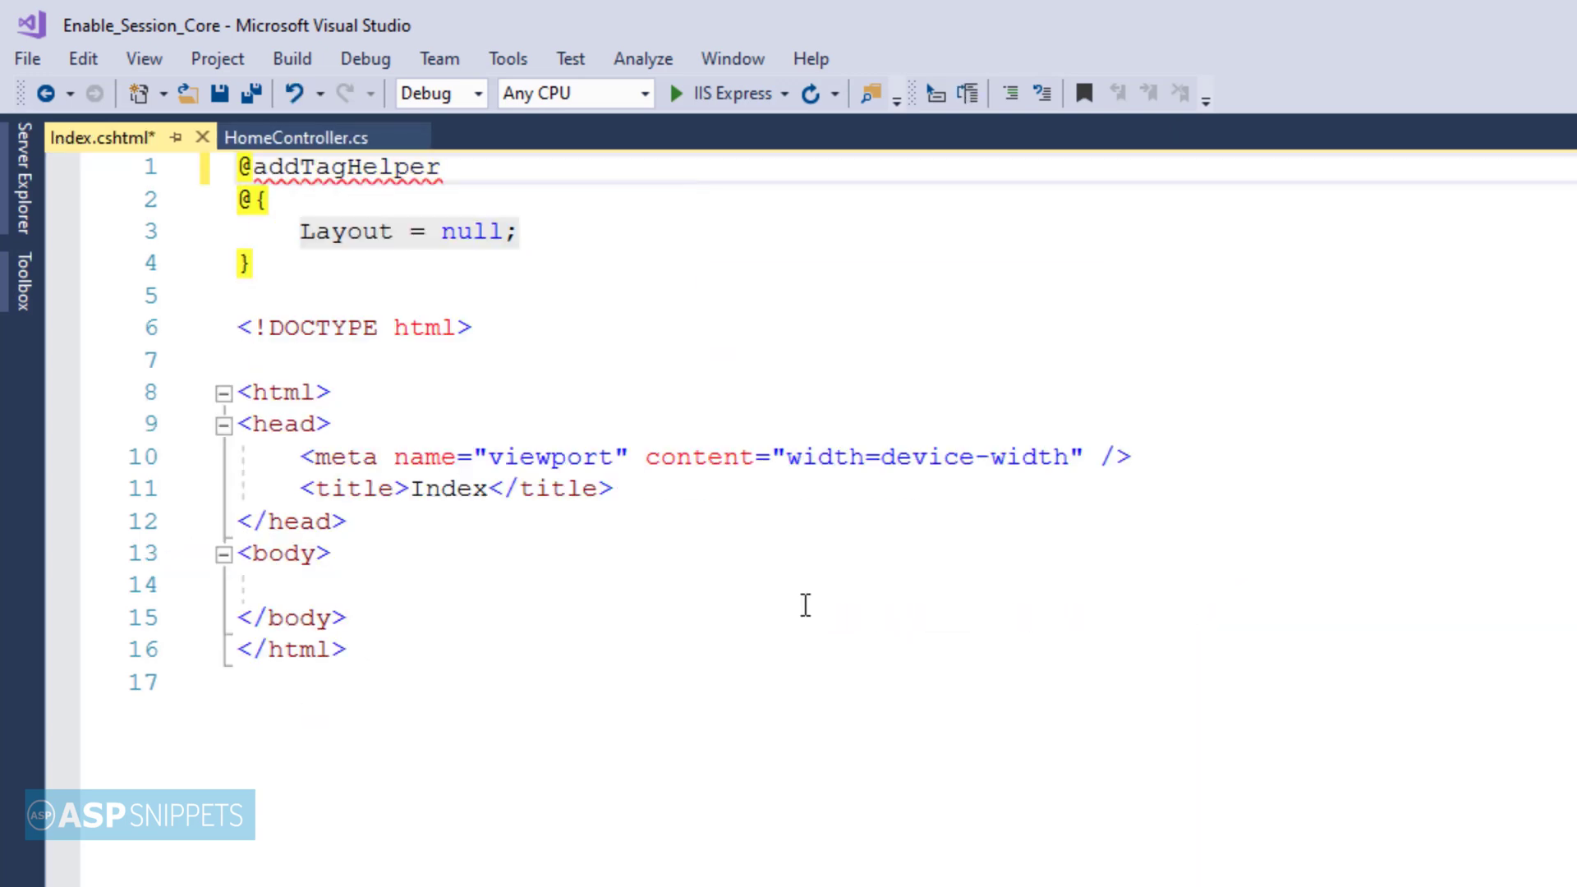
type("*, M")
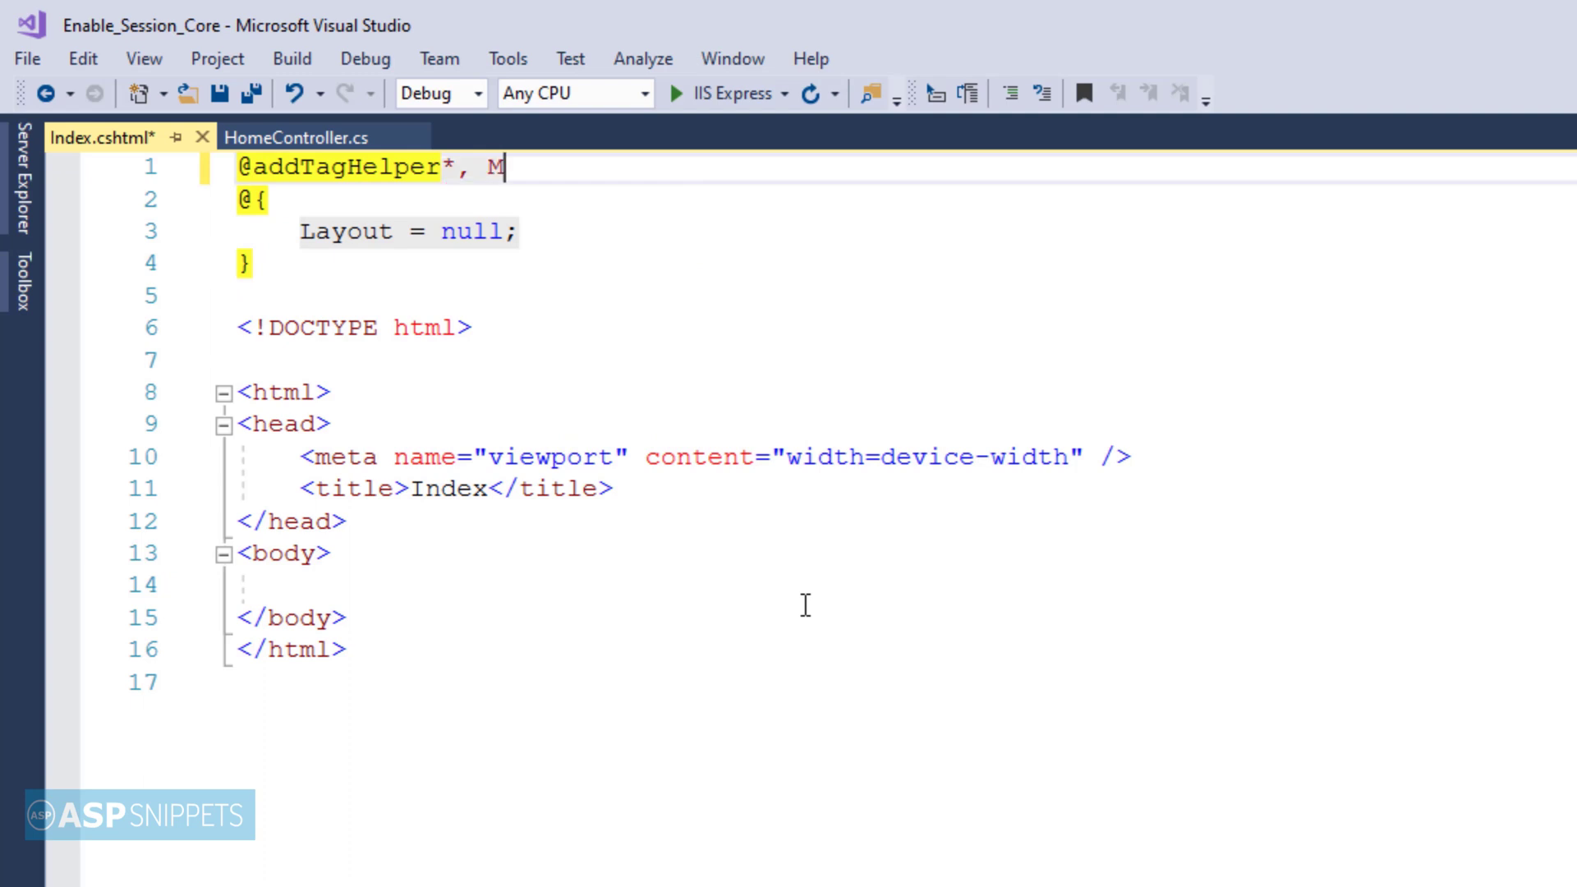
type("icrosoft.")
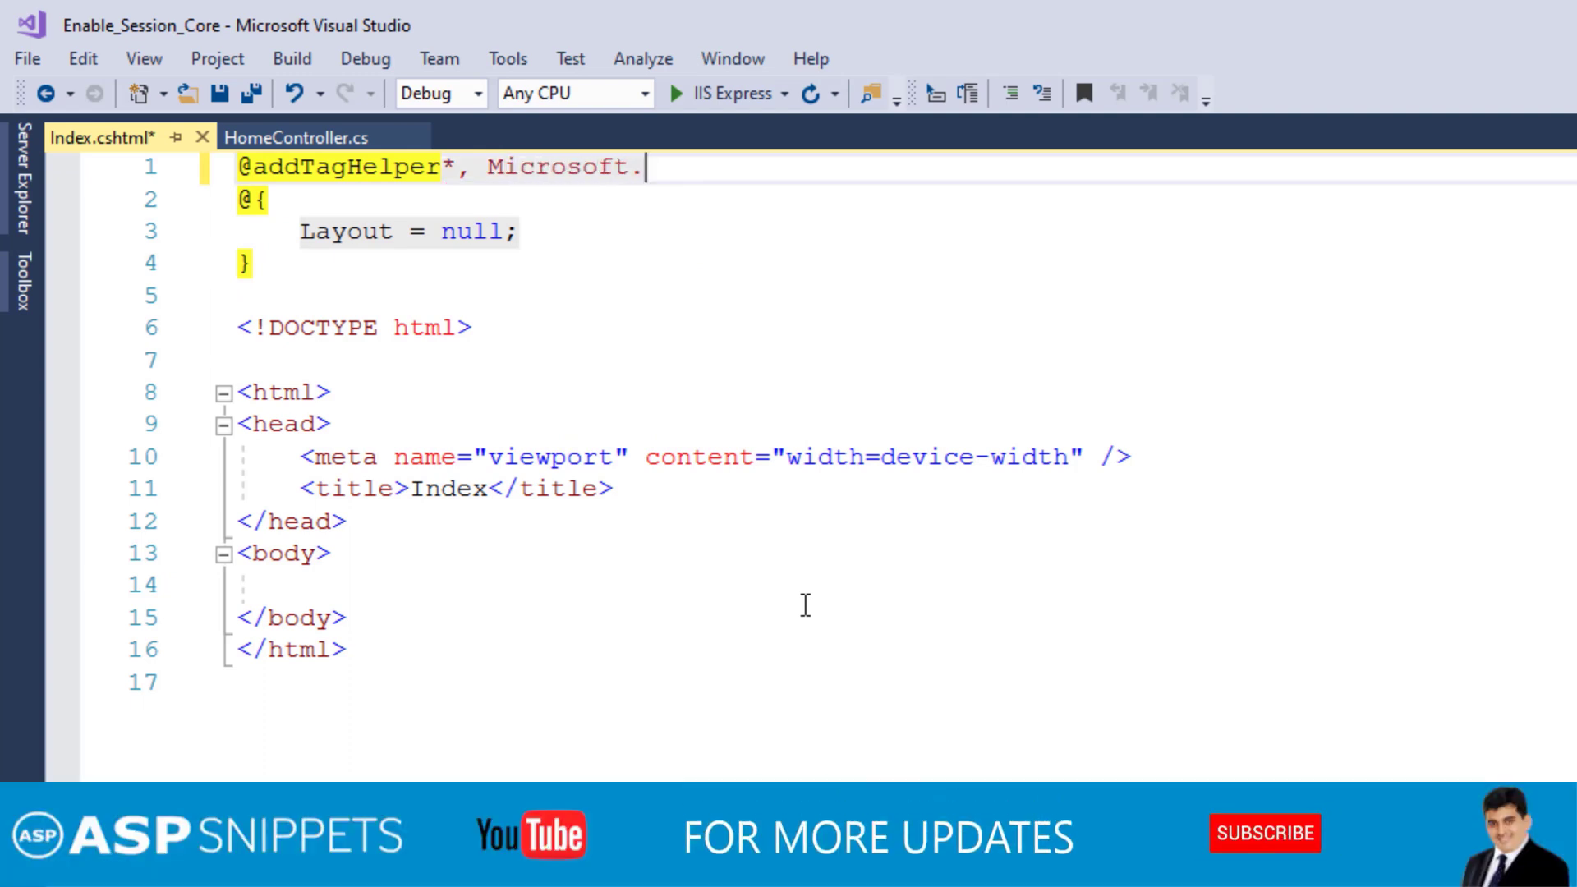
type("AspNetCore")
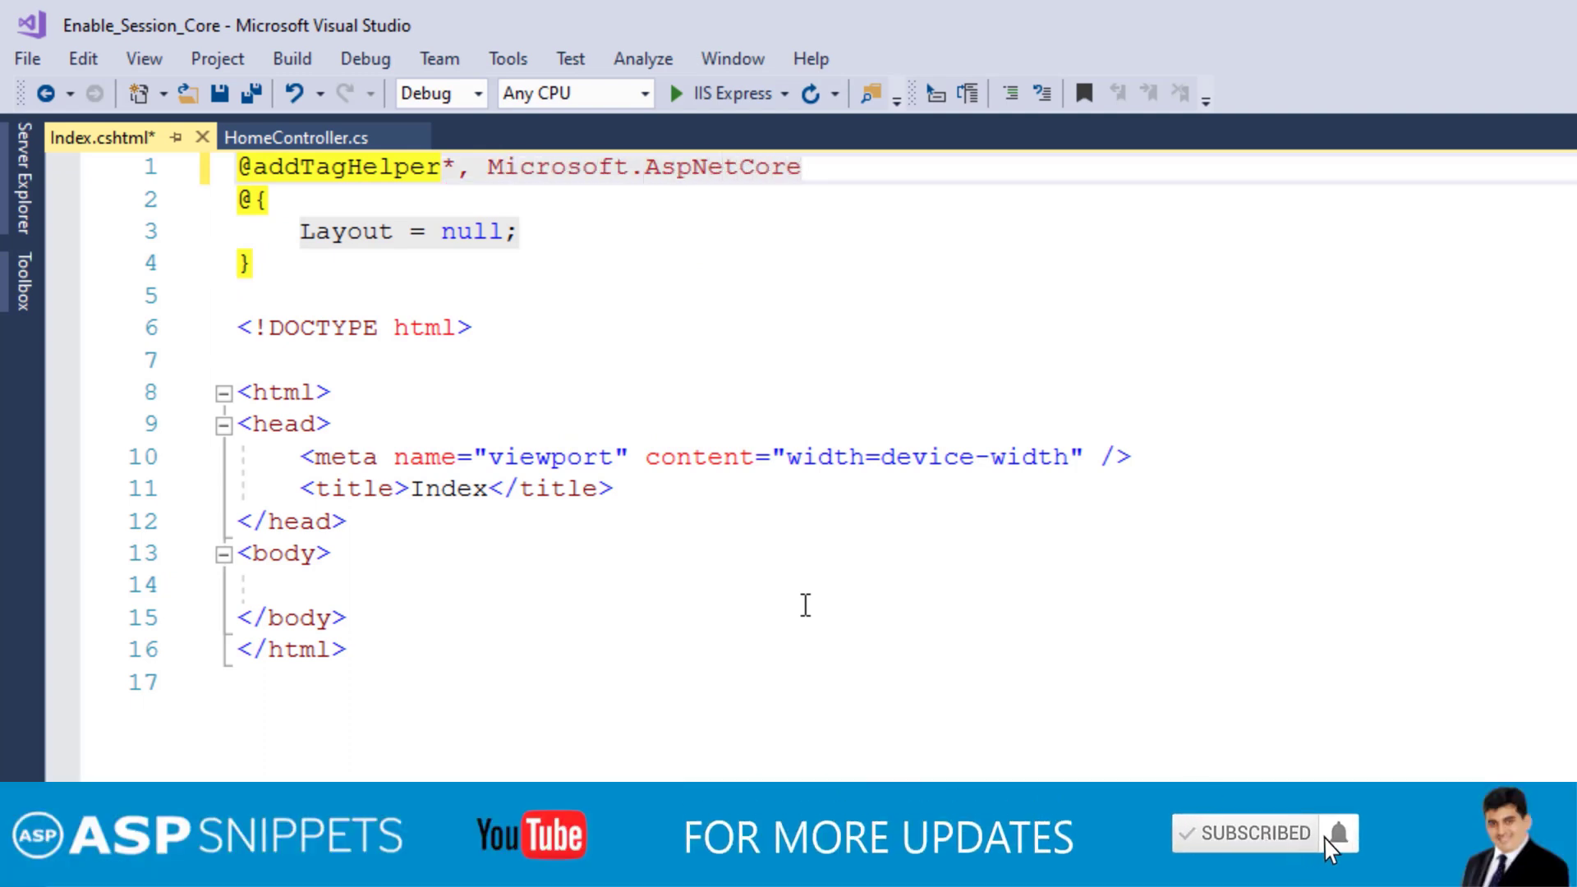
type(".Mvc.Tag")
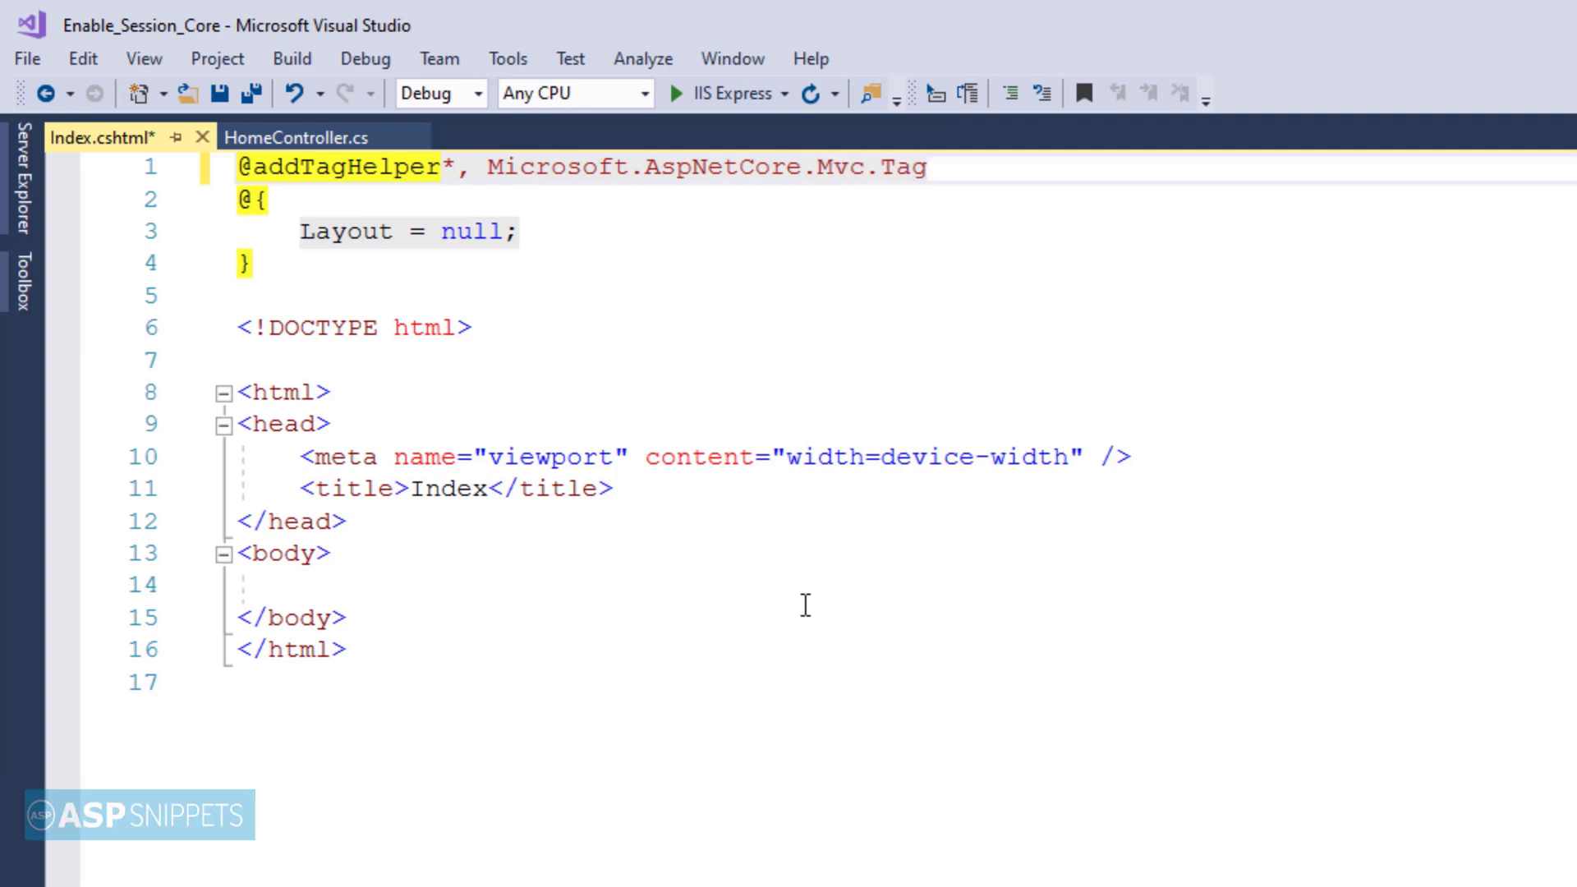
type("Helpers")
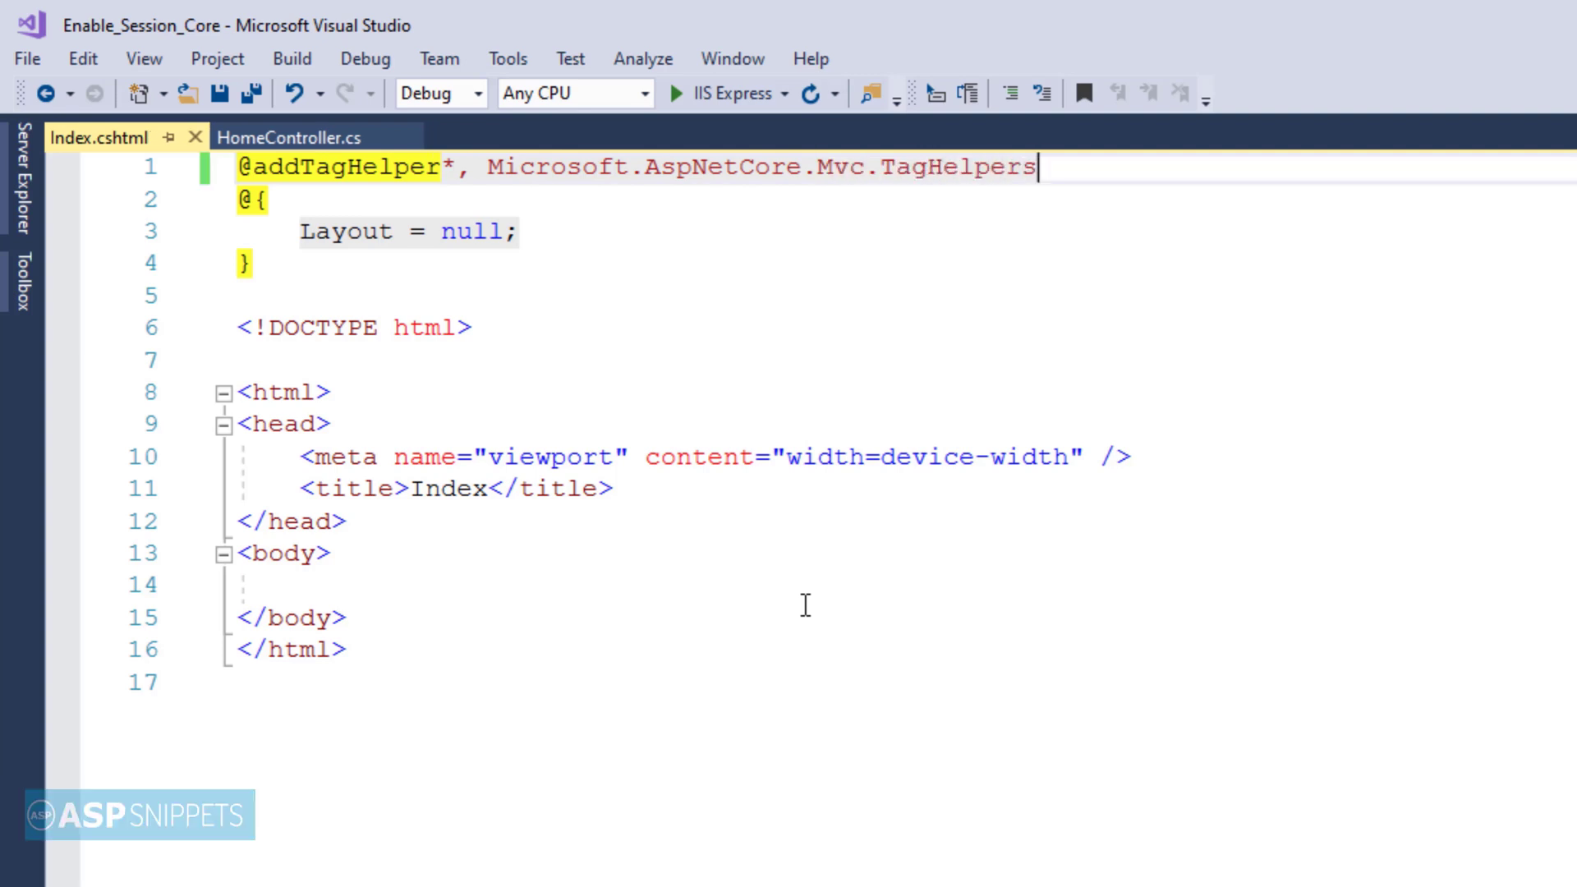
type("<form>")
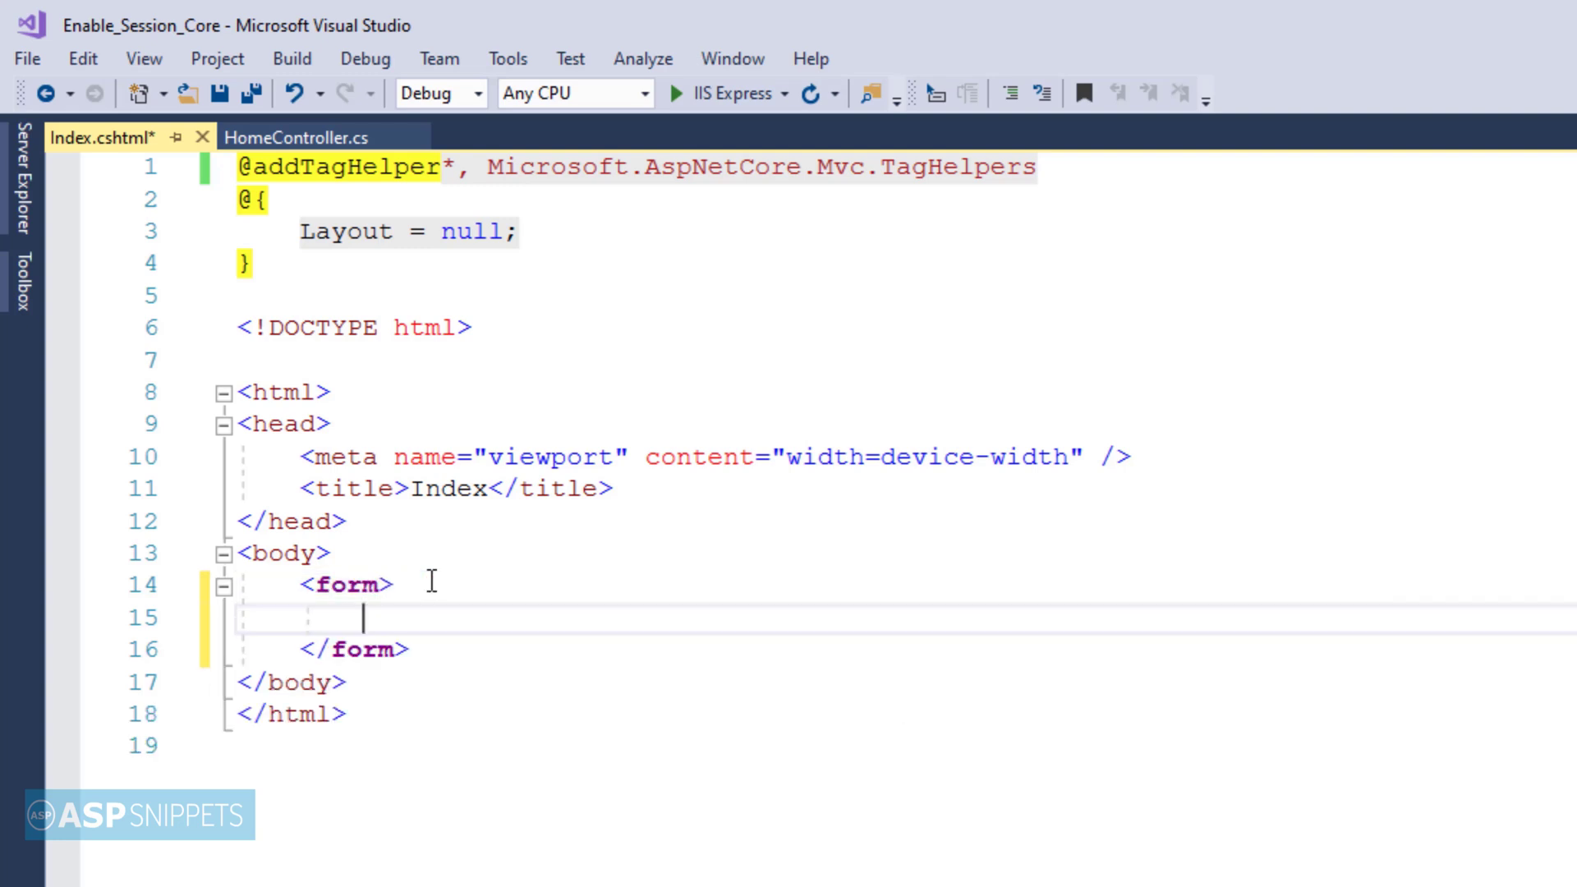
Give the form method="post", asp-controller="Home" and asp-action="Index".
type("method=\"\"")
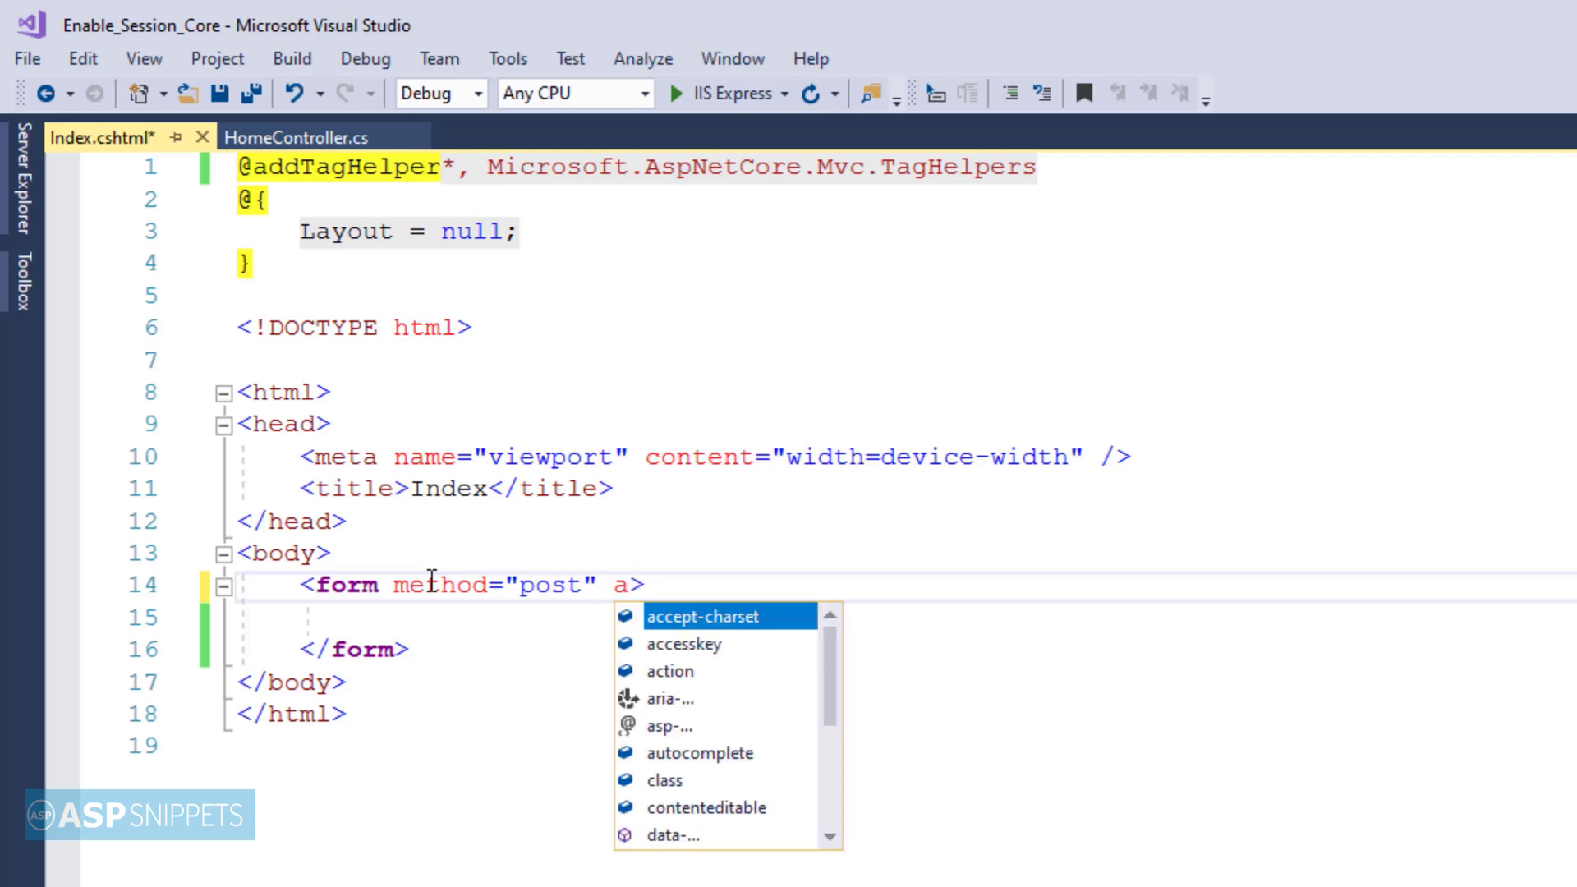
type("sp-")
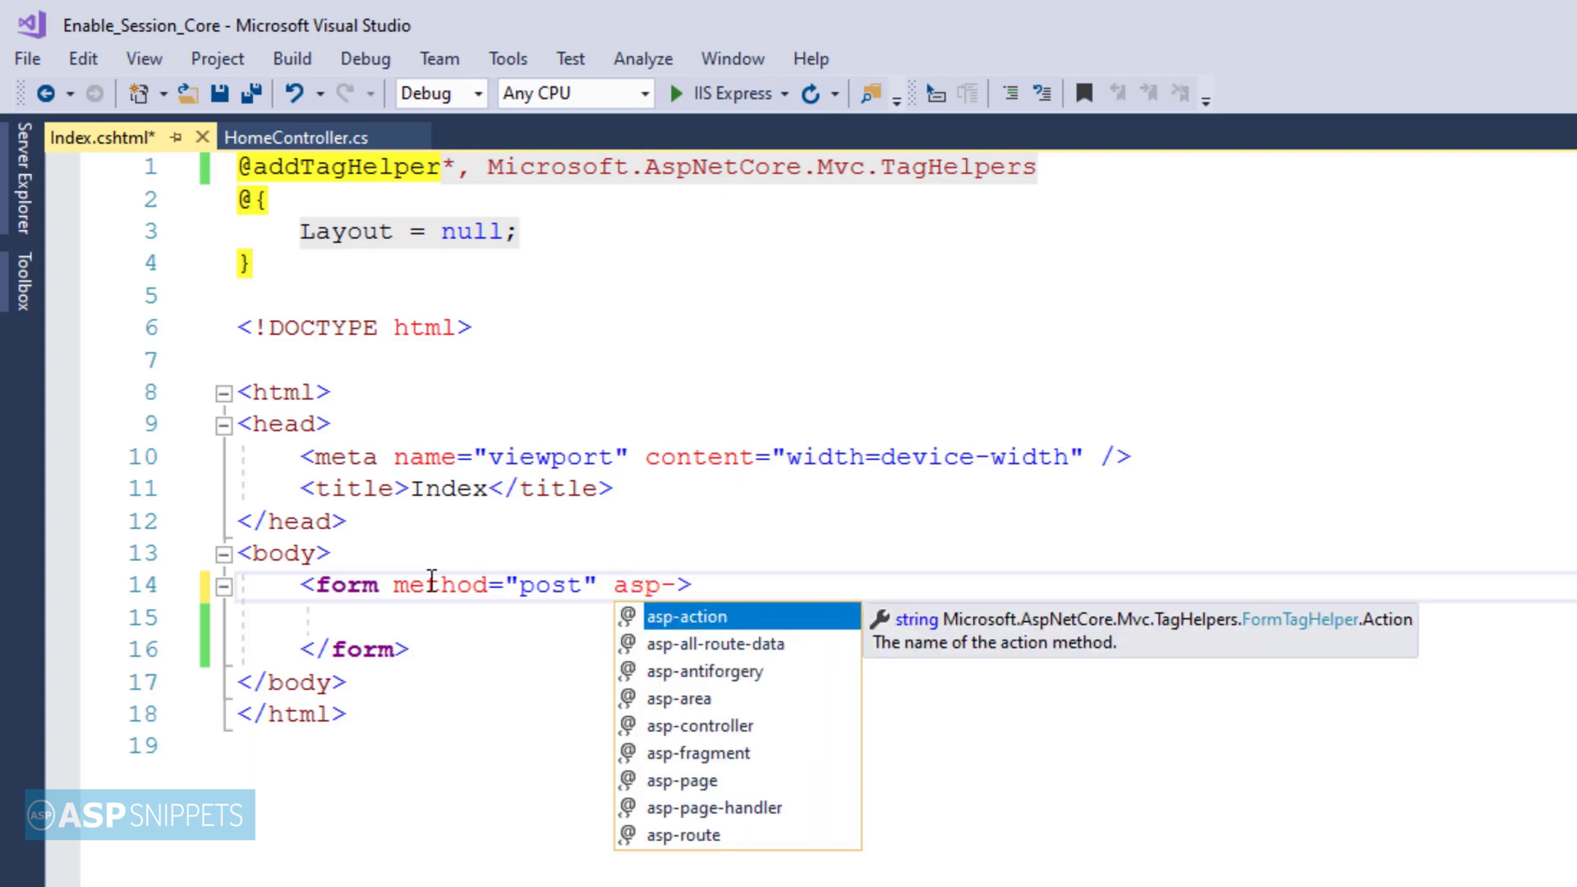
type("controller=\"H\"")
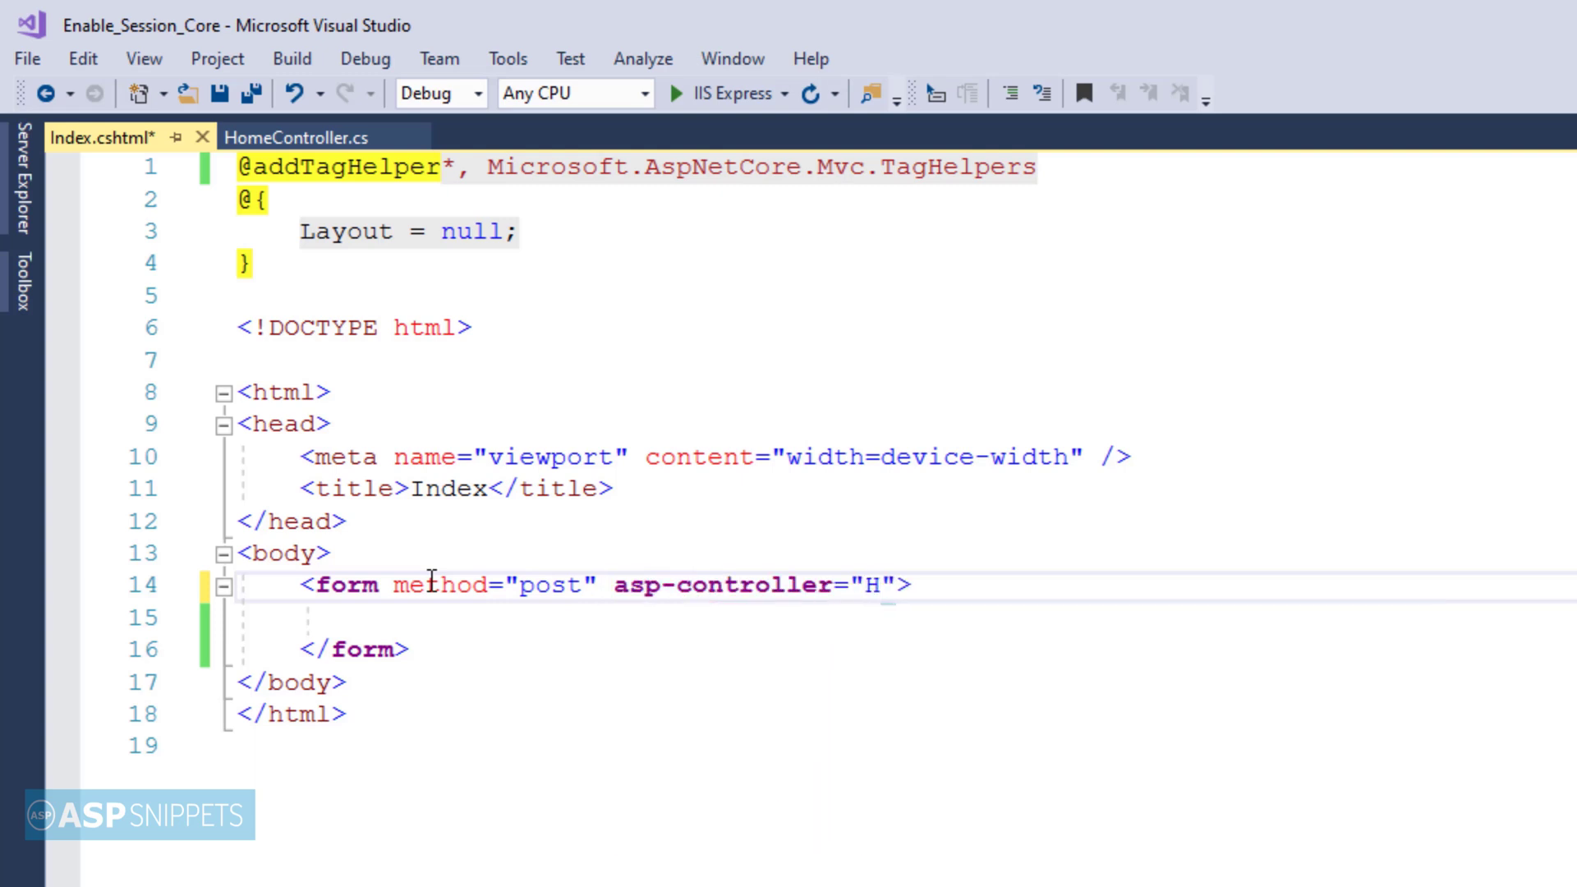
type("ome\" asp-action=\"Inde")
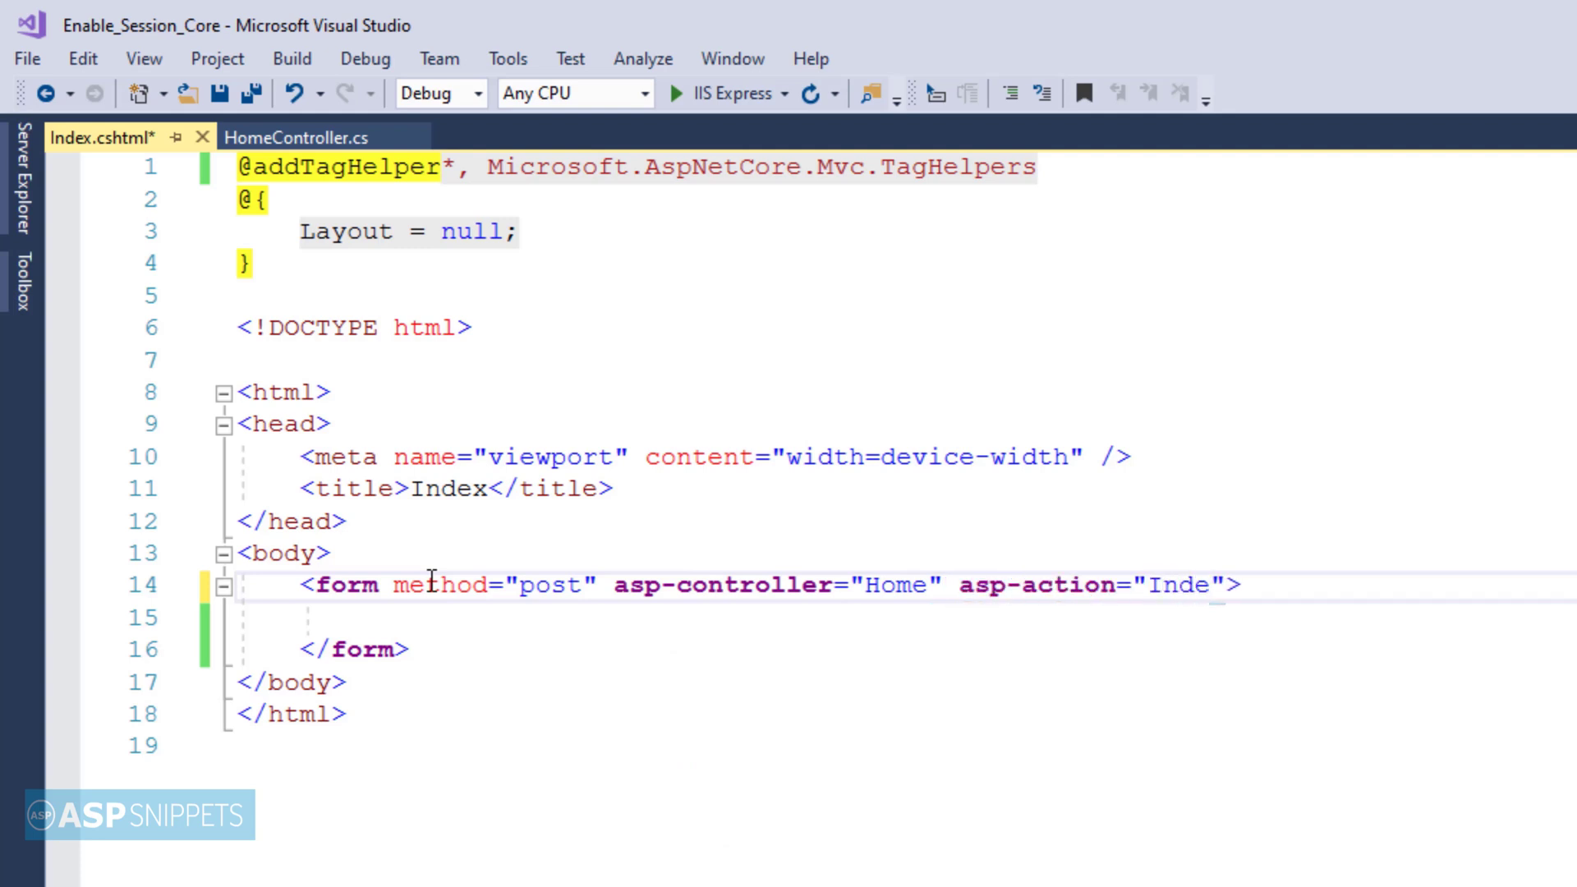
type("x")
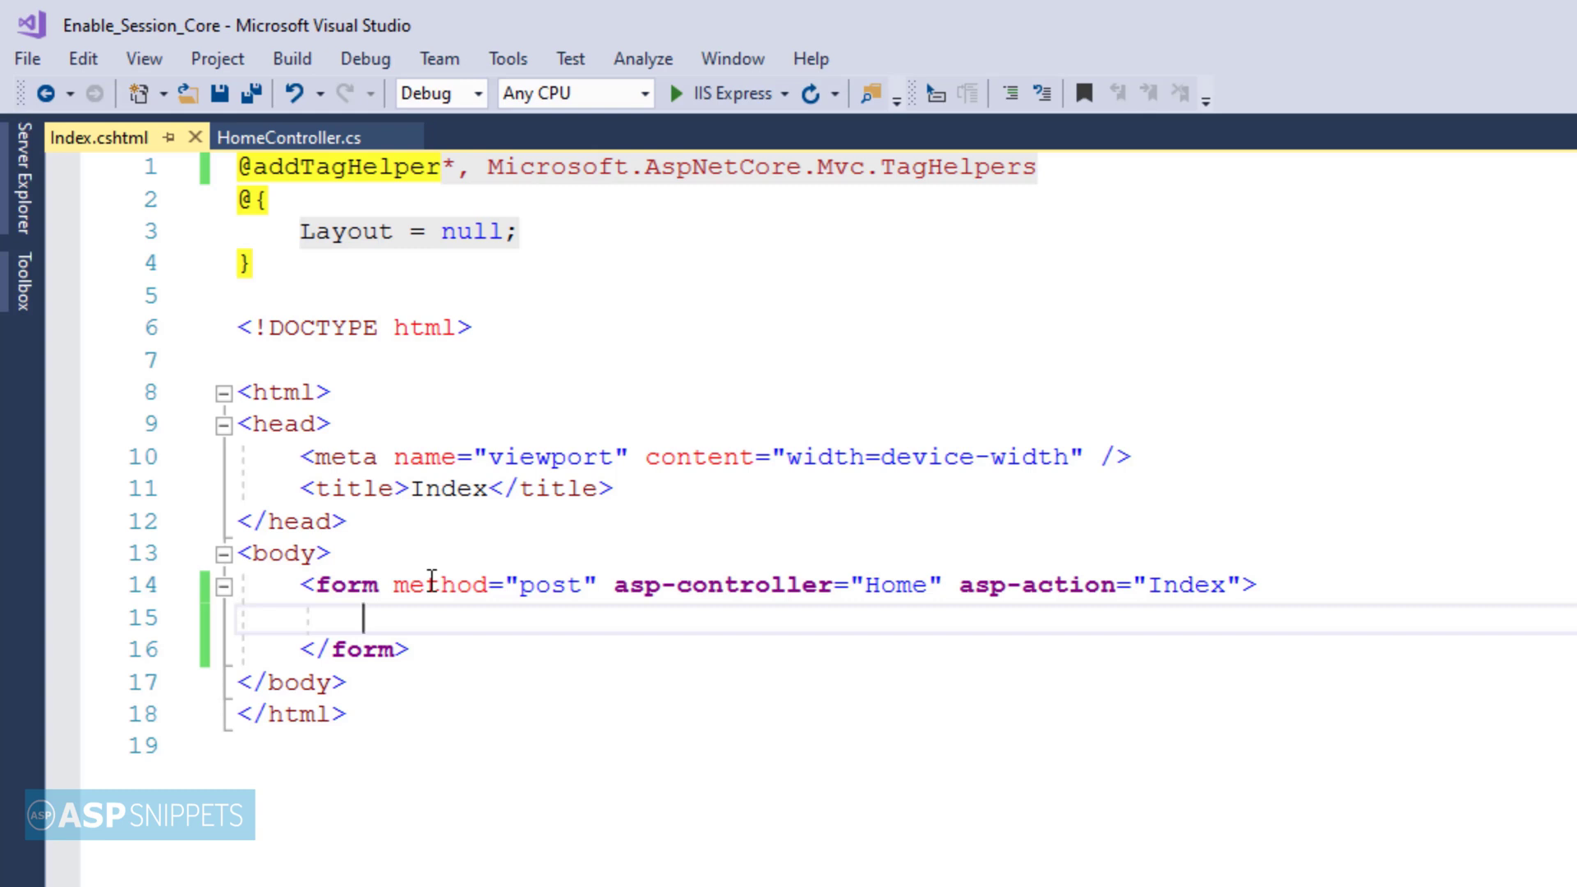
Add a 'Session:' label and a text input with id txtSessionName, and save the view.
type("Session")
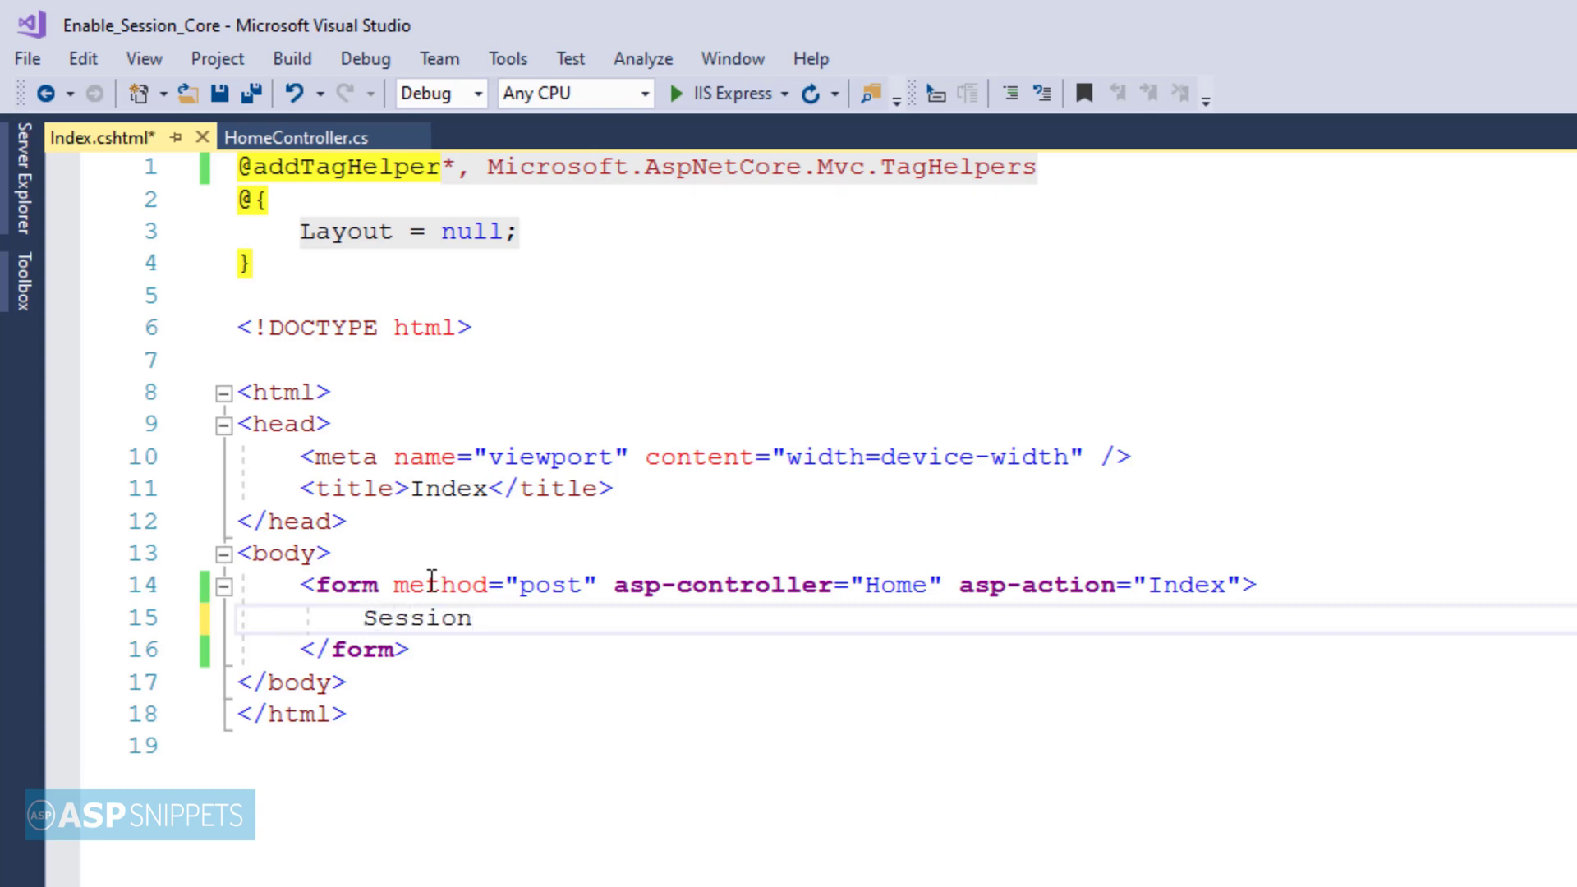
type(":")
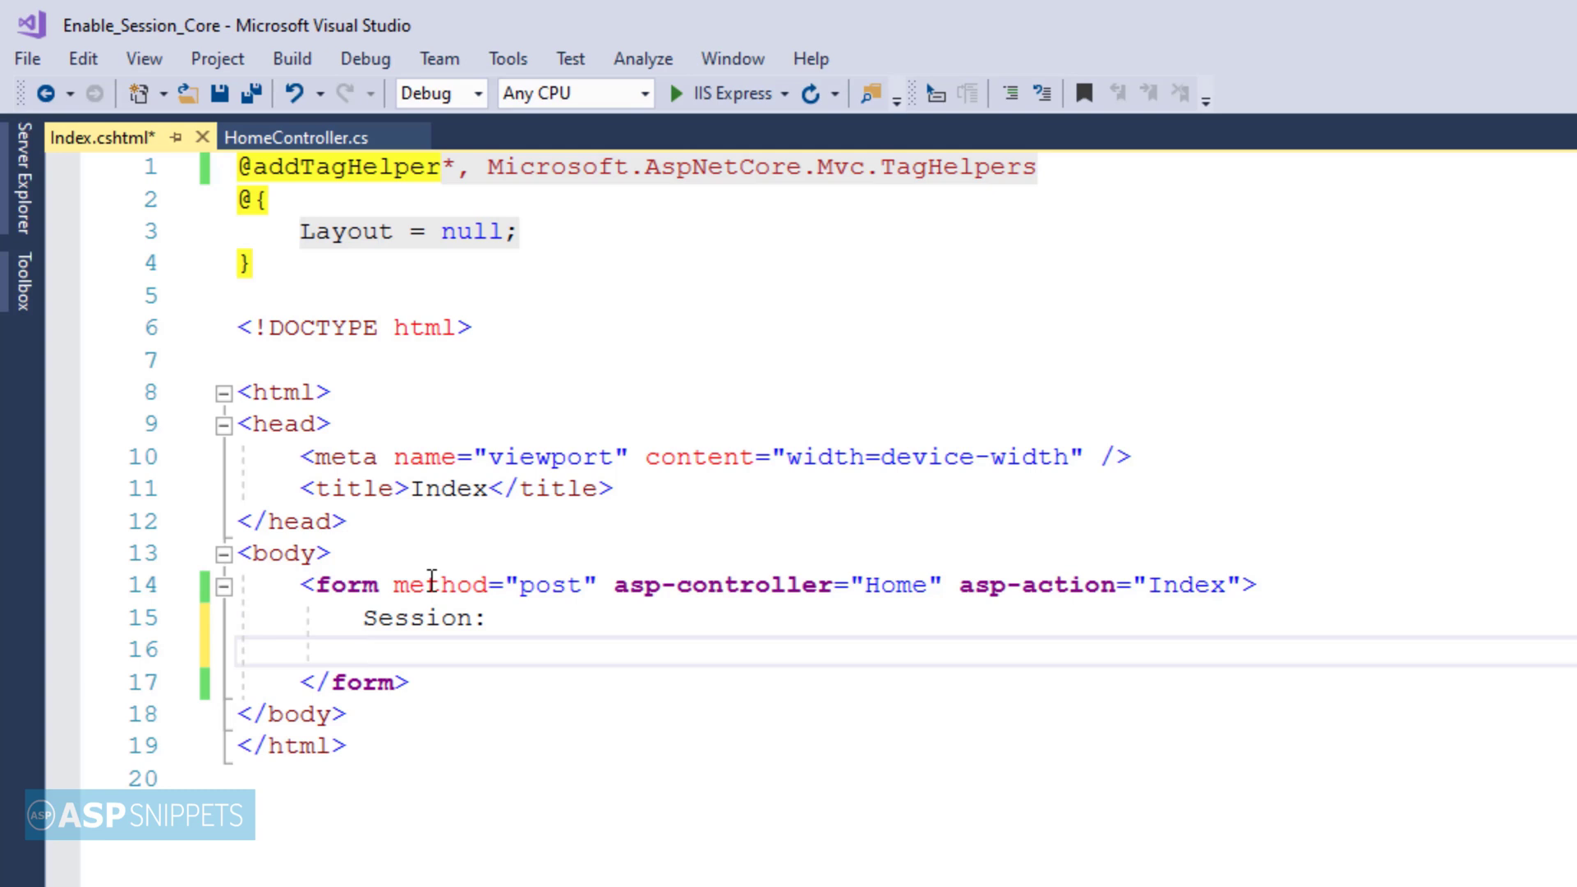
type("<input />")
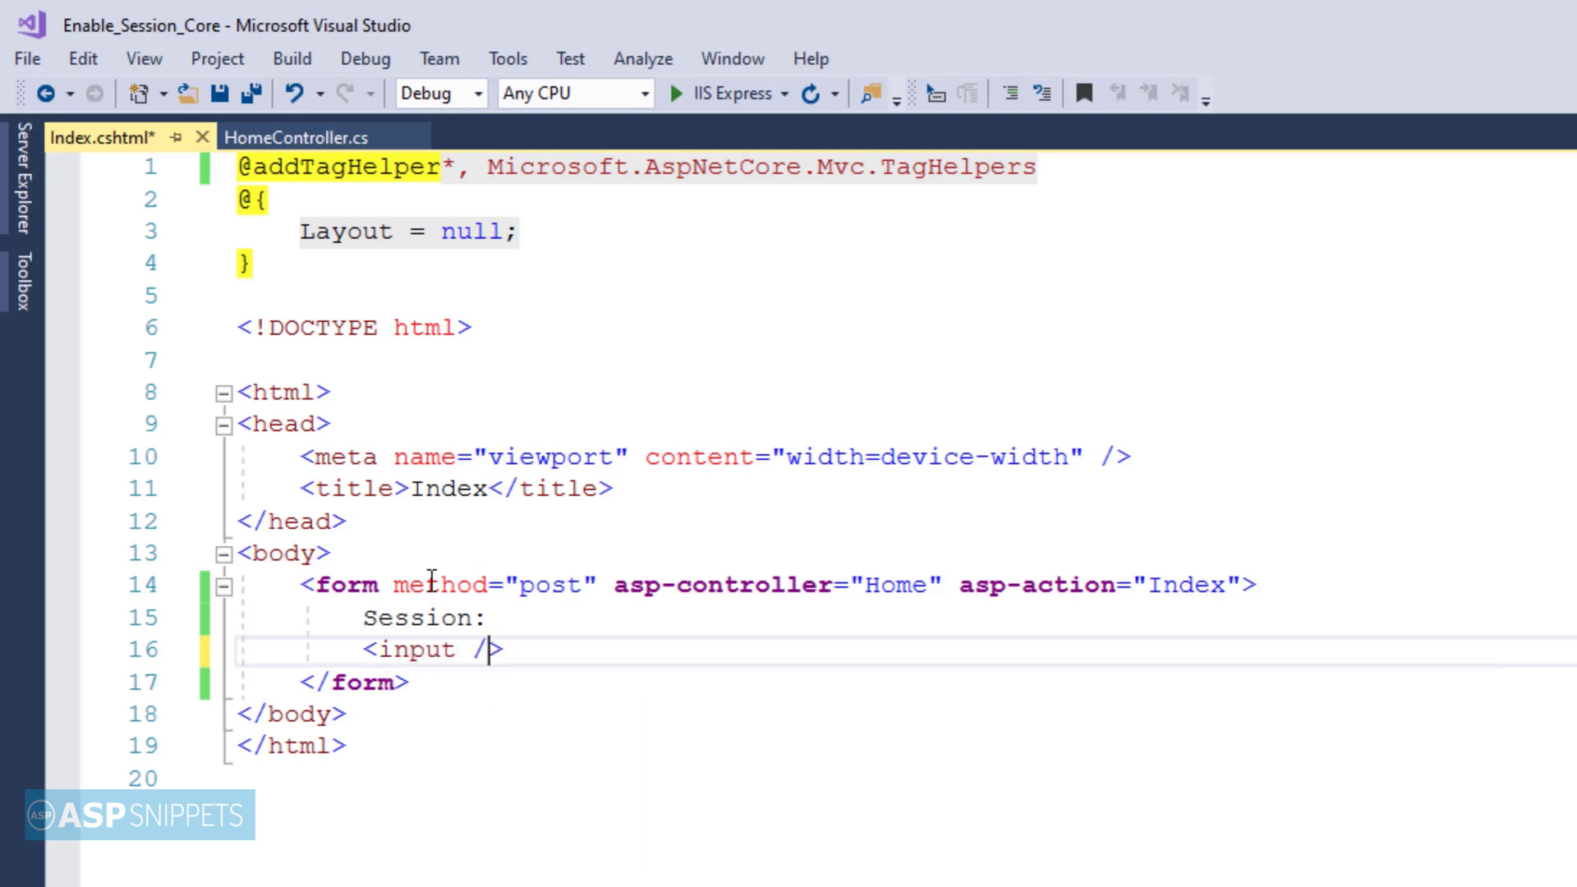
type("type=\"text\"")
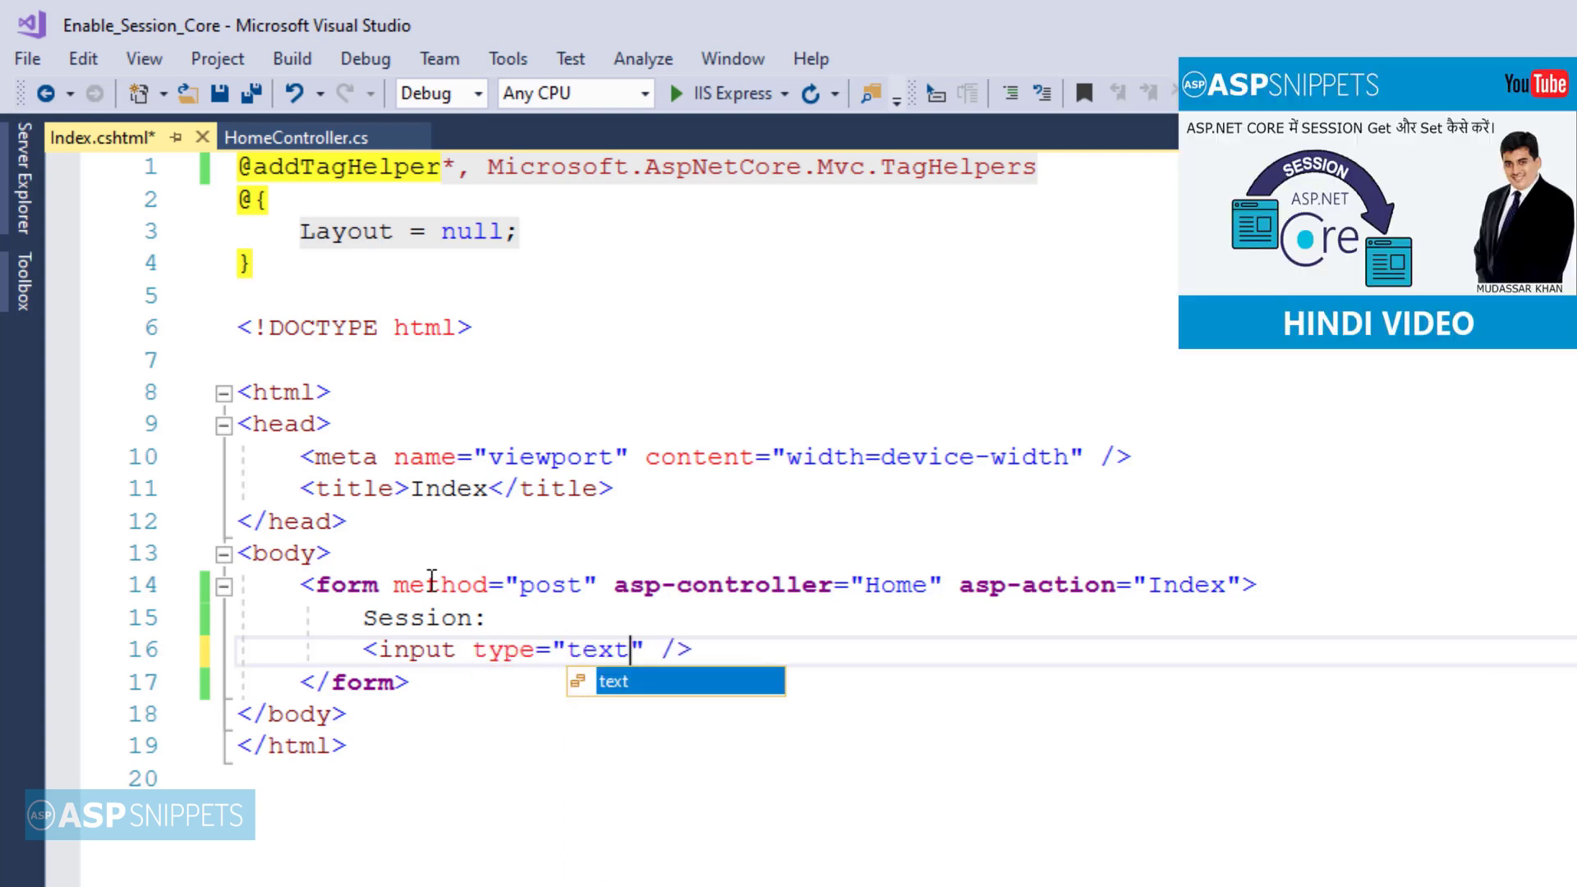
type("id")
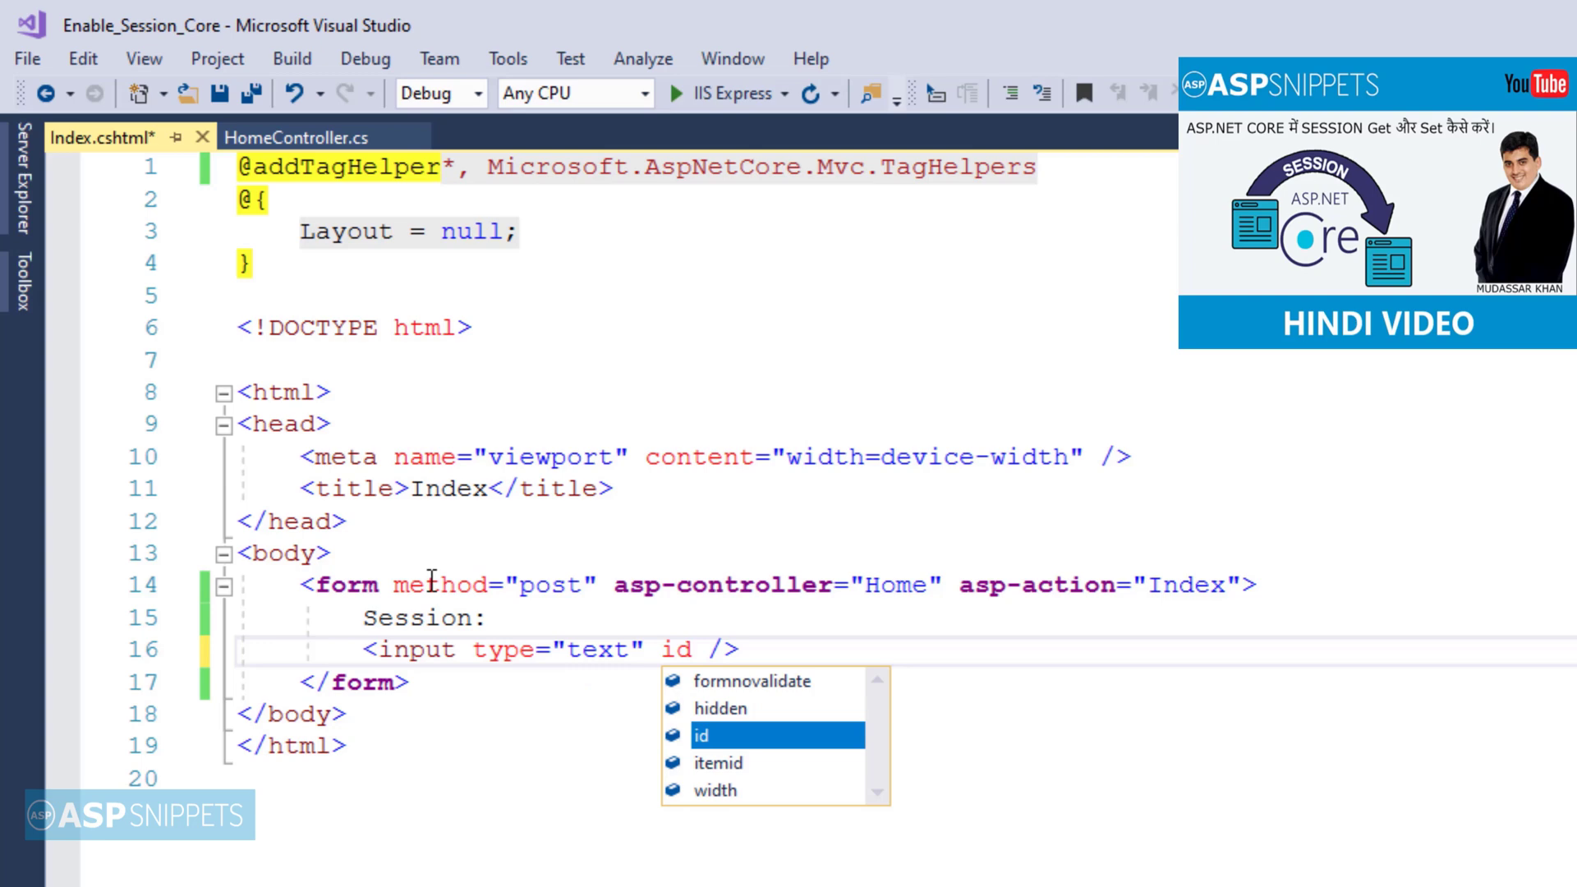
type("=\"txtSes\"")
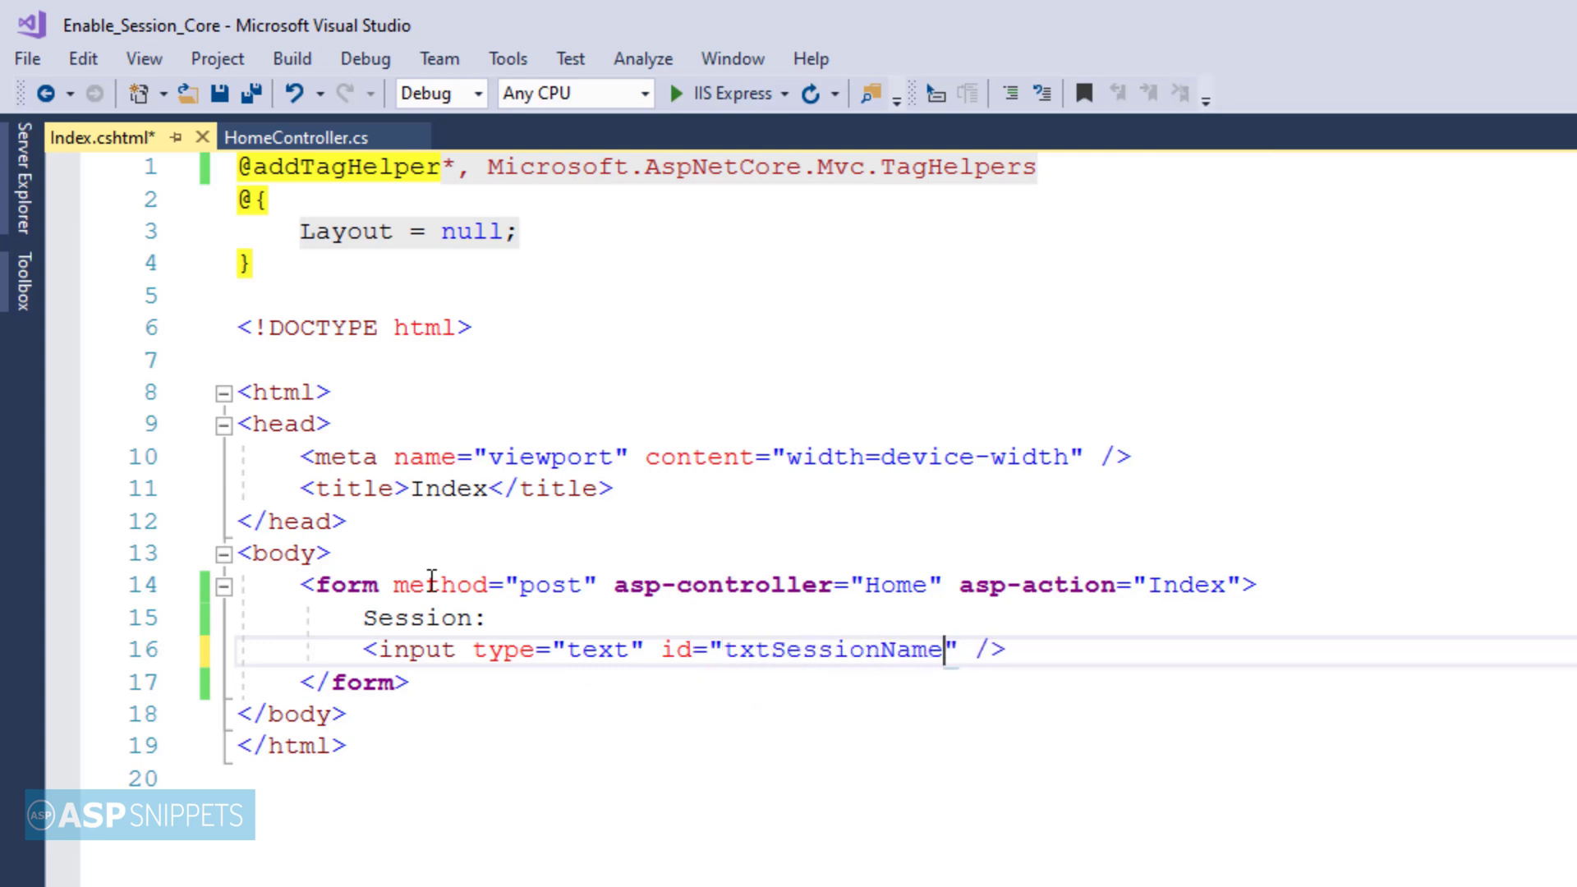
key("ctrl+s")
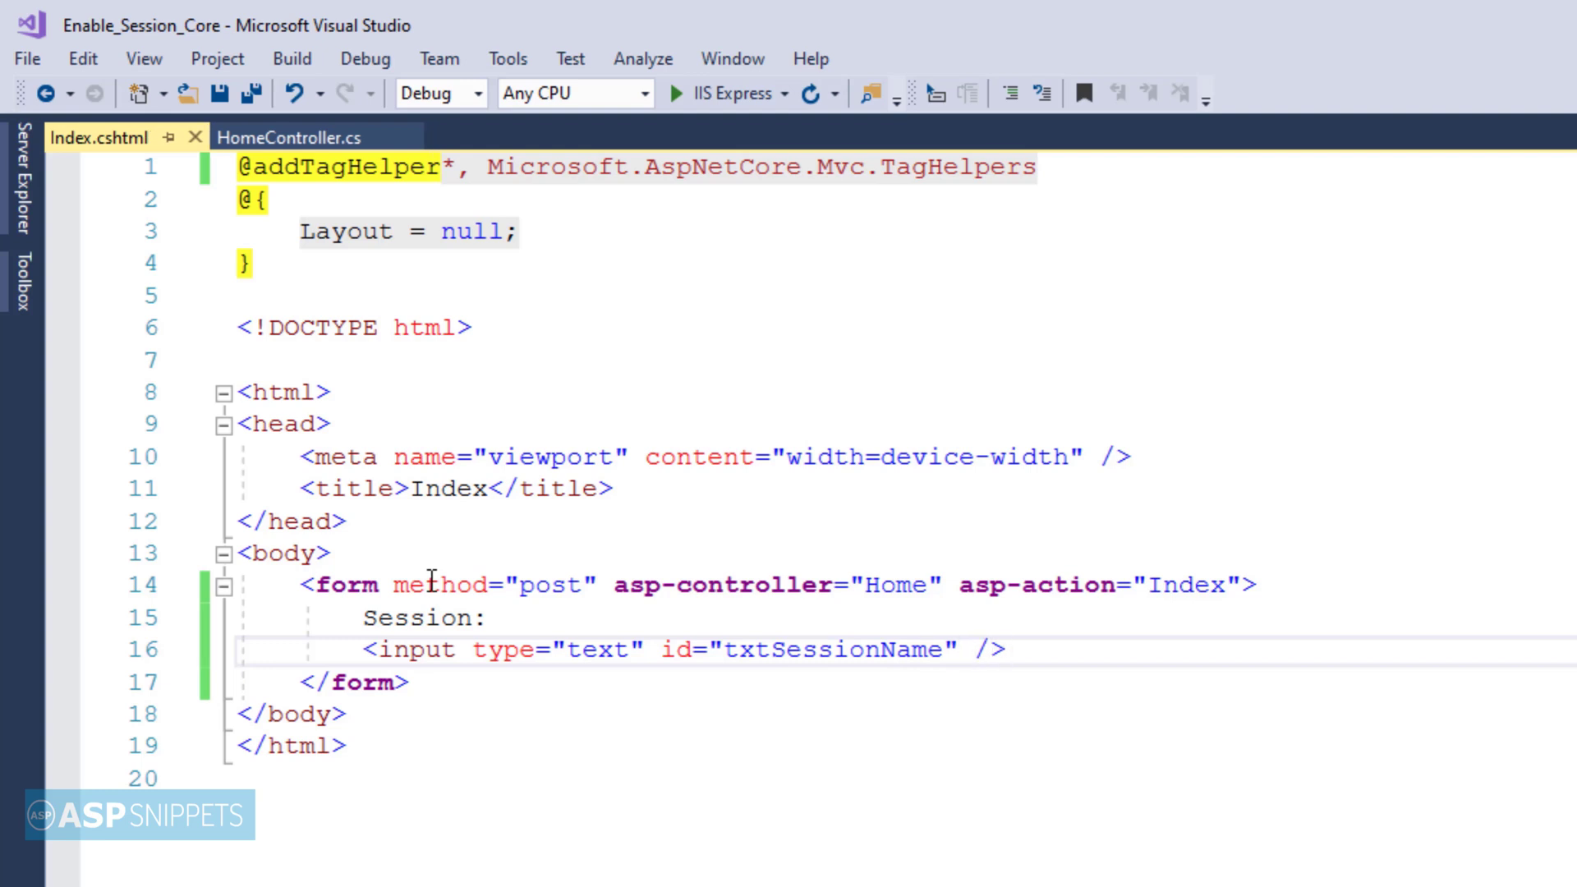
Give the text input the attribute name="SessionName".
type("name")
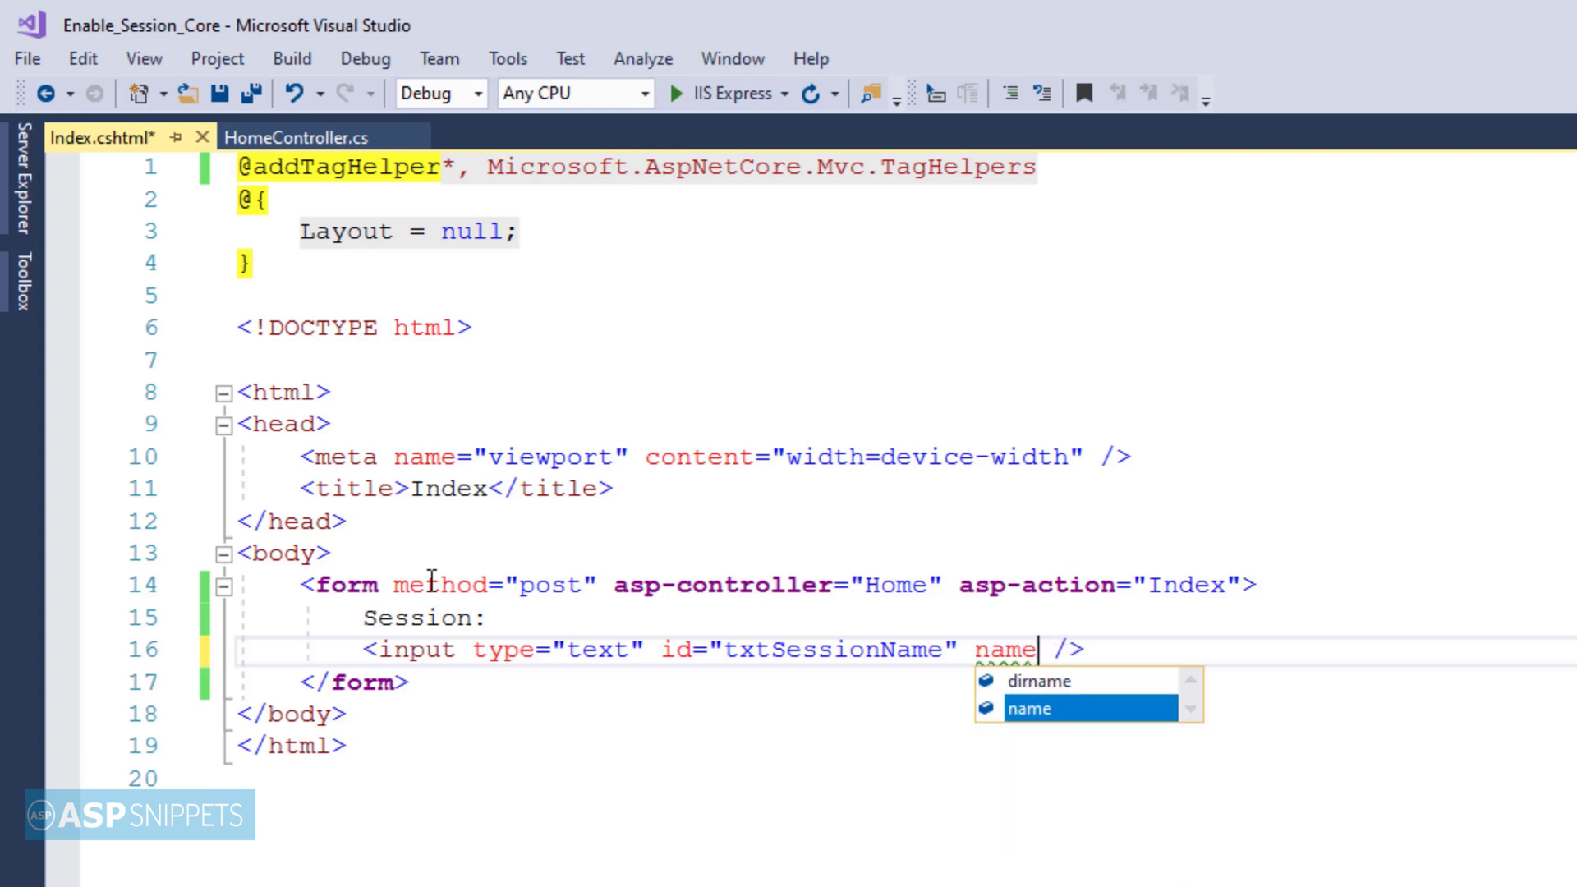
type("=\"Sess")
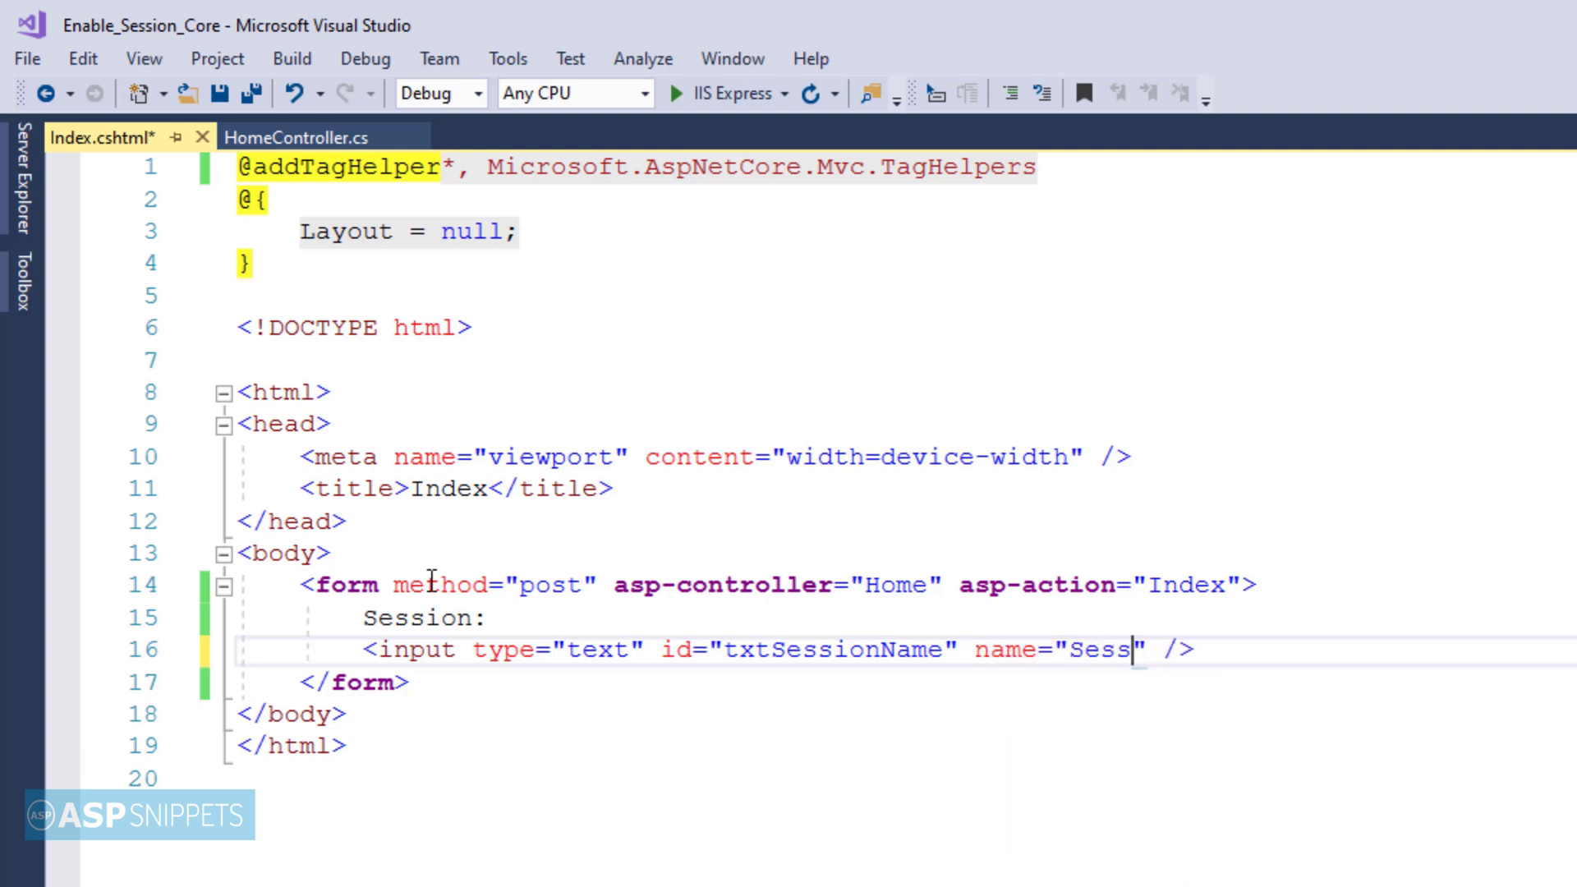
type("ionName")
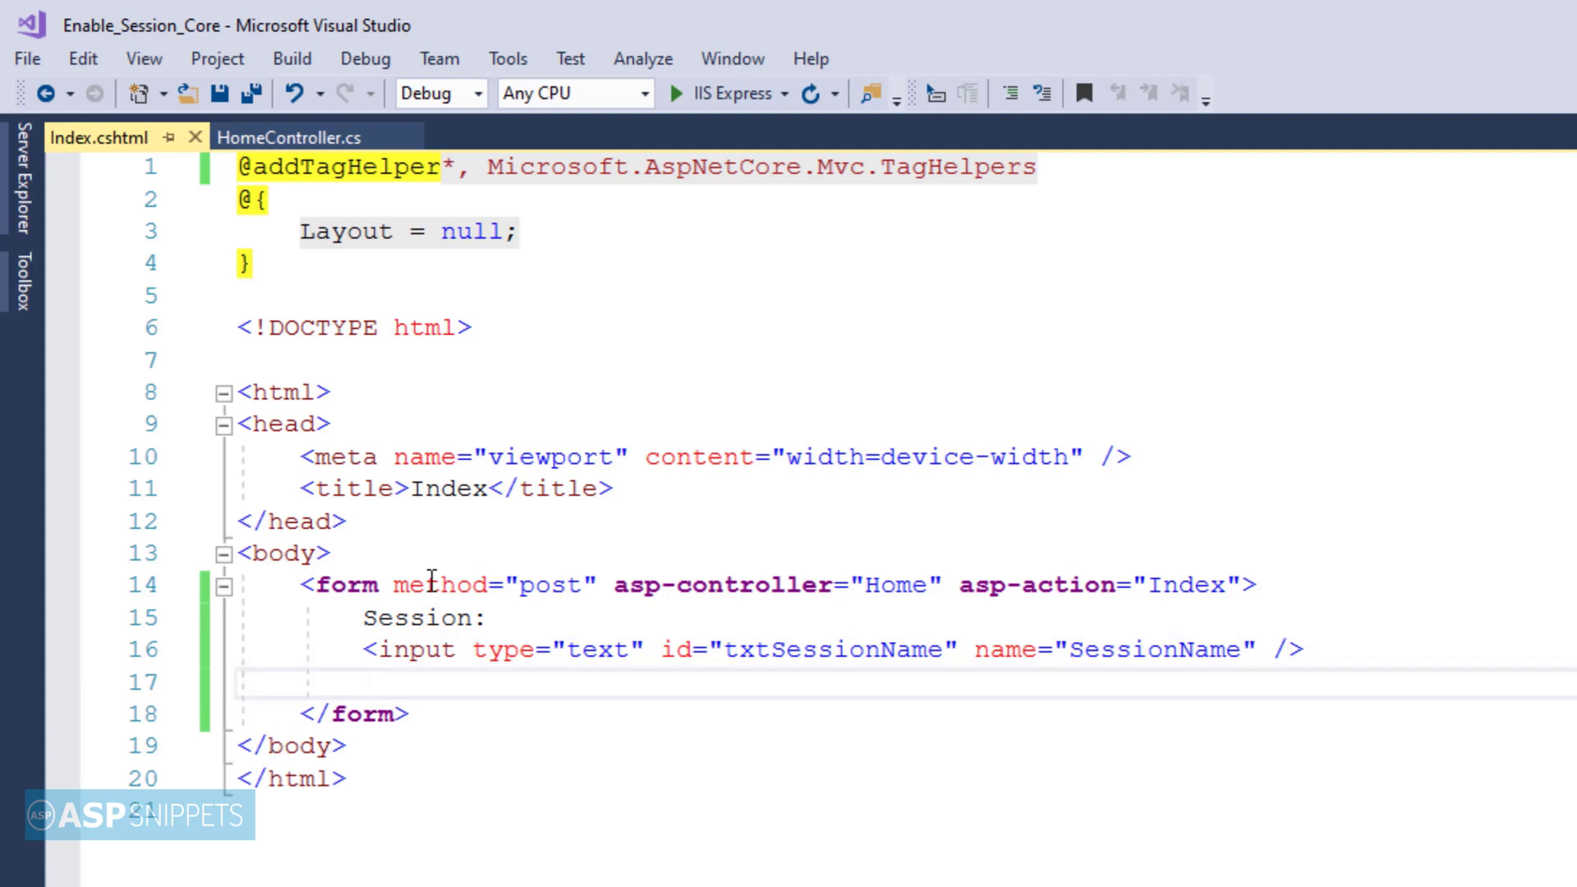
Add <input type="submit" value="Get Session" /> below the text input in the form.
left_click(367, 680)
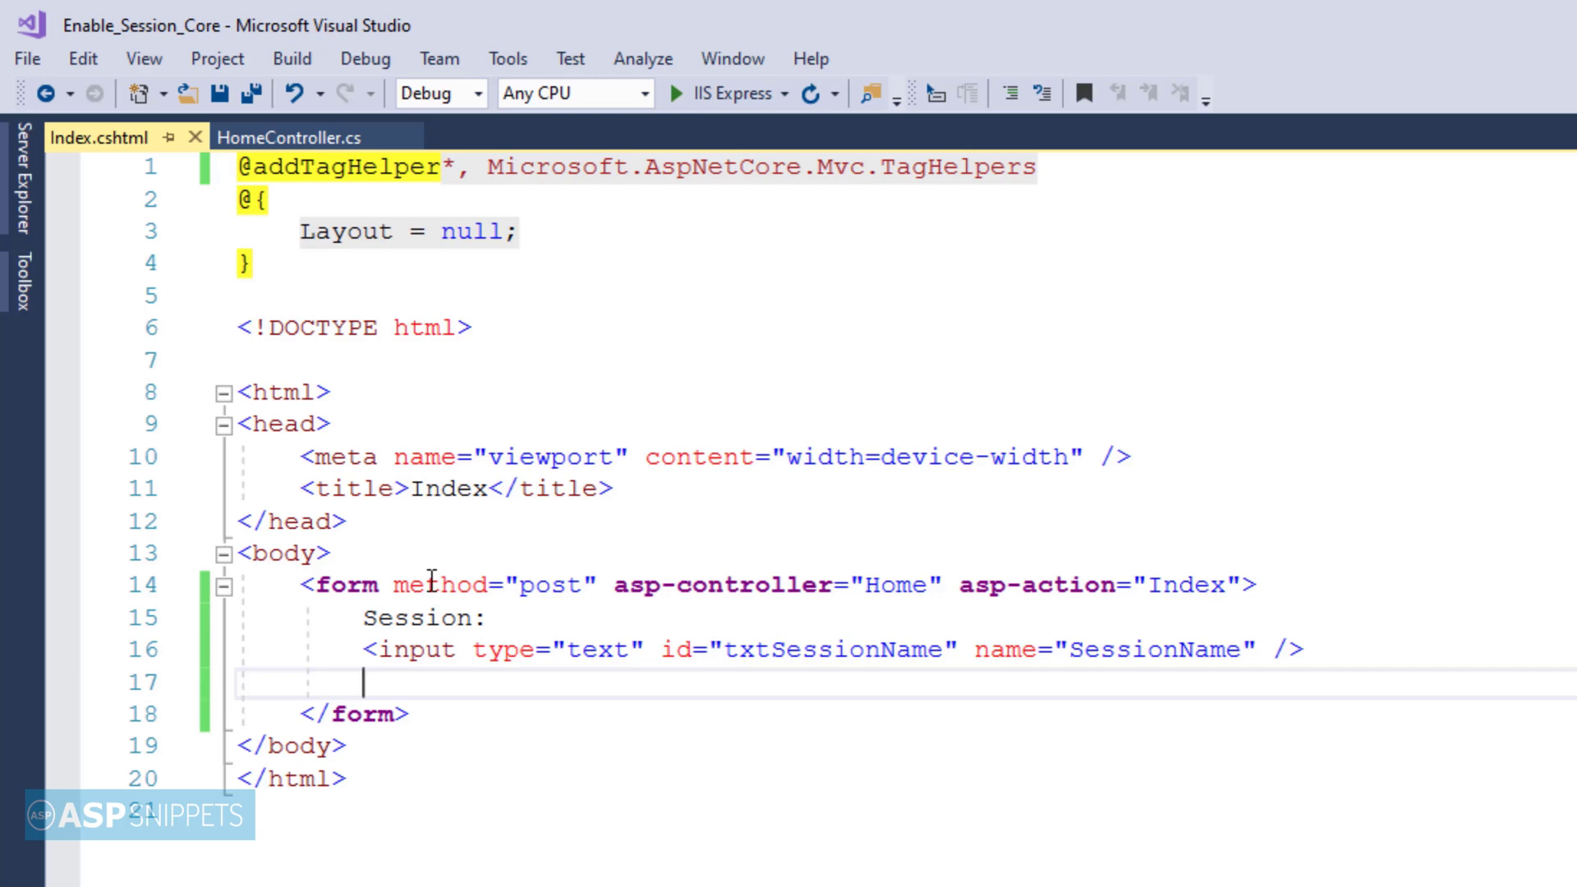
type("<input />")
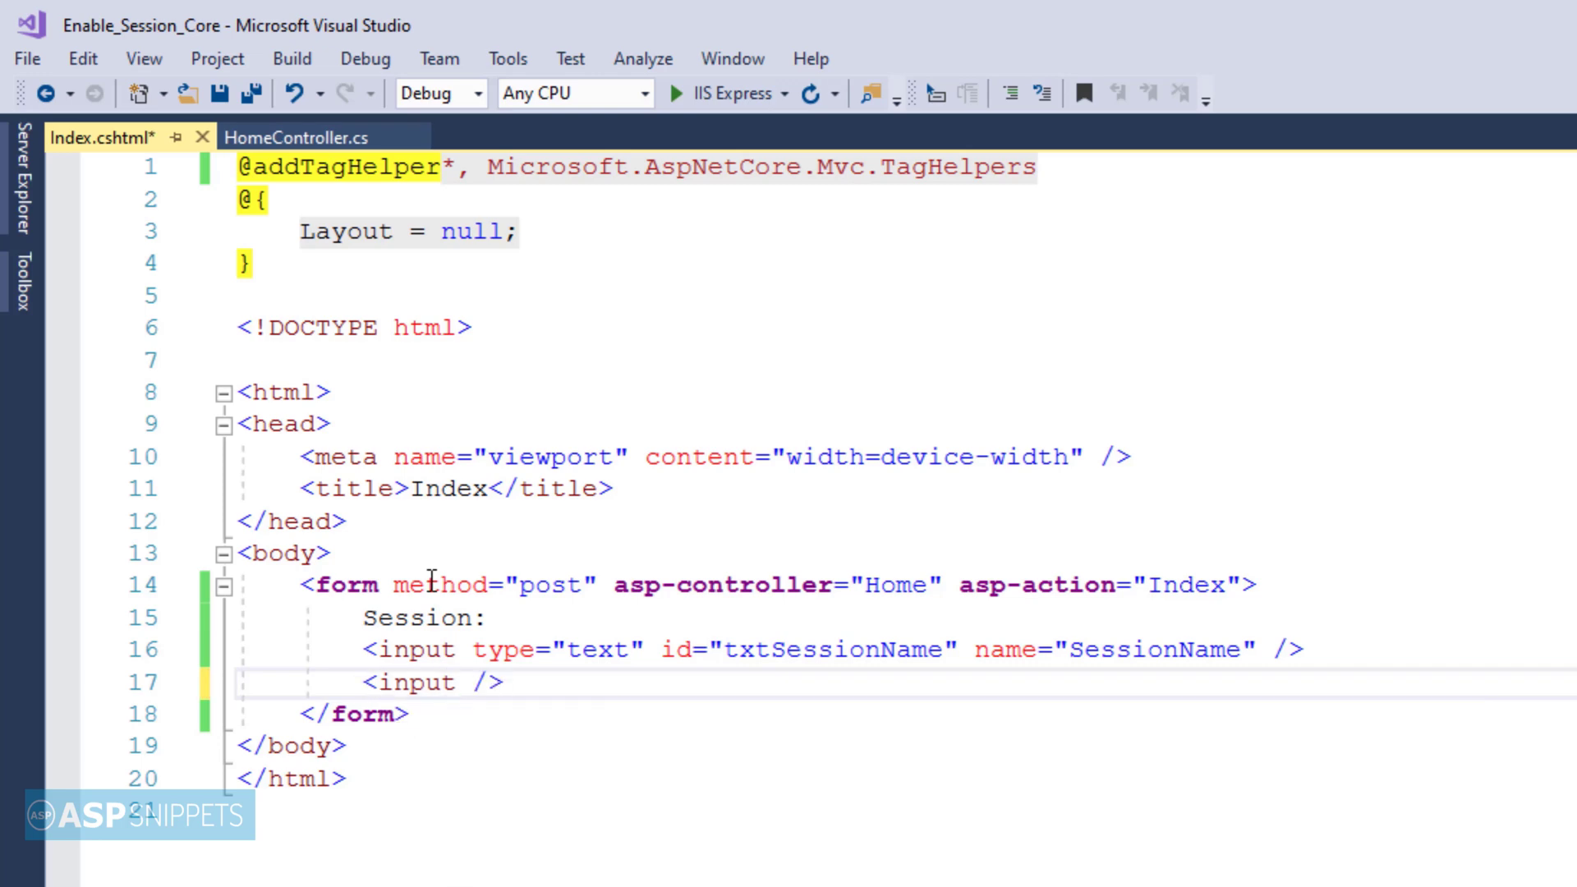
type("type=\"submit")
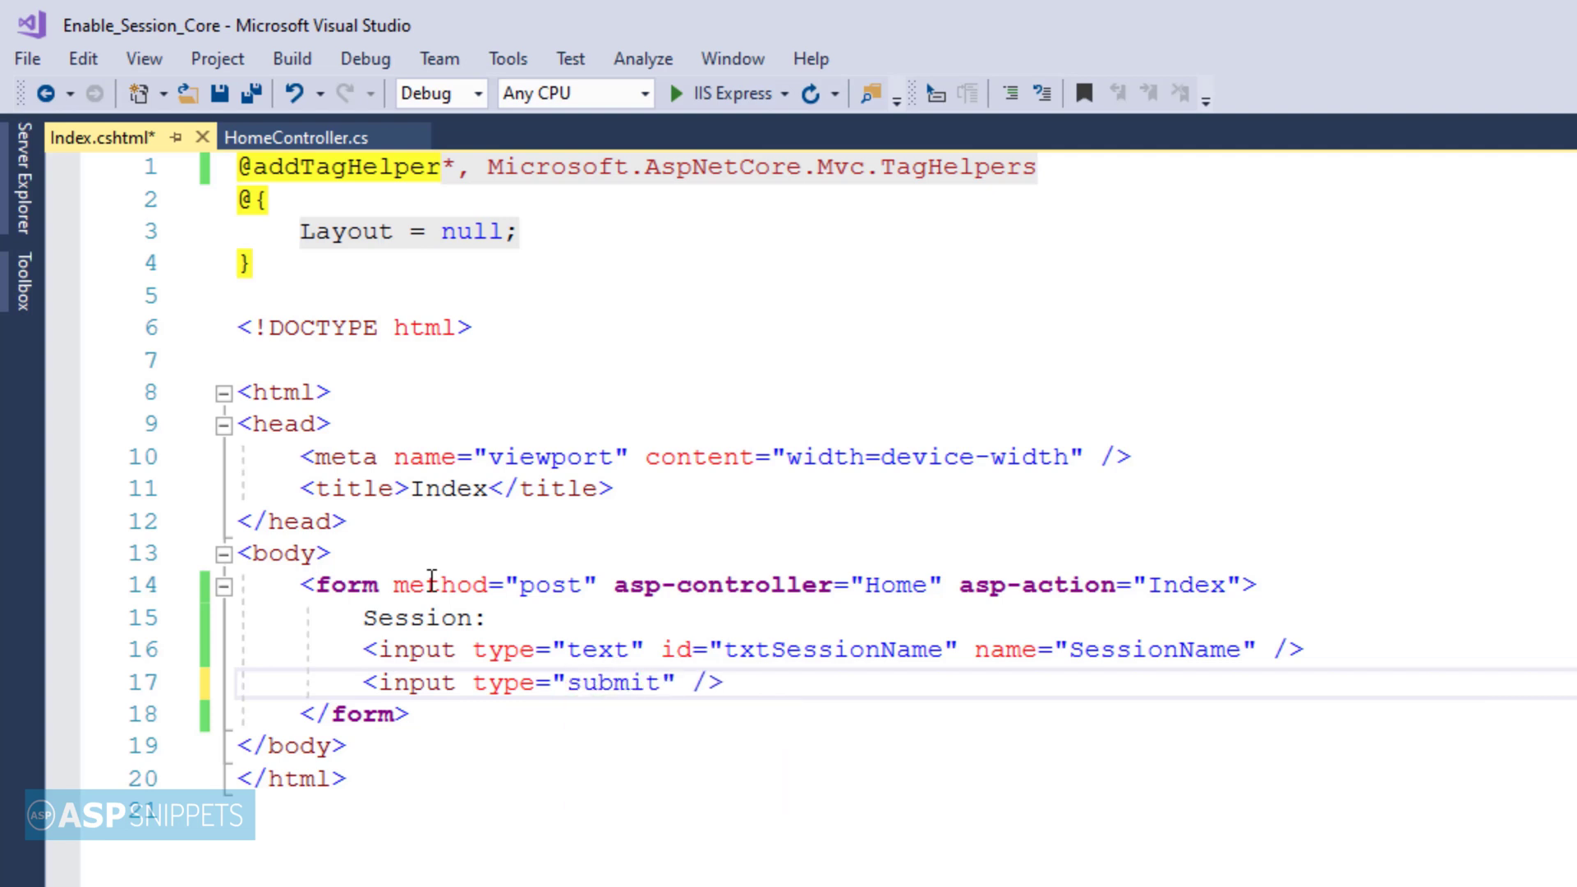
type("value=\"\"")
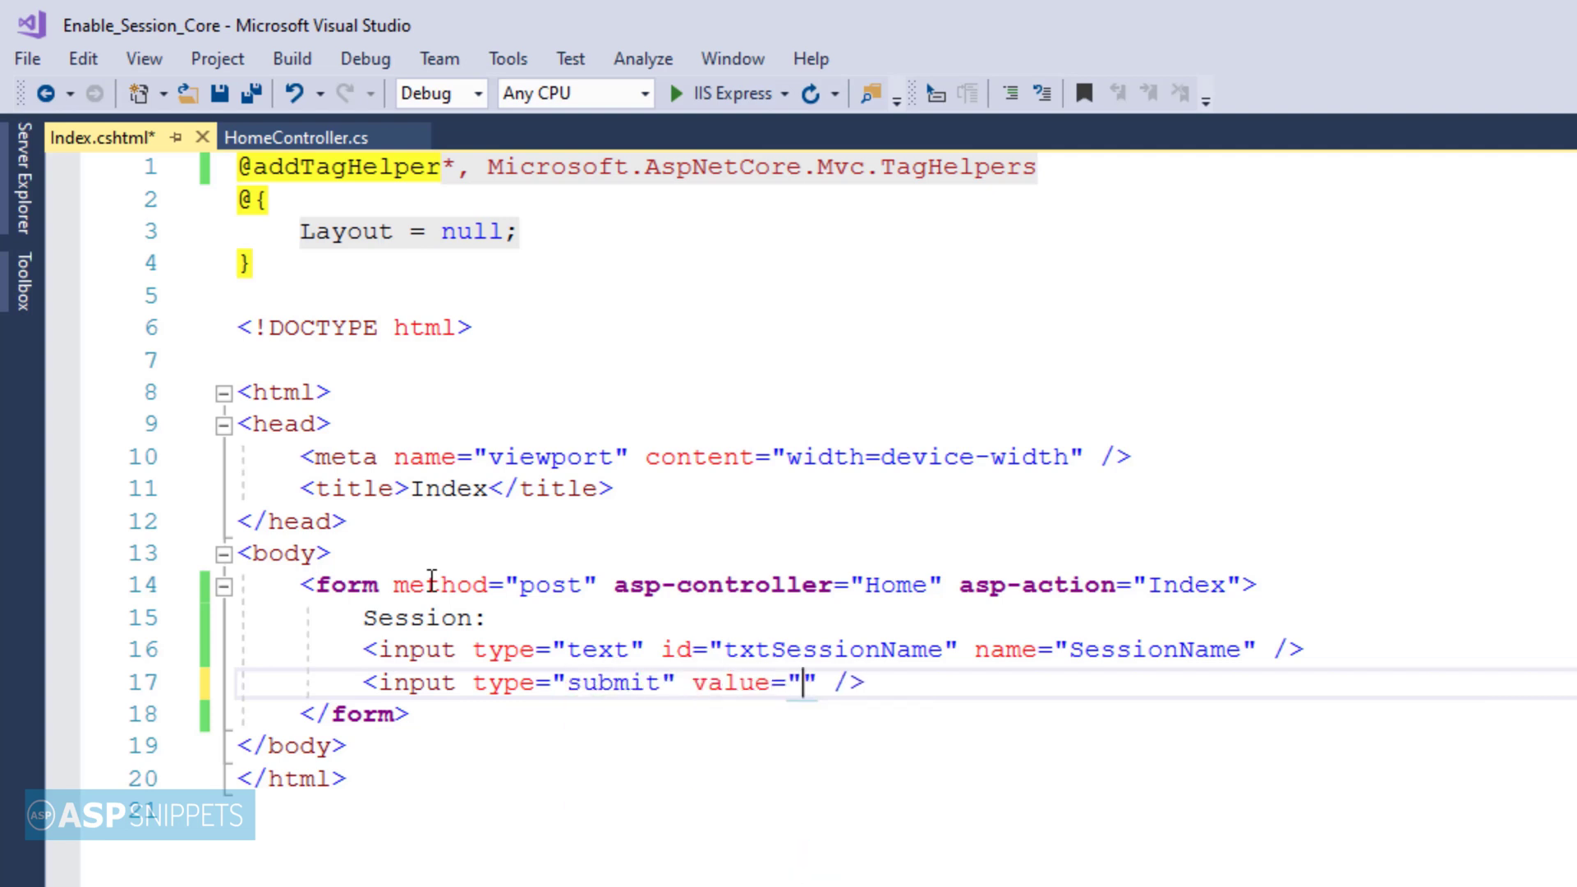
type("Get Session")
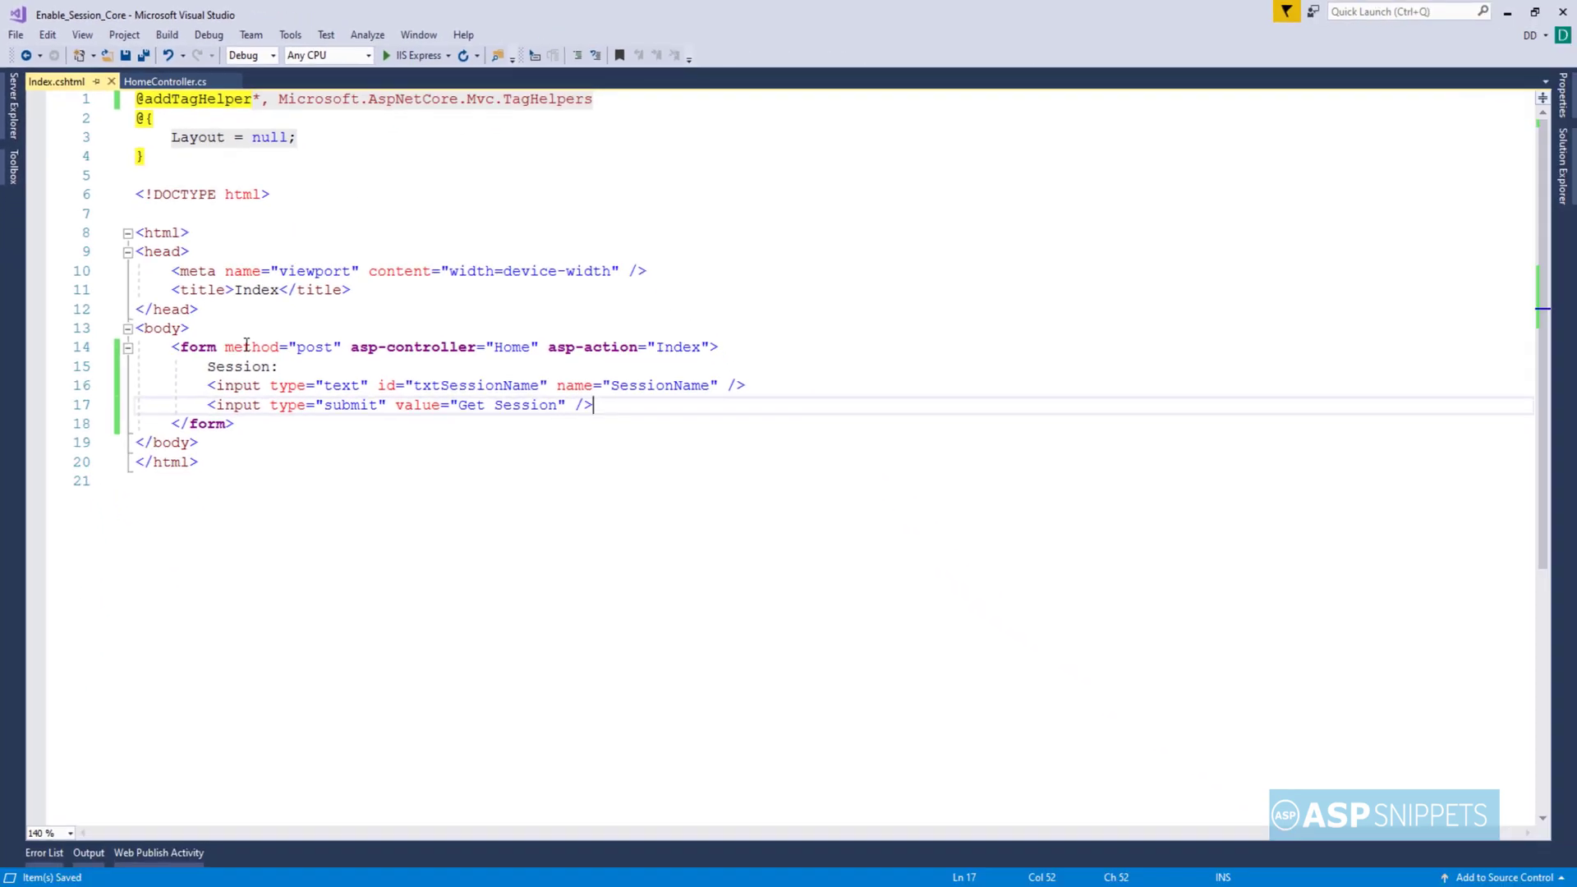
Add a second Index action in HomeController.cs taking string sessionName and returning View().
left_click(166, 82)
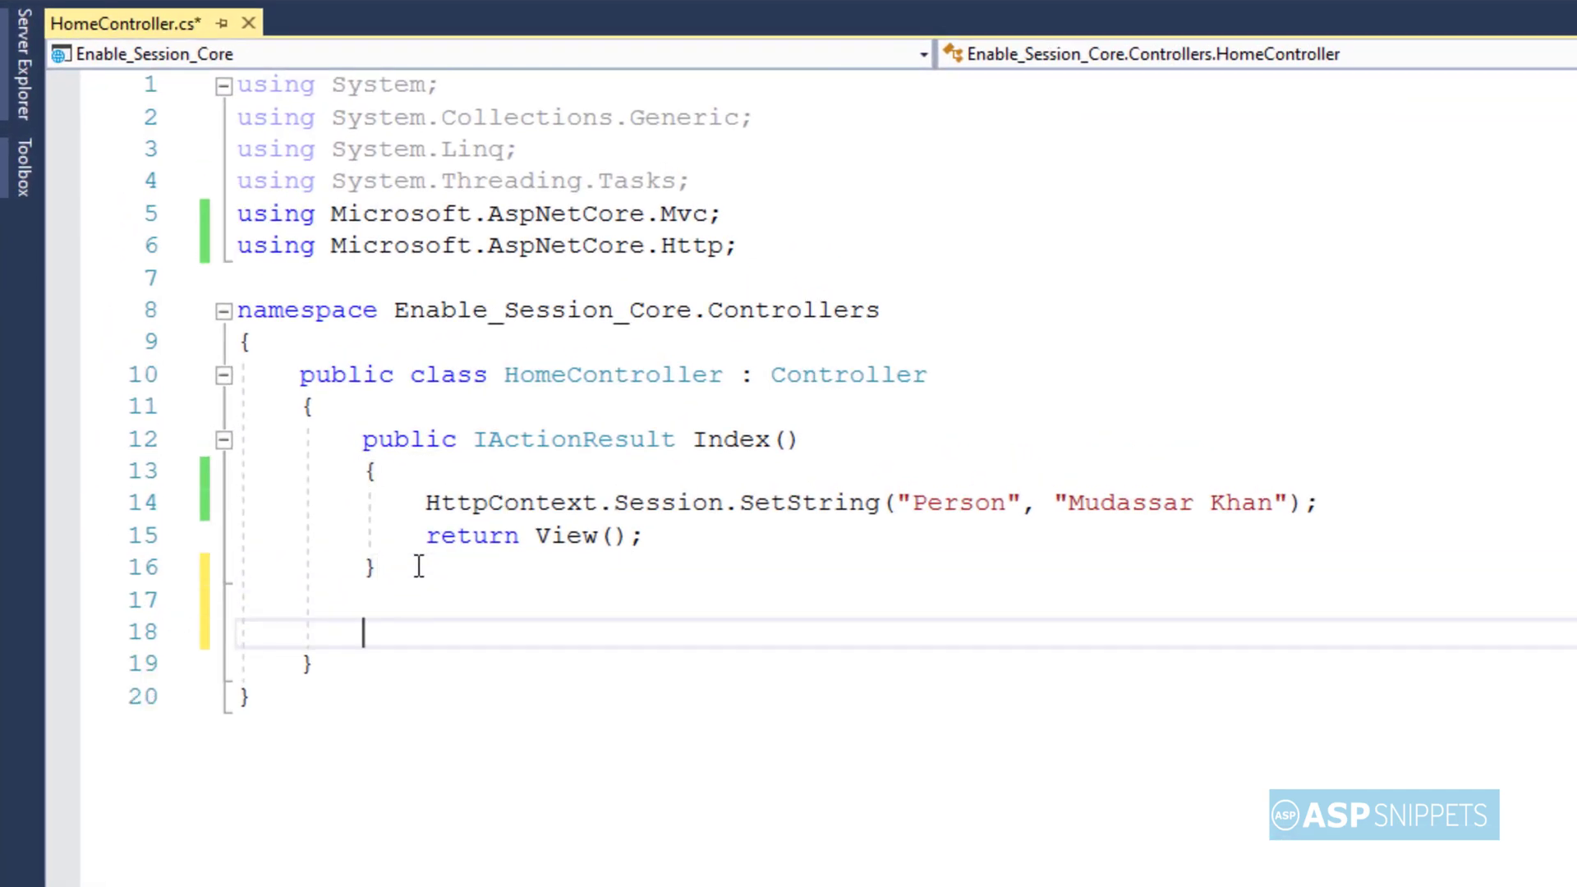
type("public I")
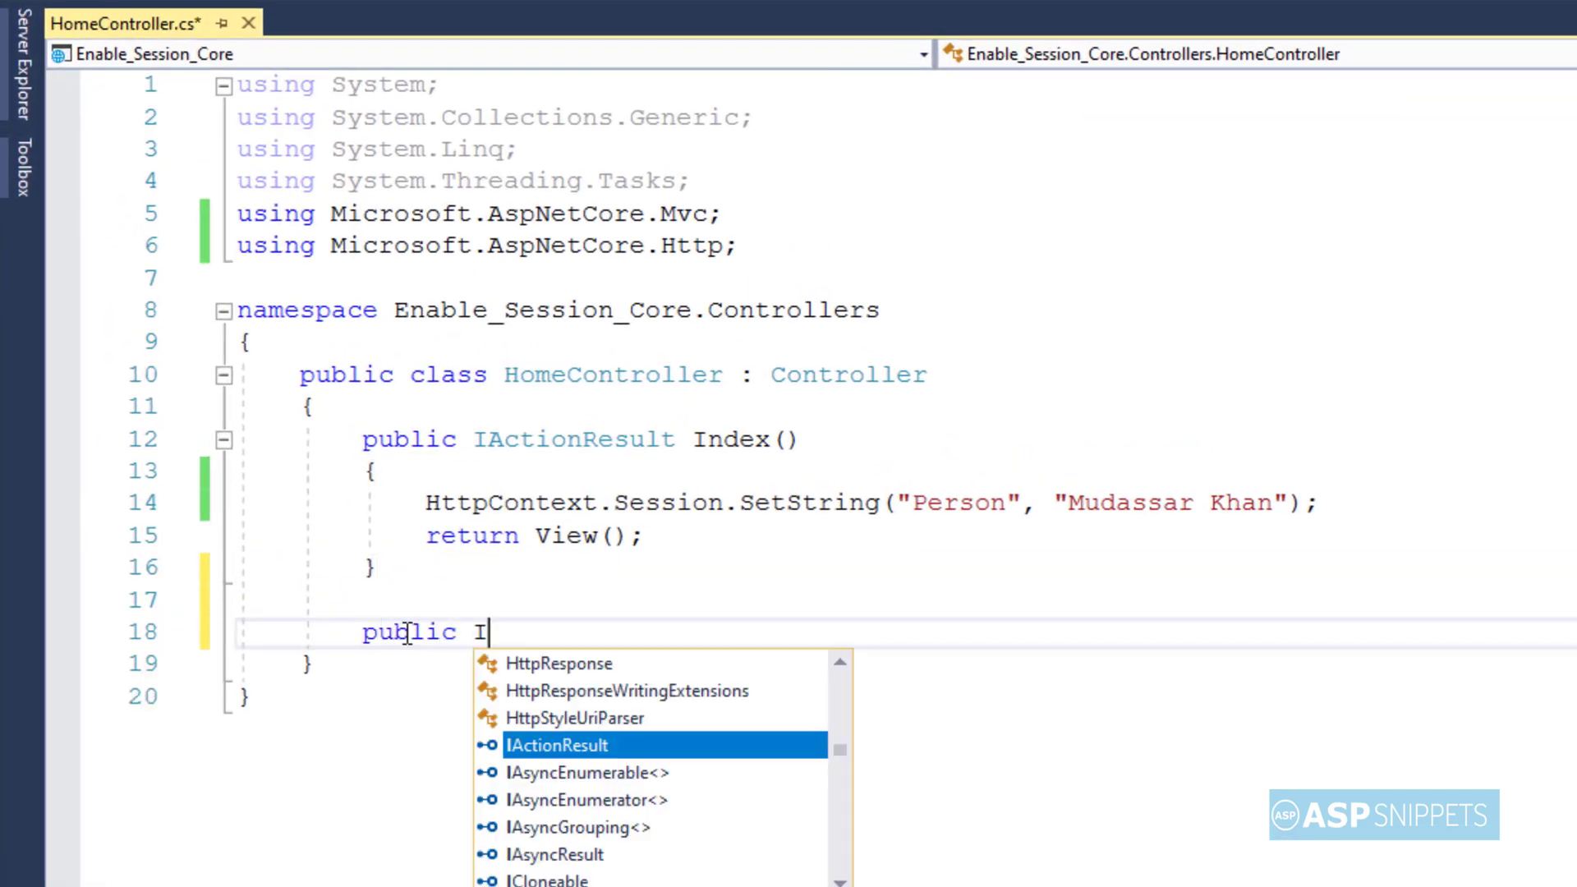
type("ActionResult Index(")
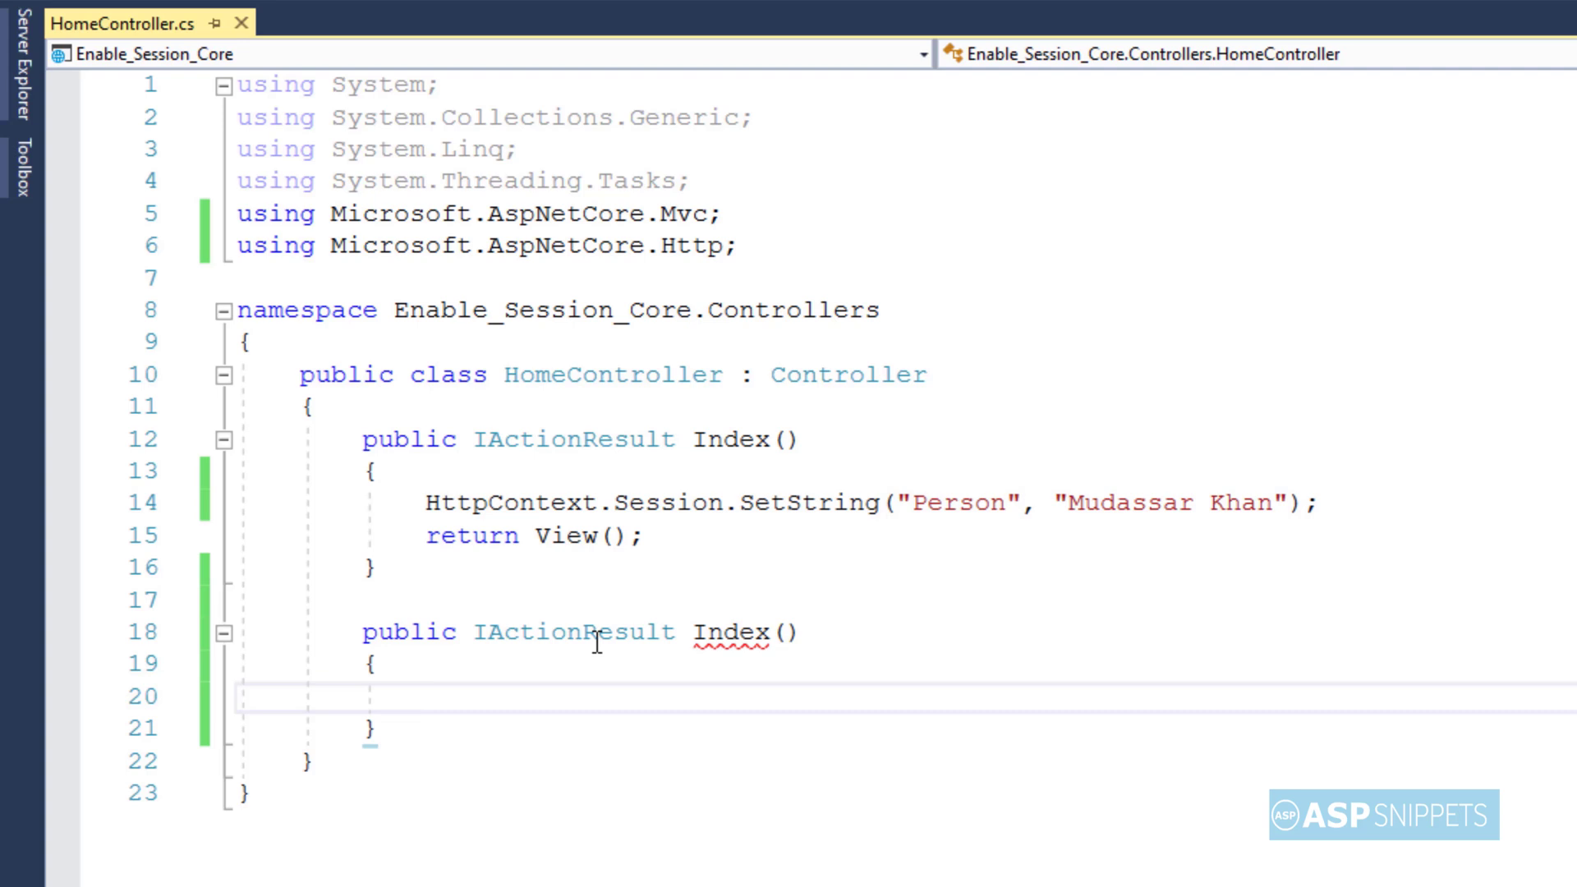
type("string session")
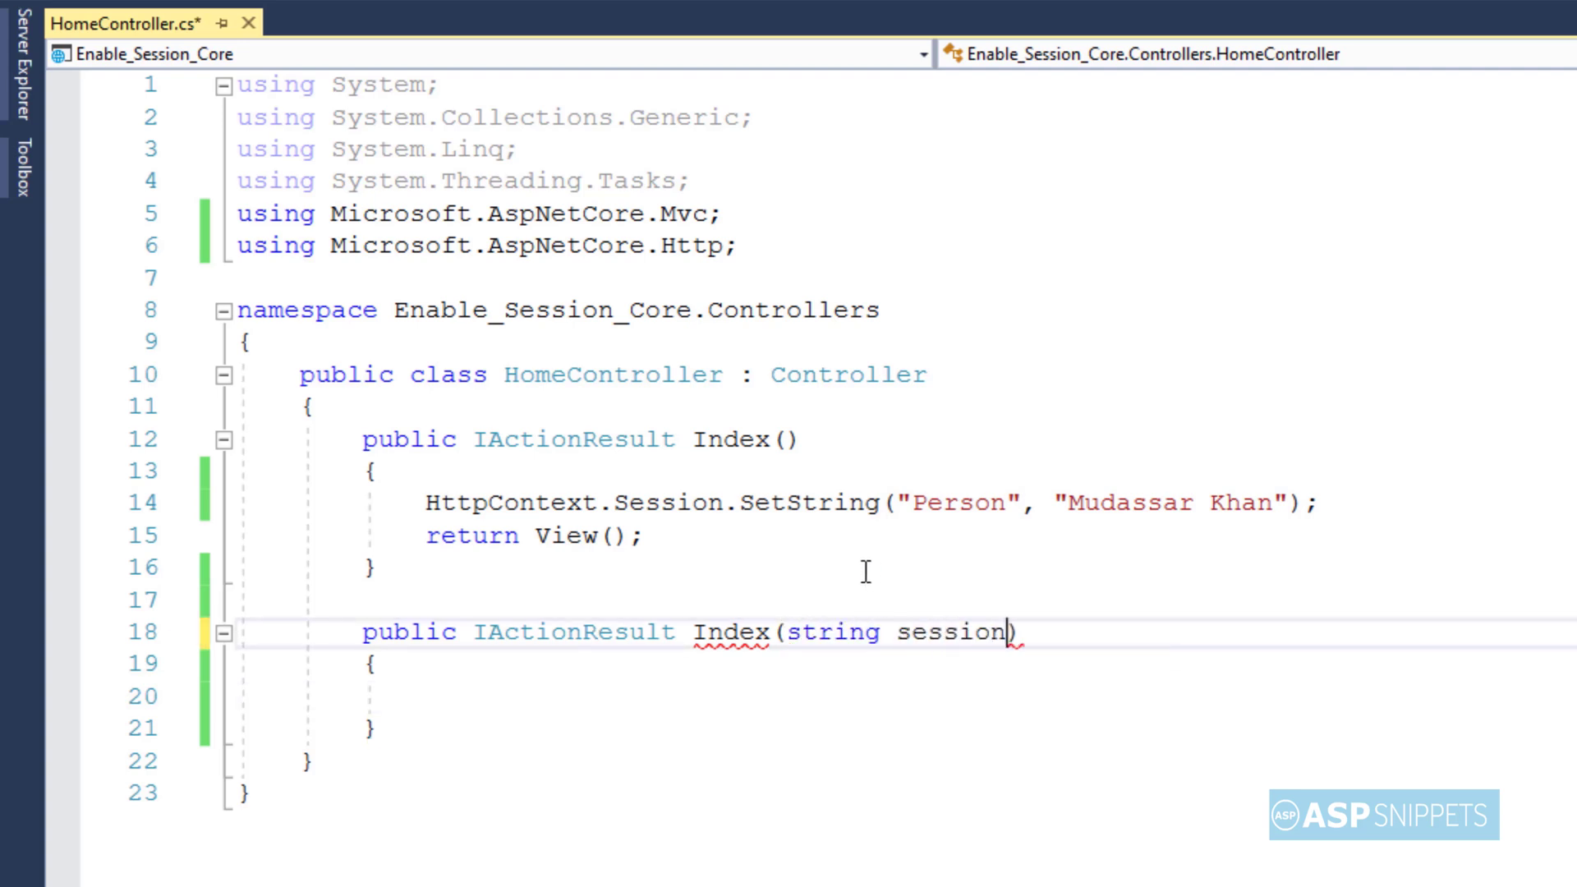
type("Name")
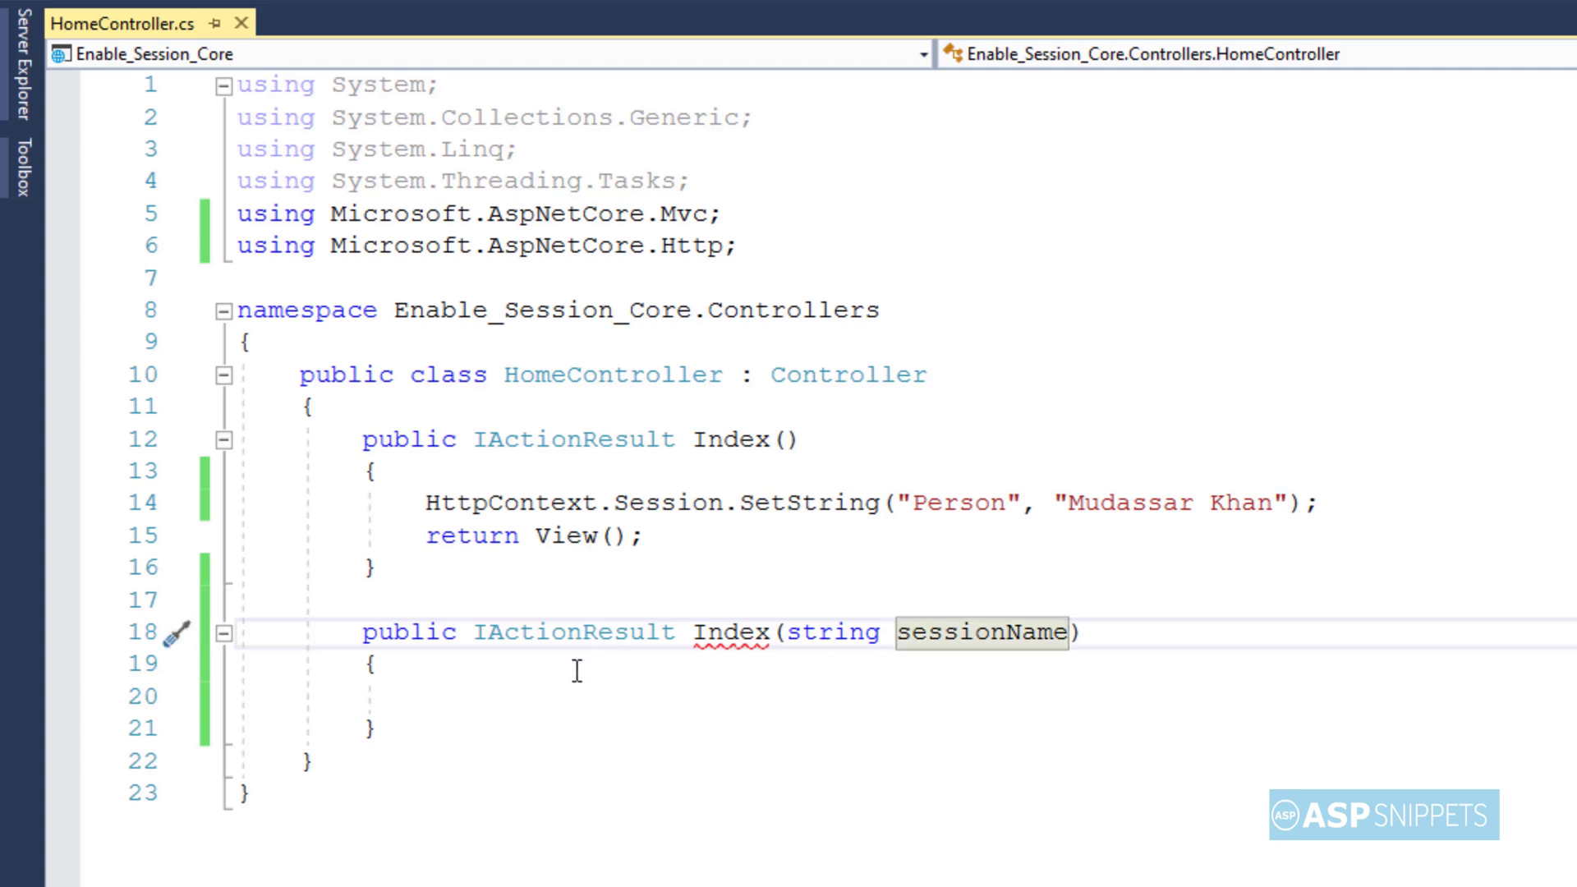
type("ret")
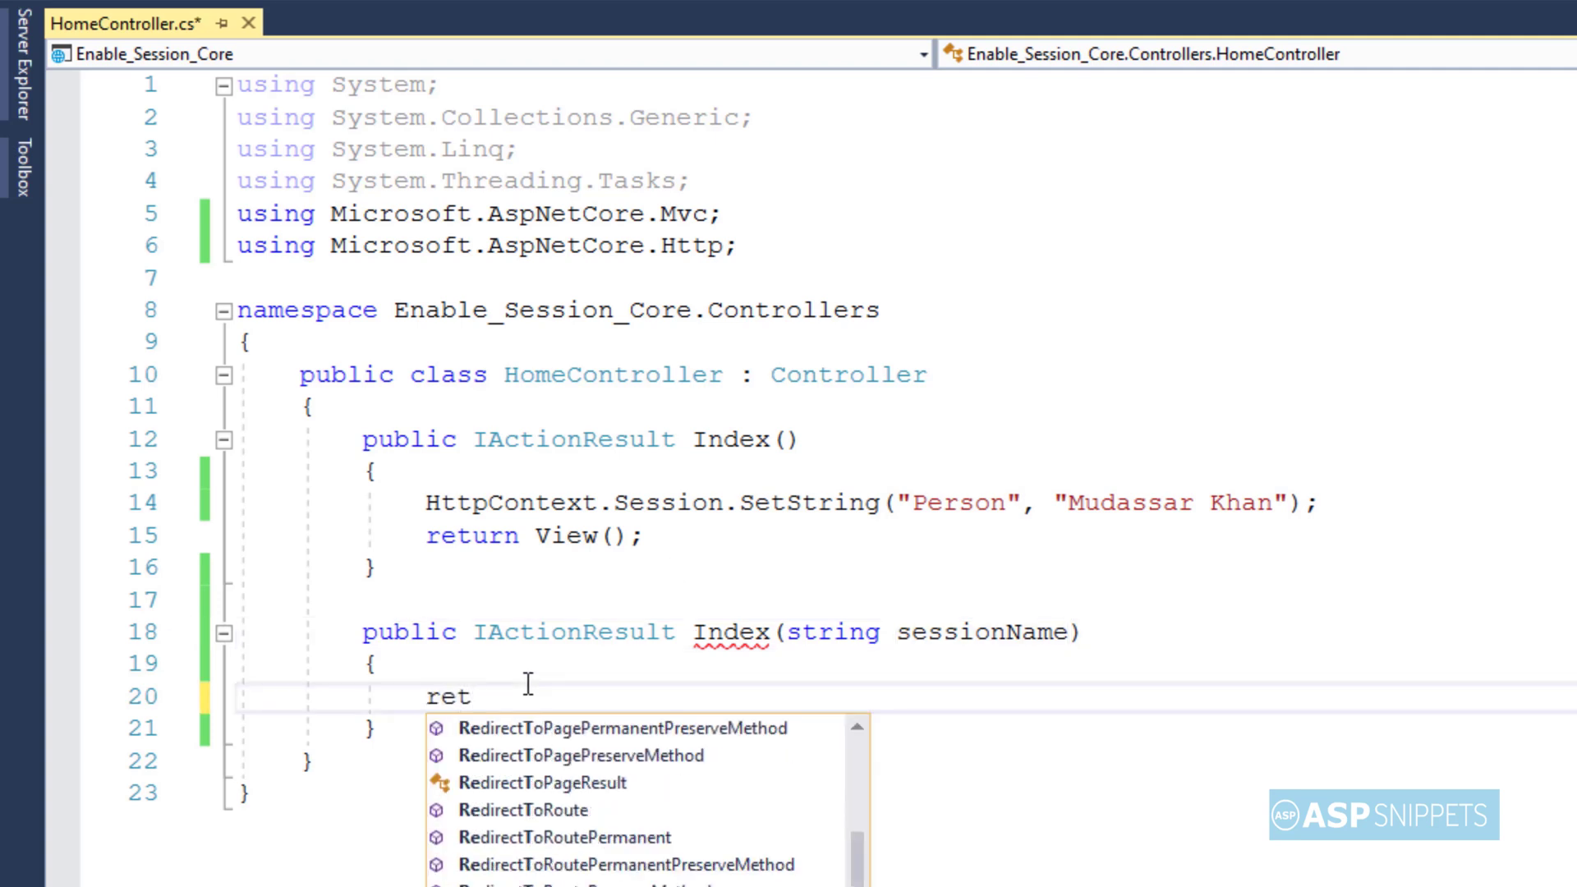
type("urn View();")
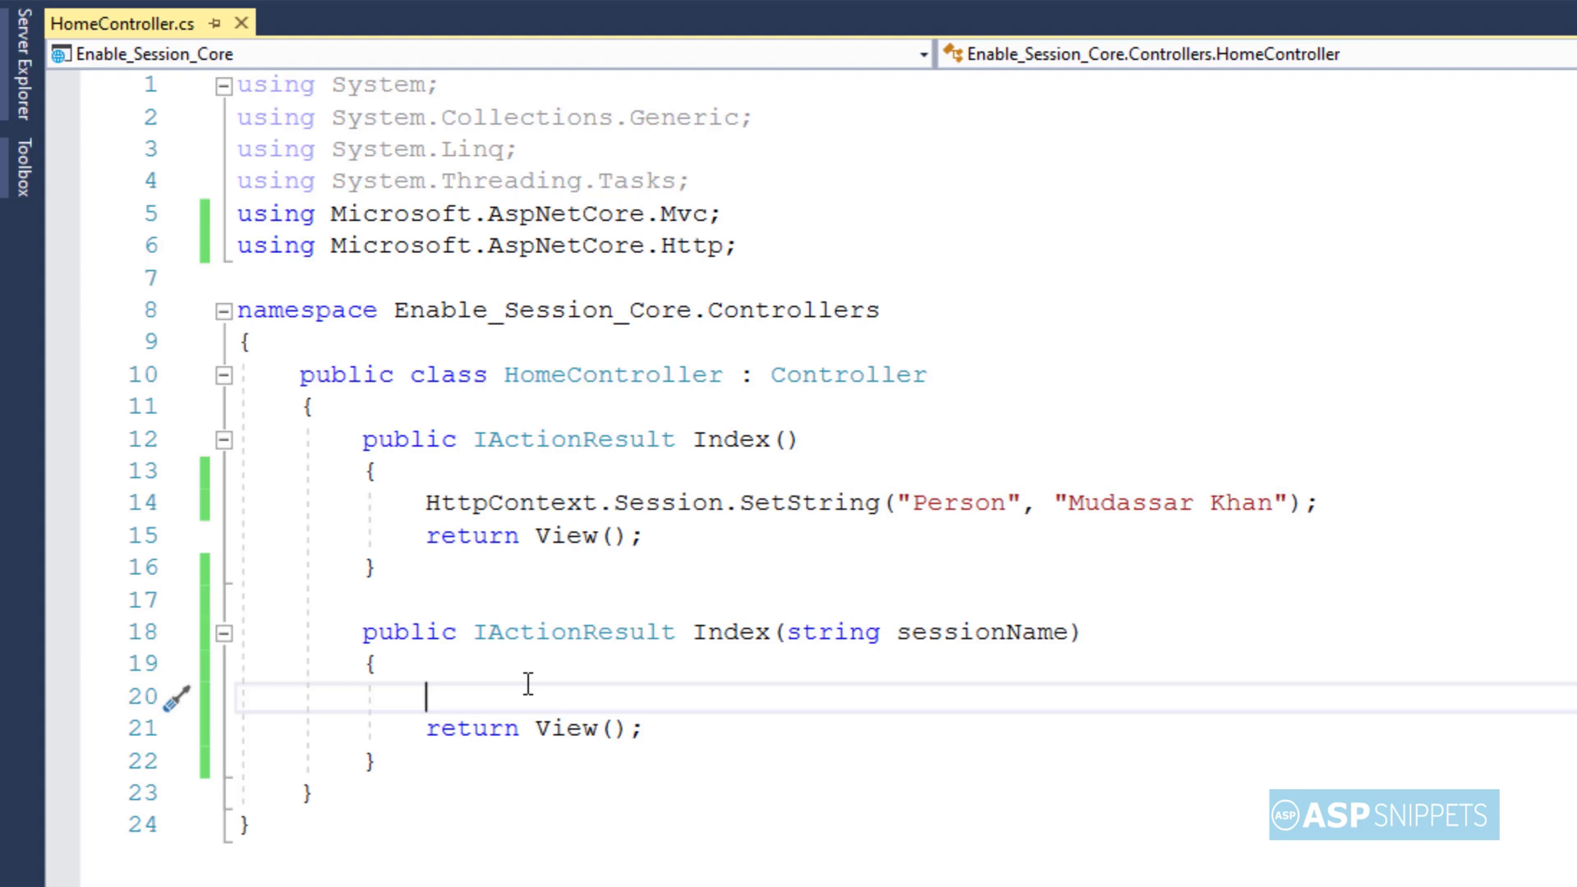
Set ViewData["Message"] = HttpContext.Session.GetString(sessionName); inside that action.
type("ViewDat")
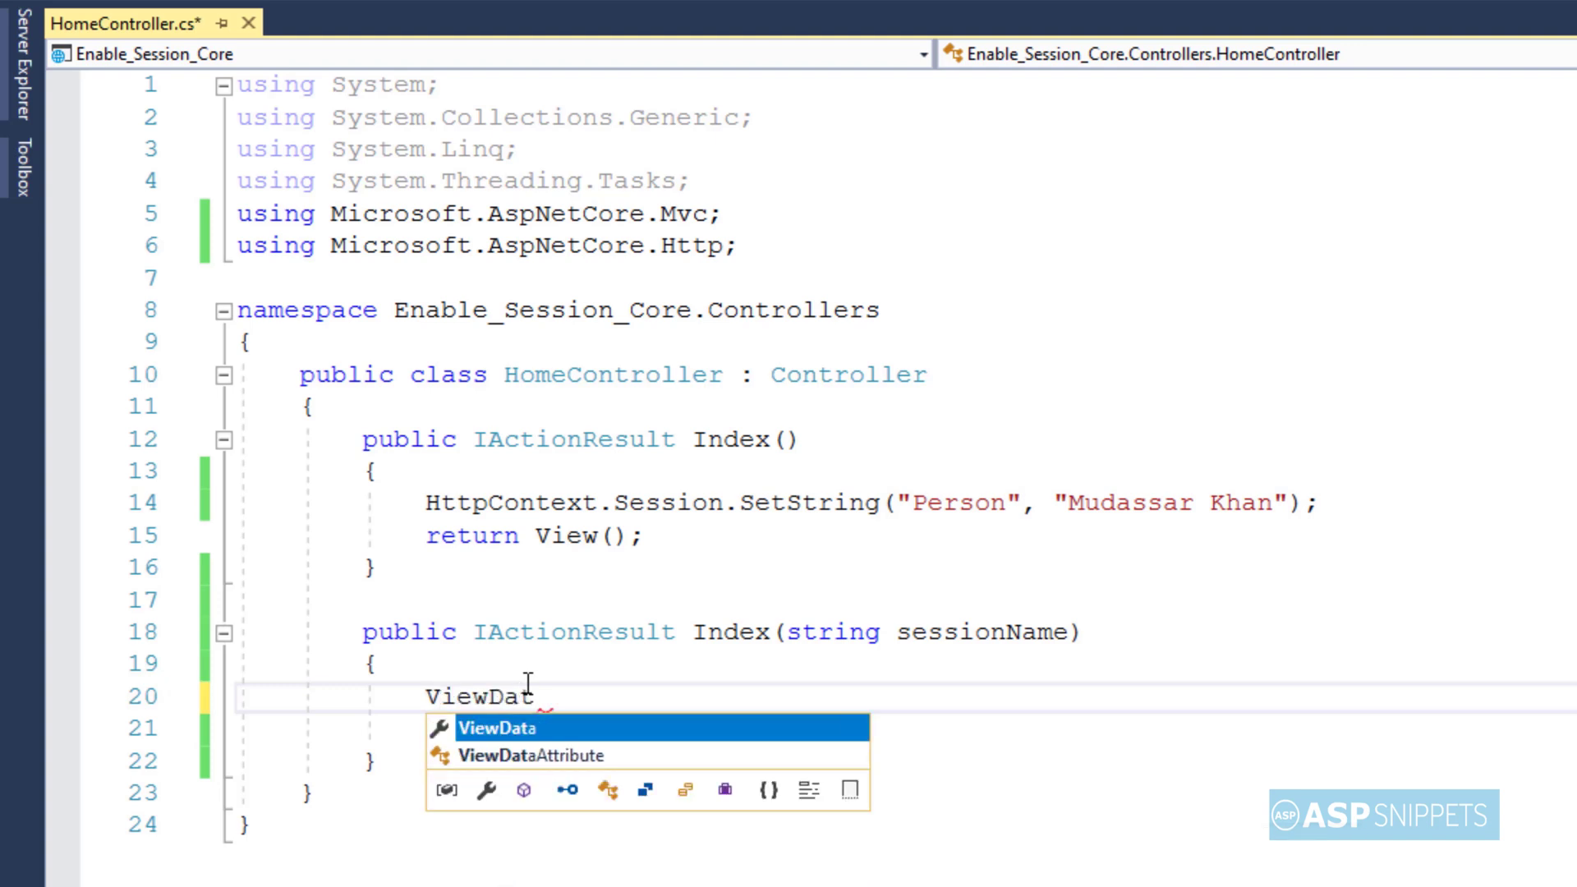
type("[]")
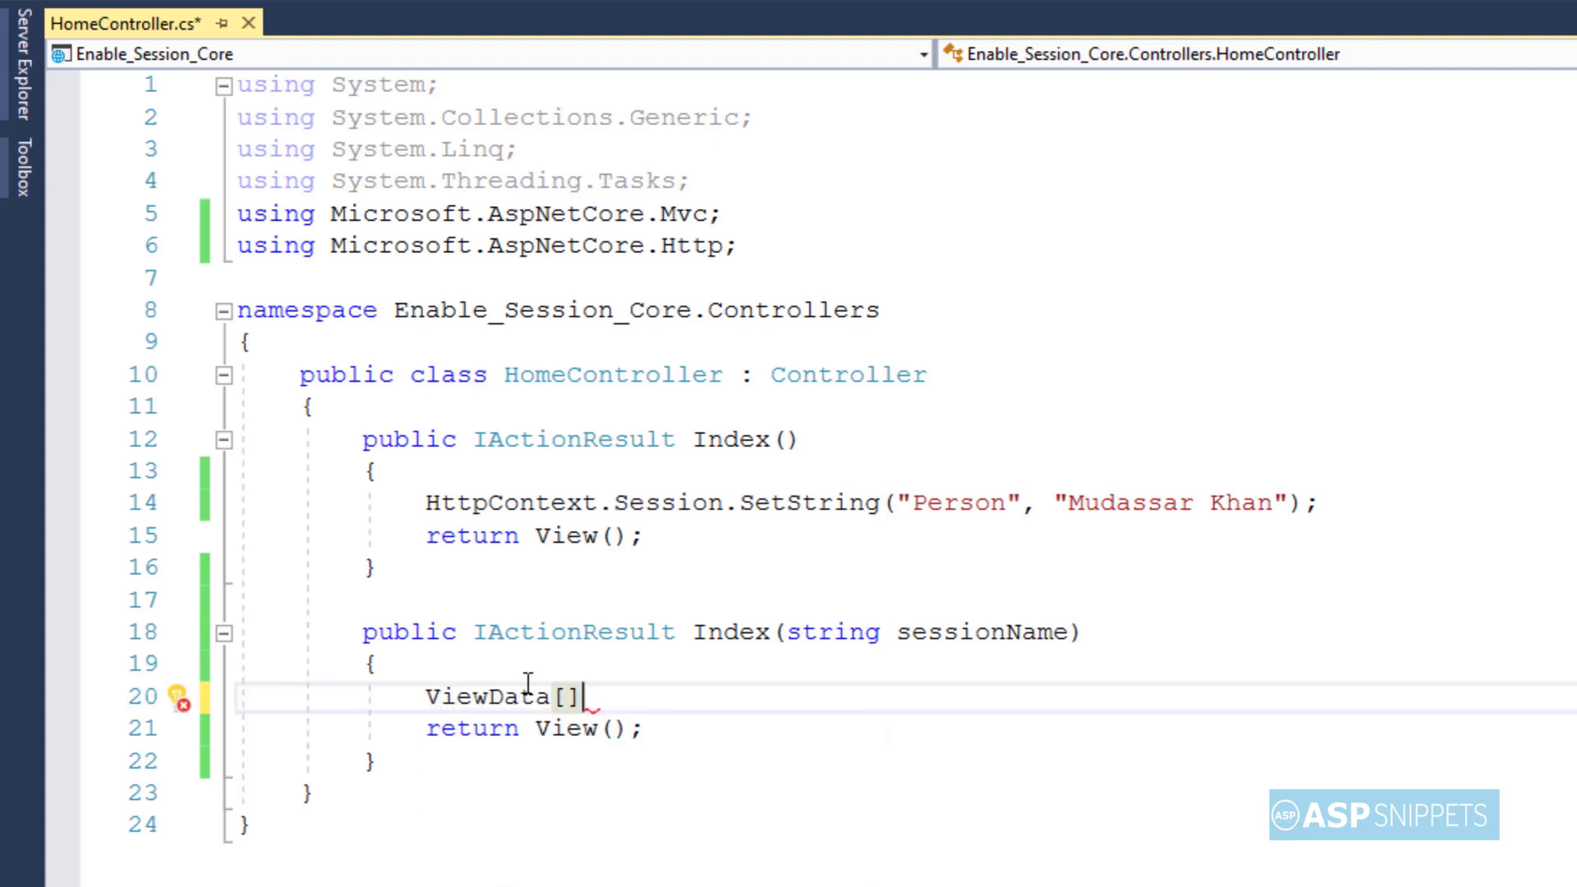
type("\"")
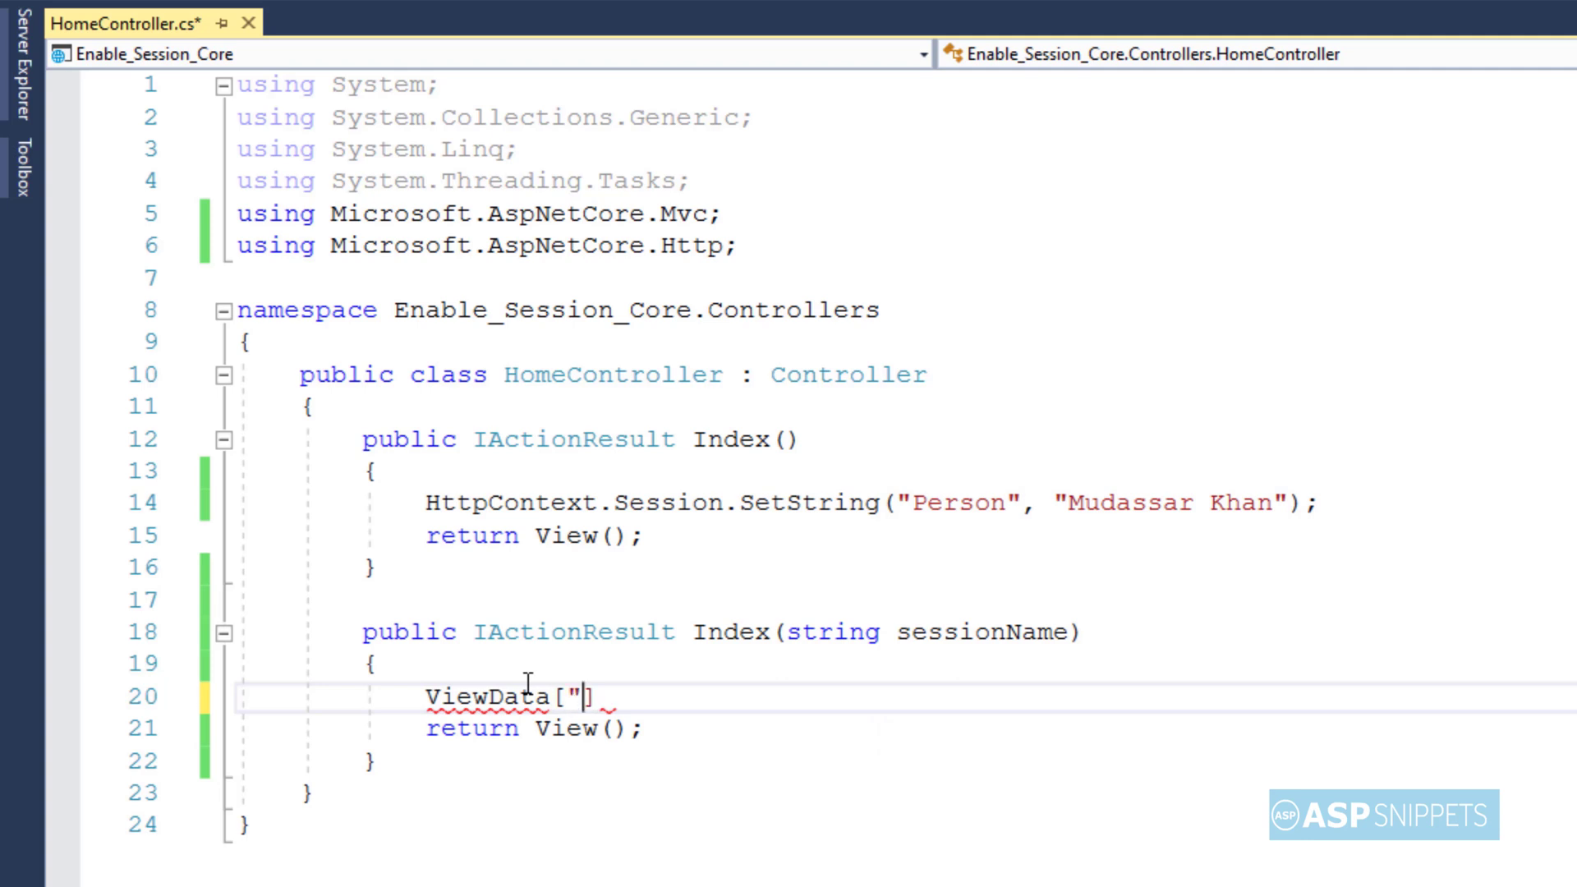
type("Message")
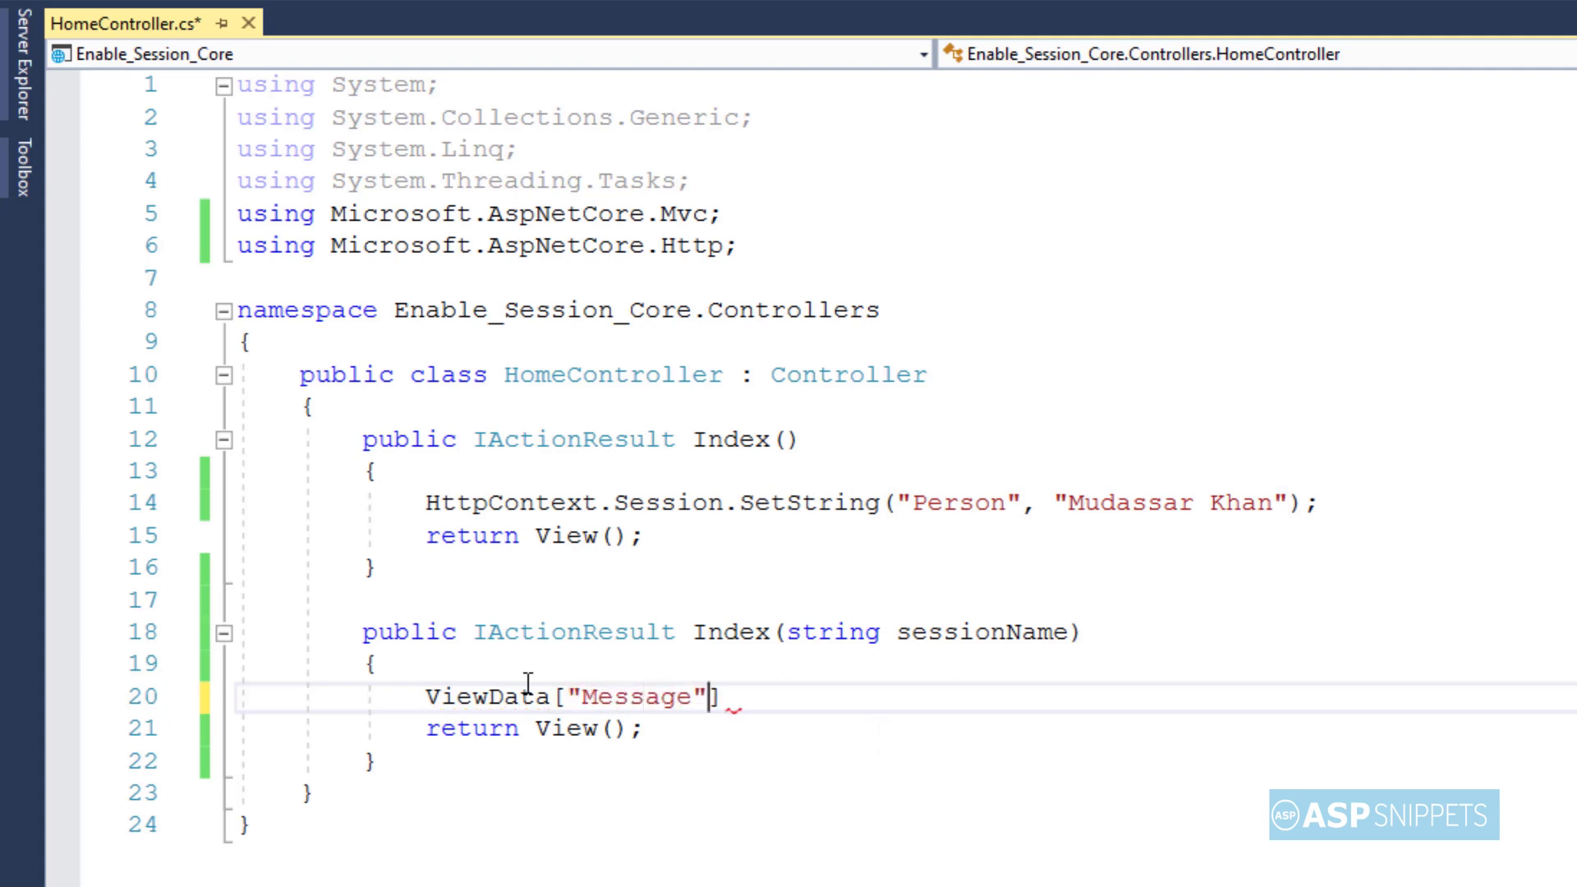
type("=")
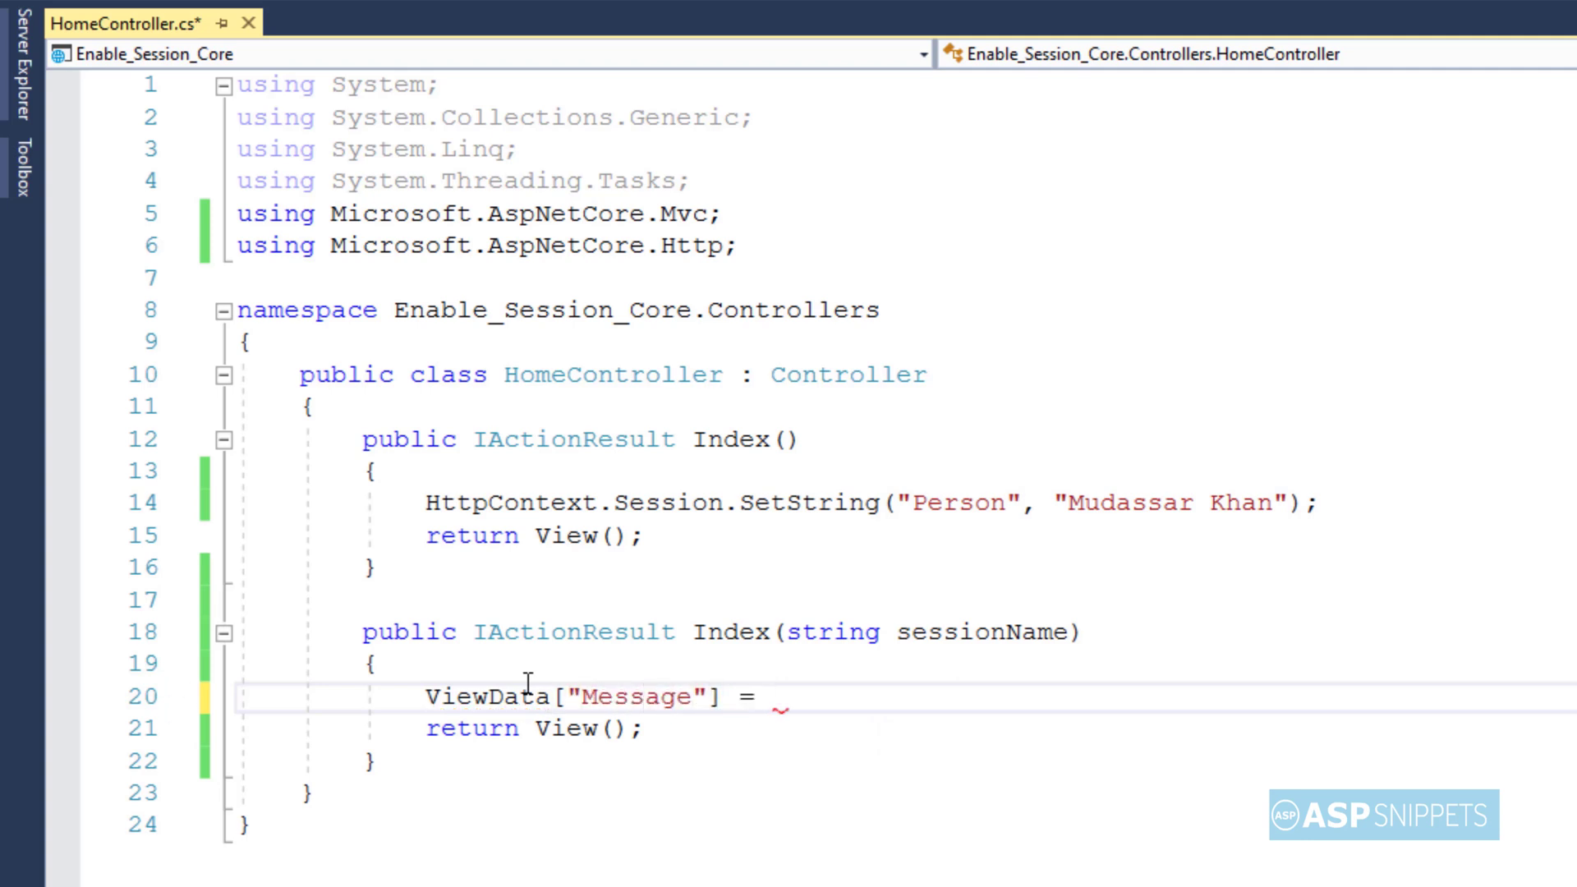
type("HttpContext")
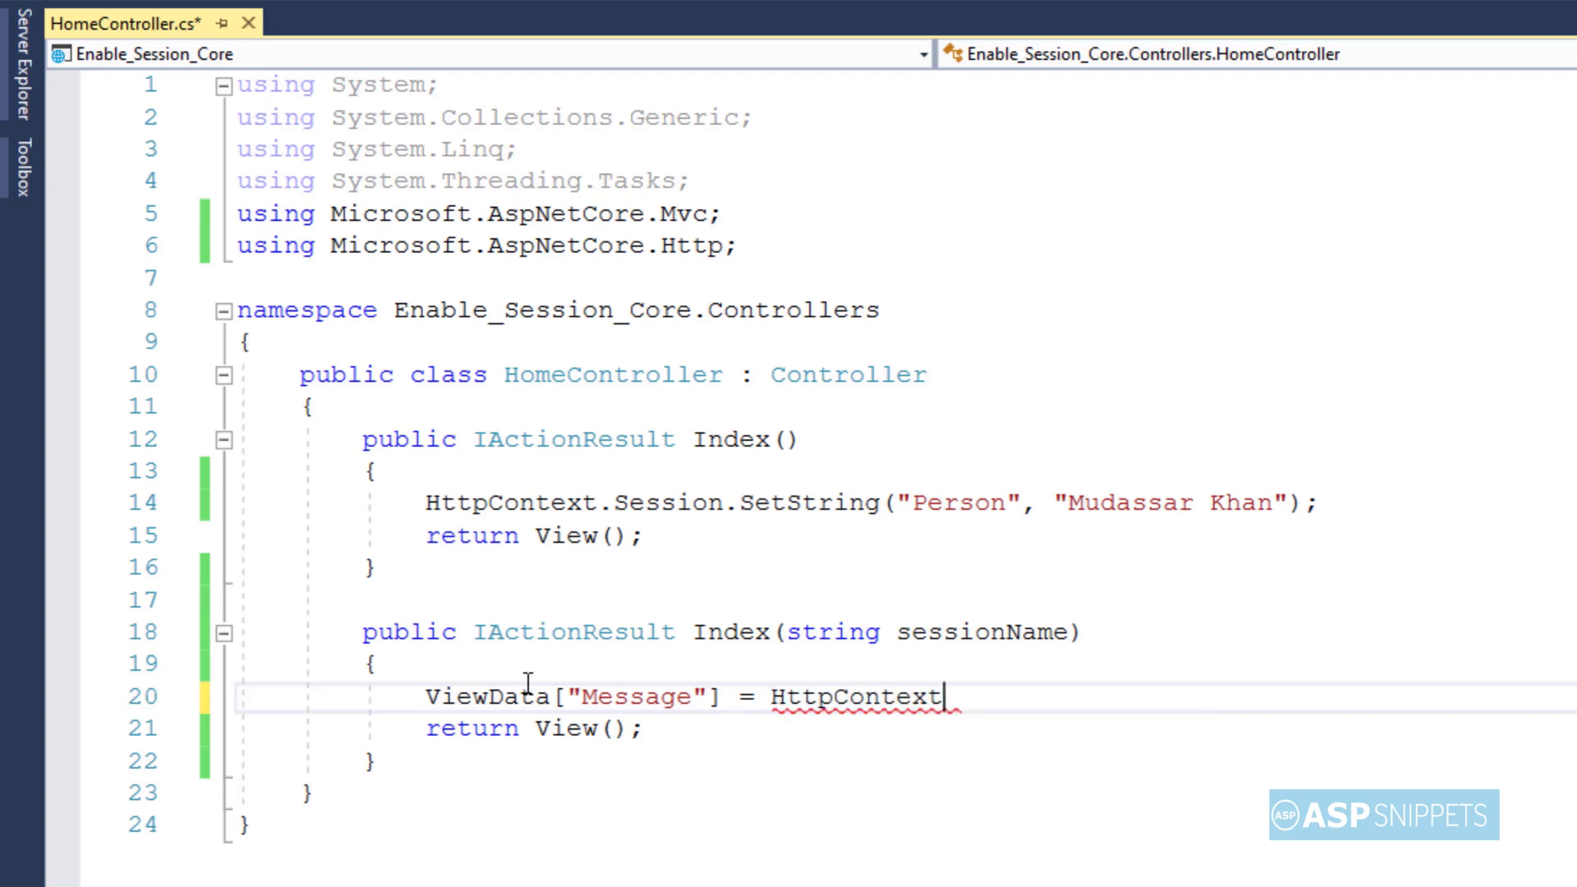
type(".Session.g")
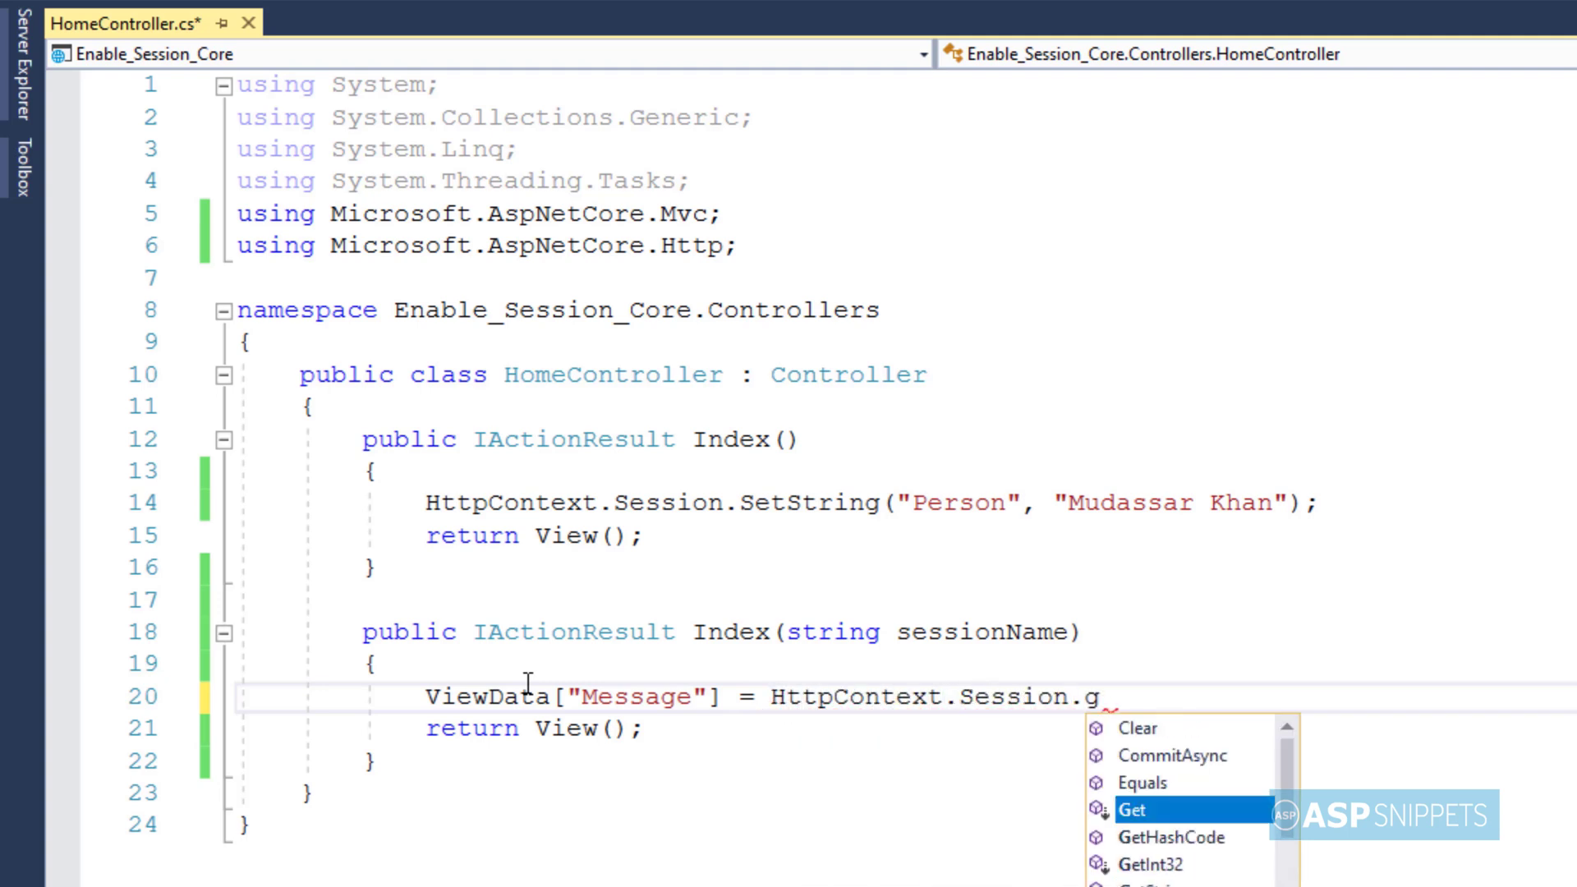
type("etString")
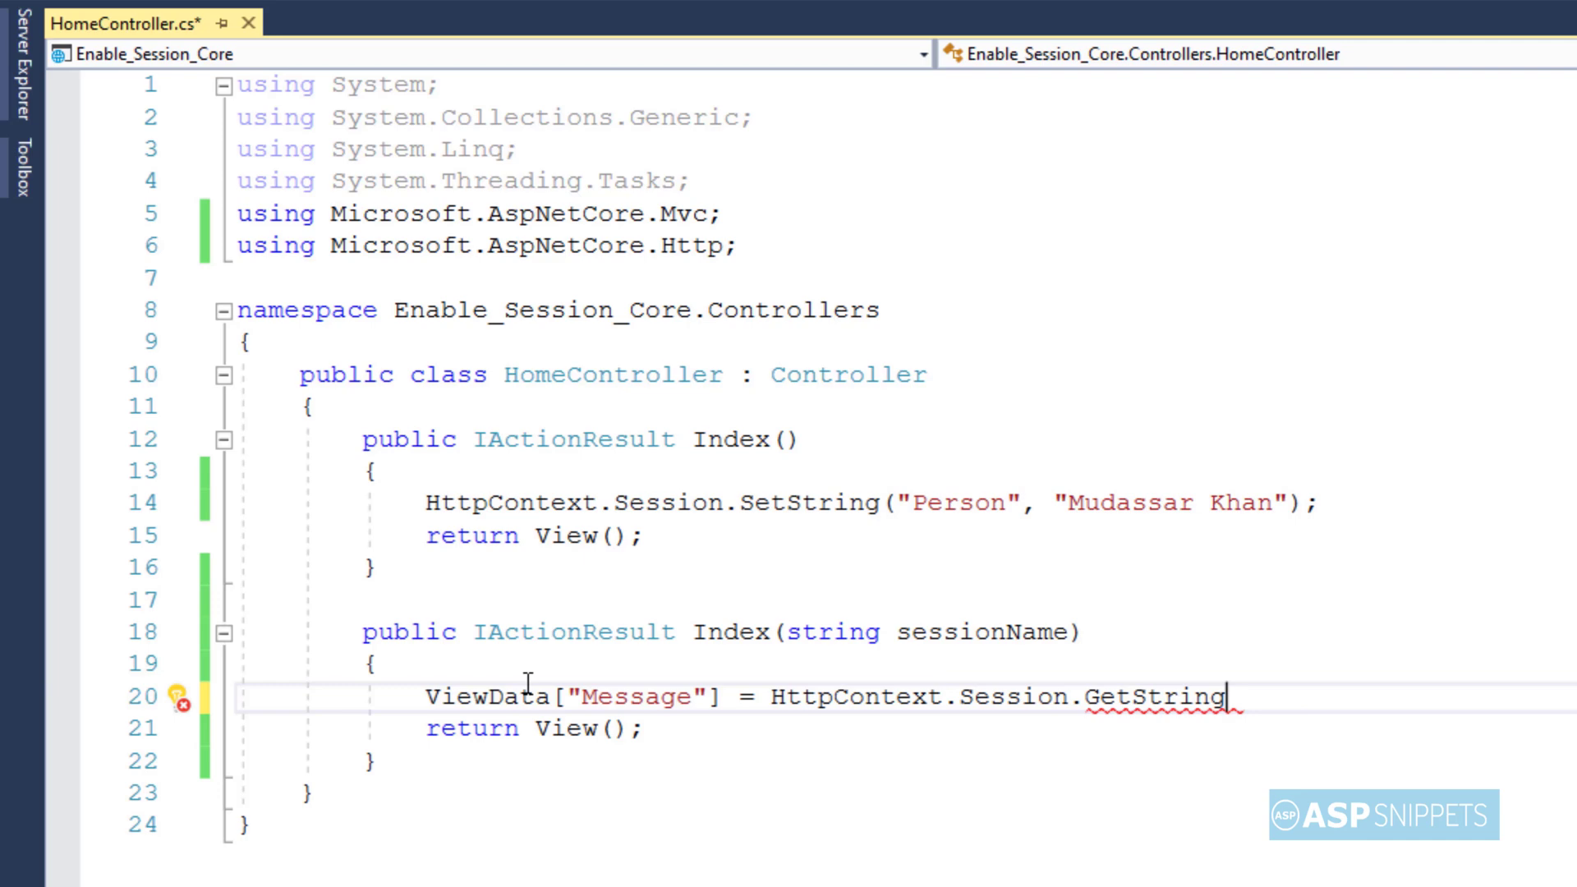
type("();")
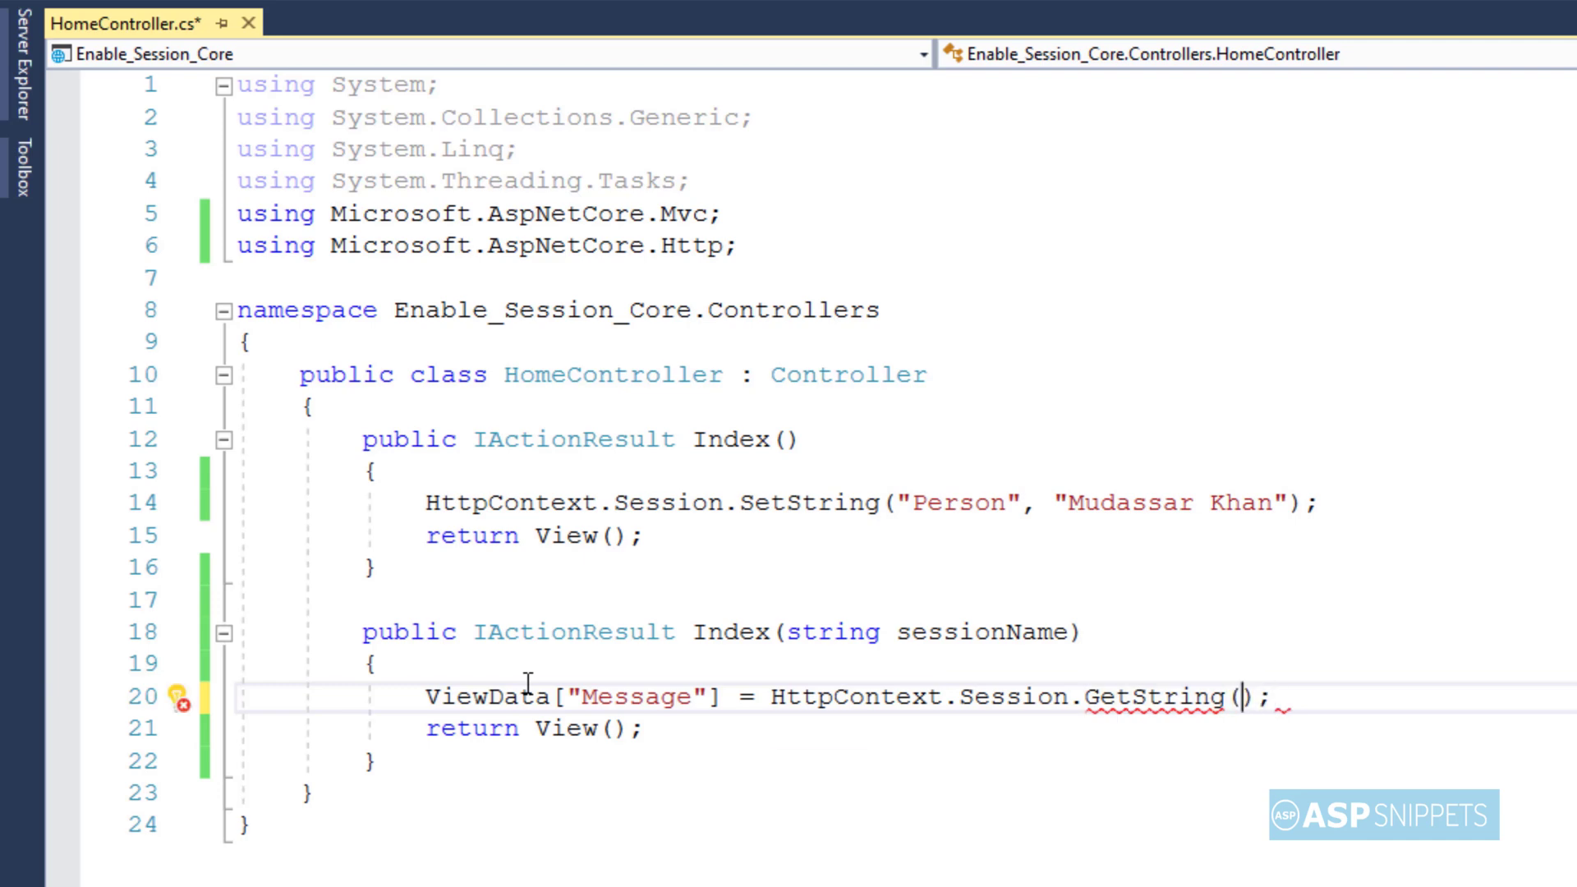
type("sessionName")
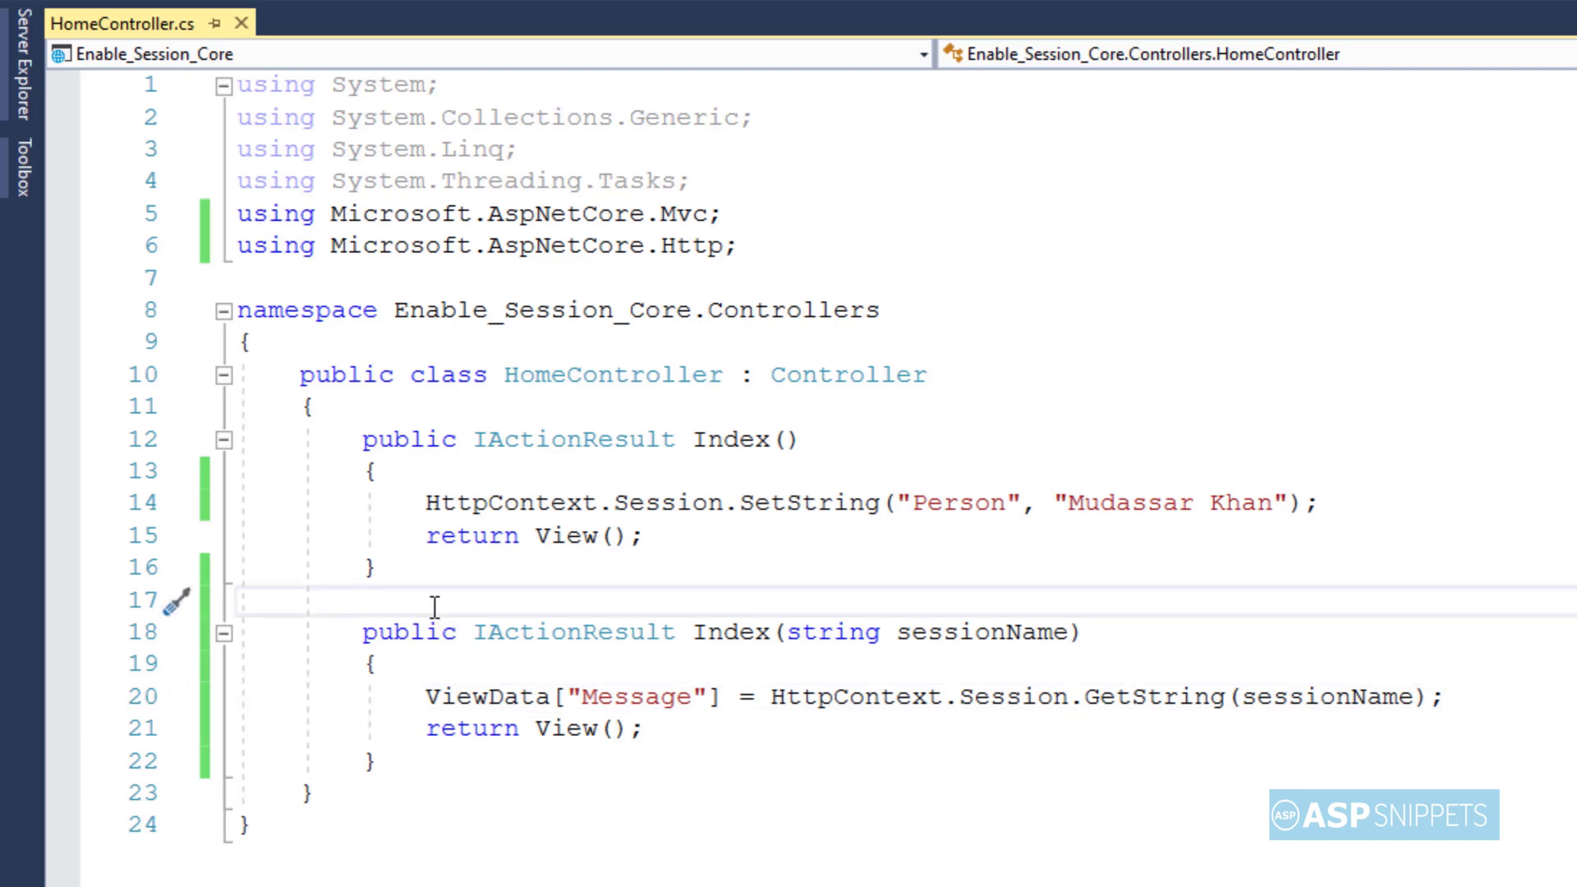
Mark the new Index action with the [HttpPost] attribute.
type("[httpPost")
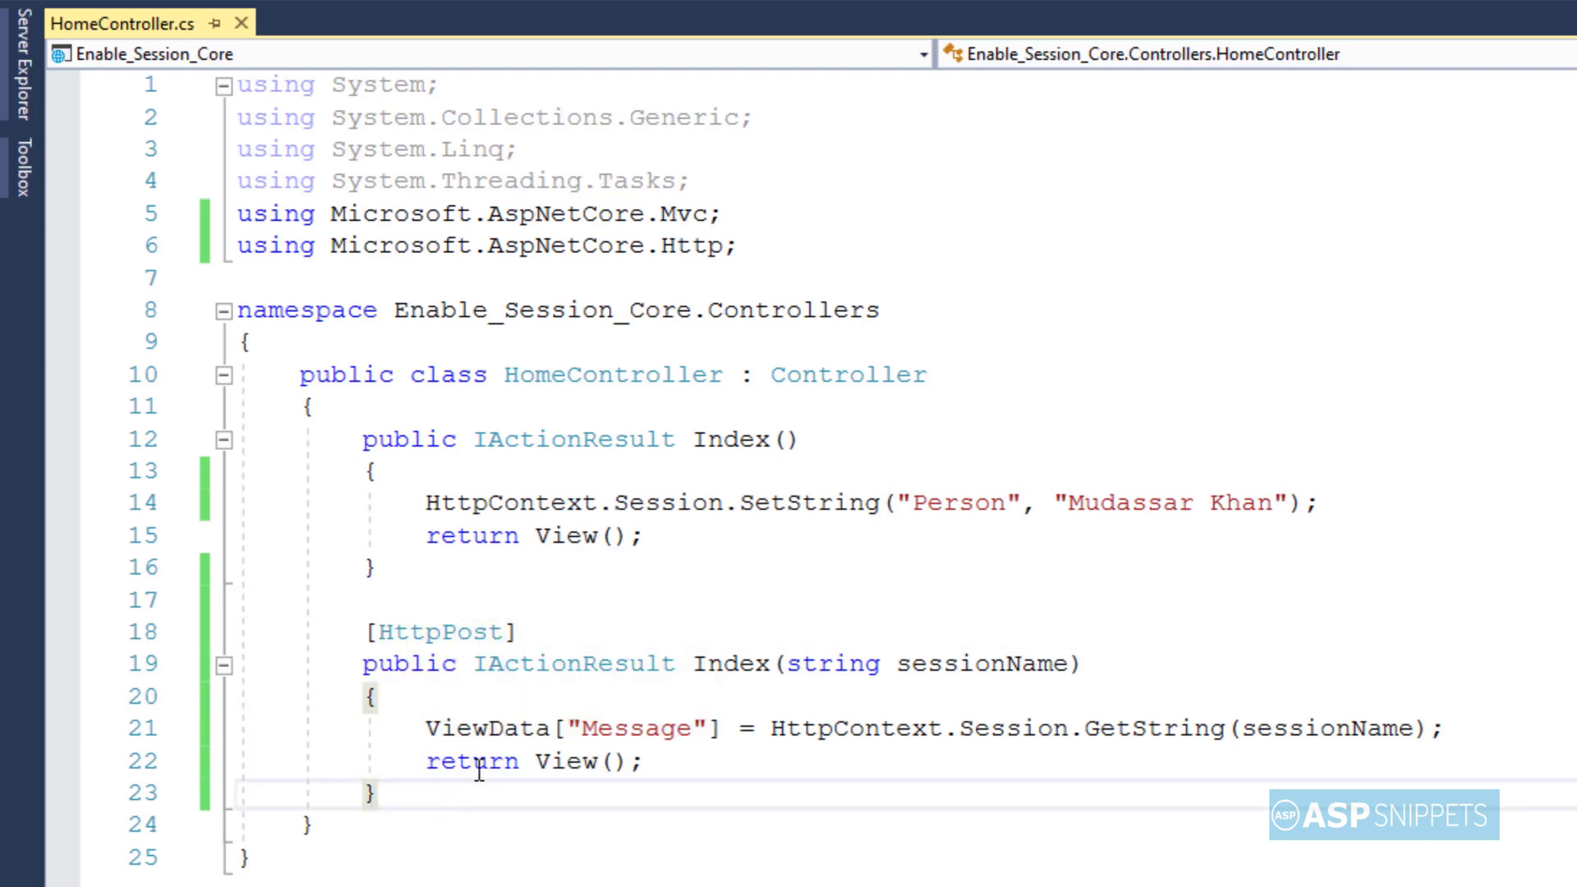
right_click(719, 460)
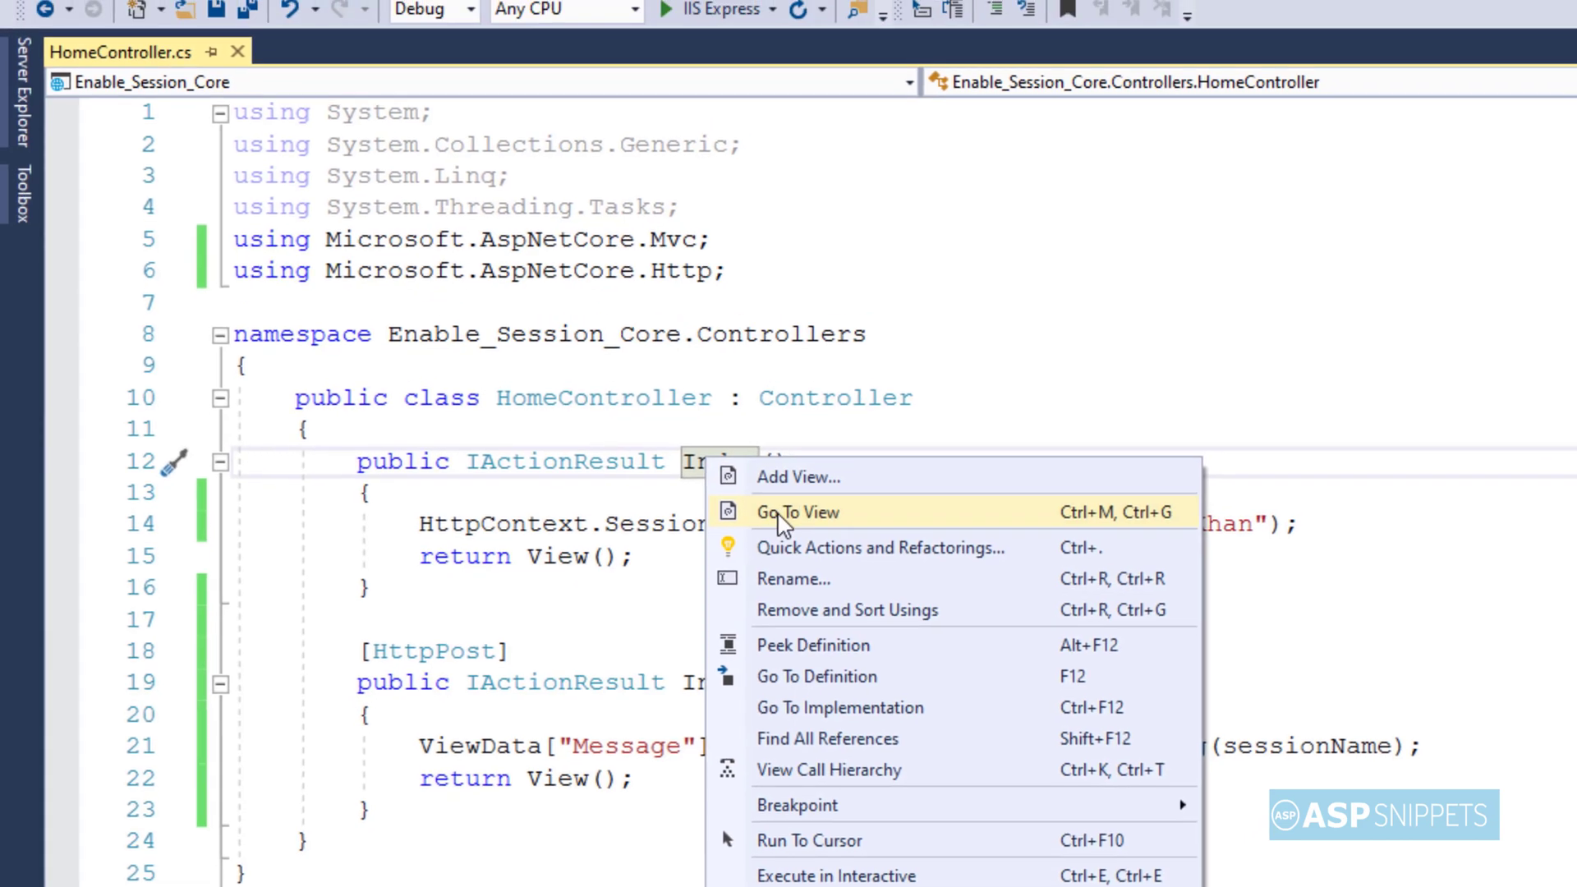
left_click(796, 512)
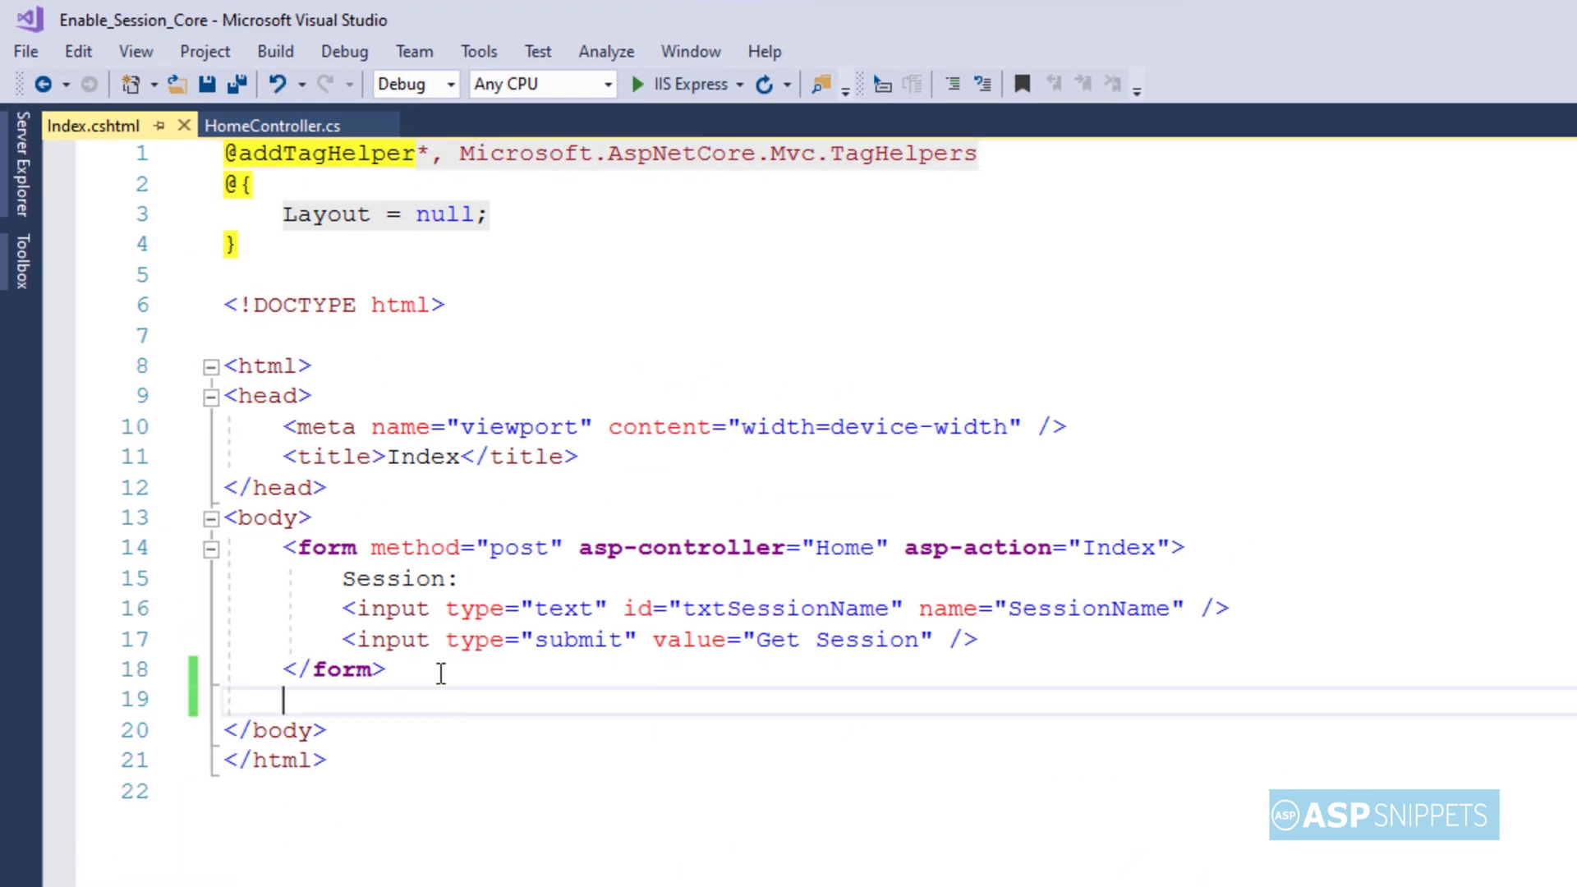
type("@")
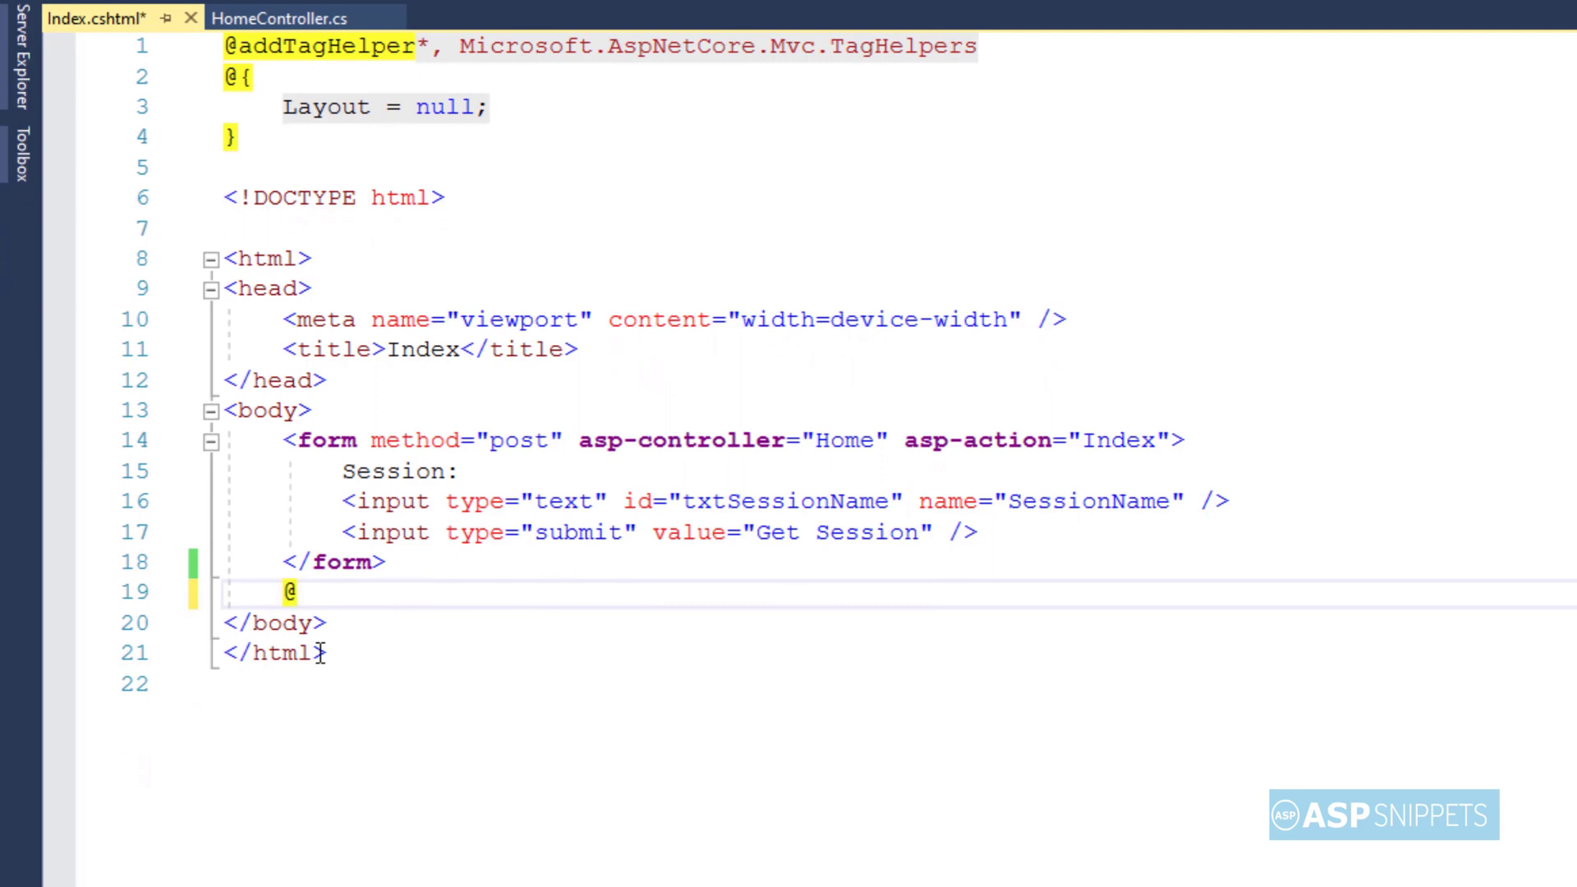
type("if()")
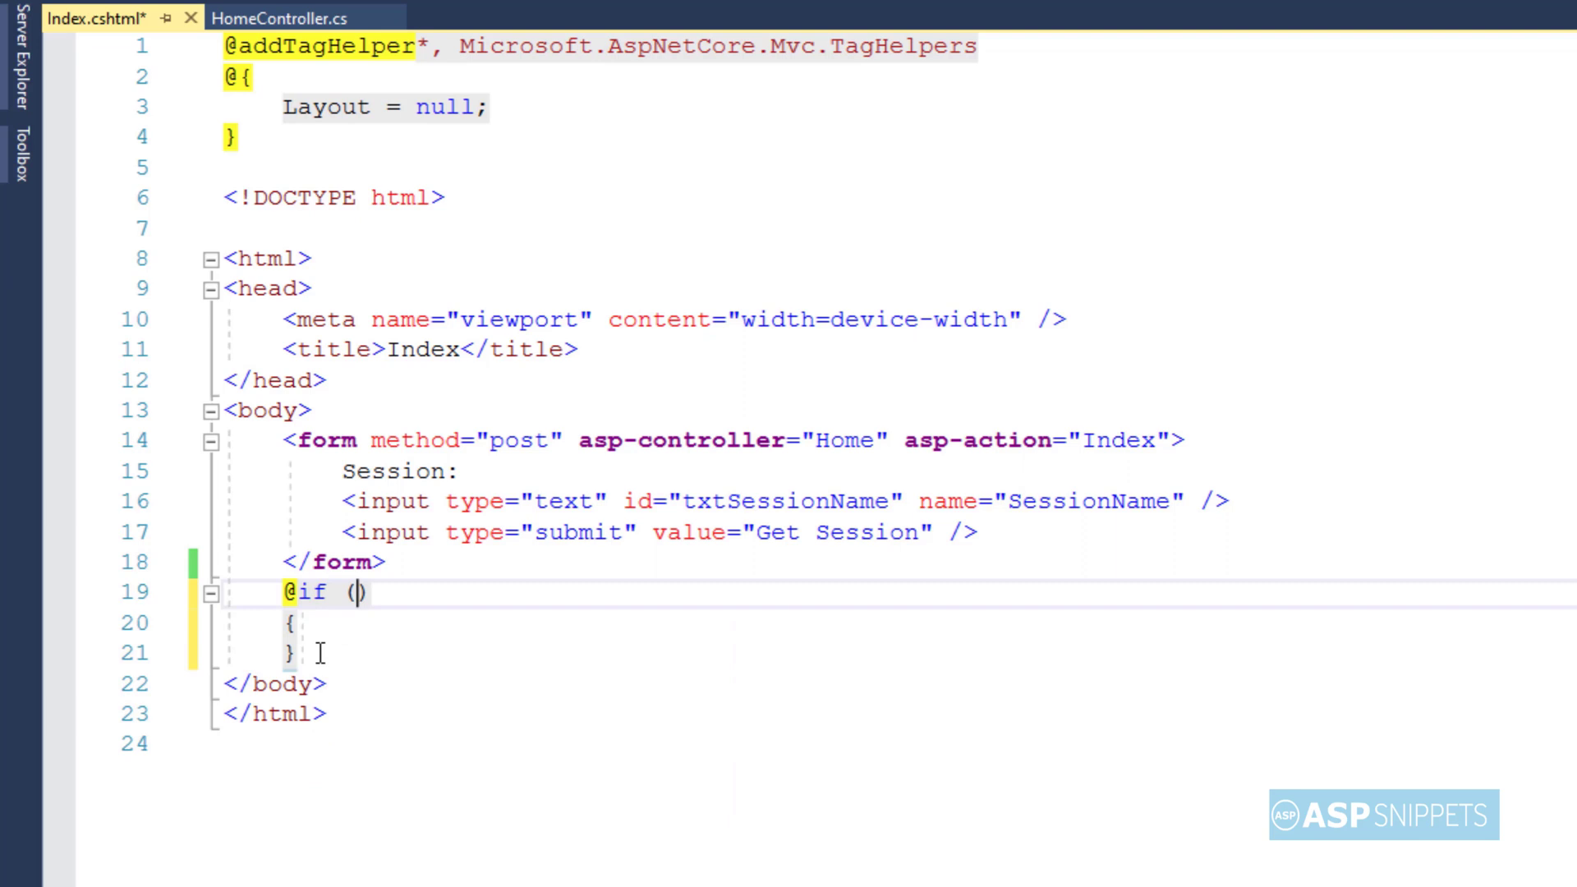
type("ViewData[\"")
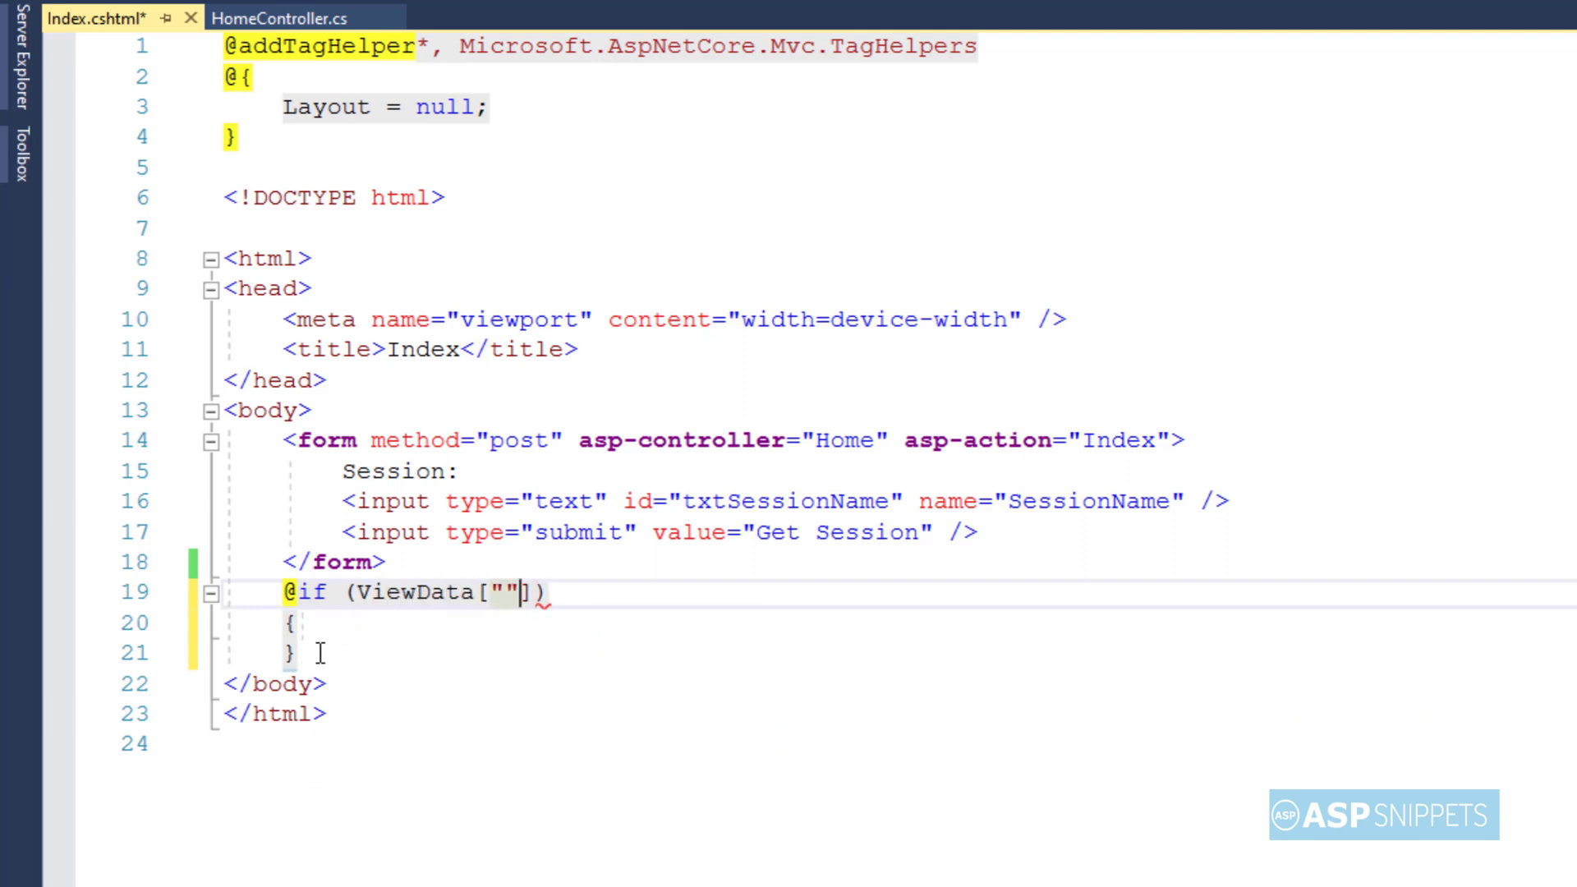
type("Message")
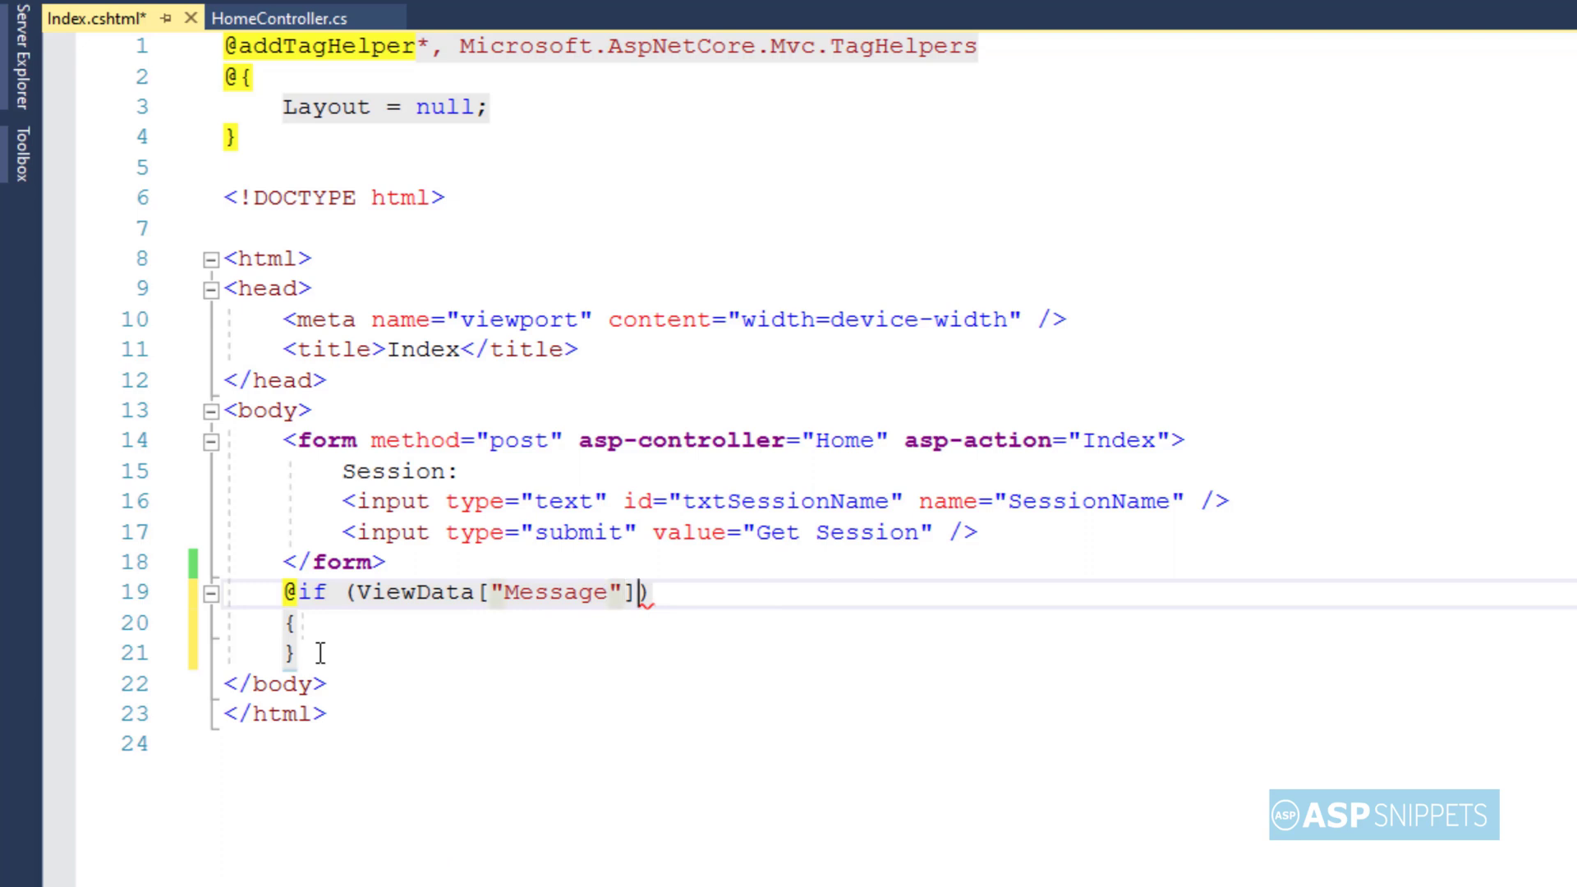
type("!= n")
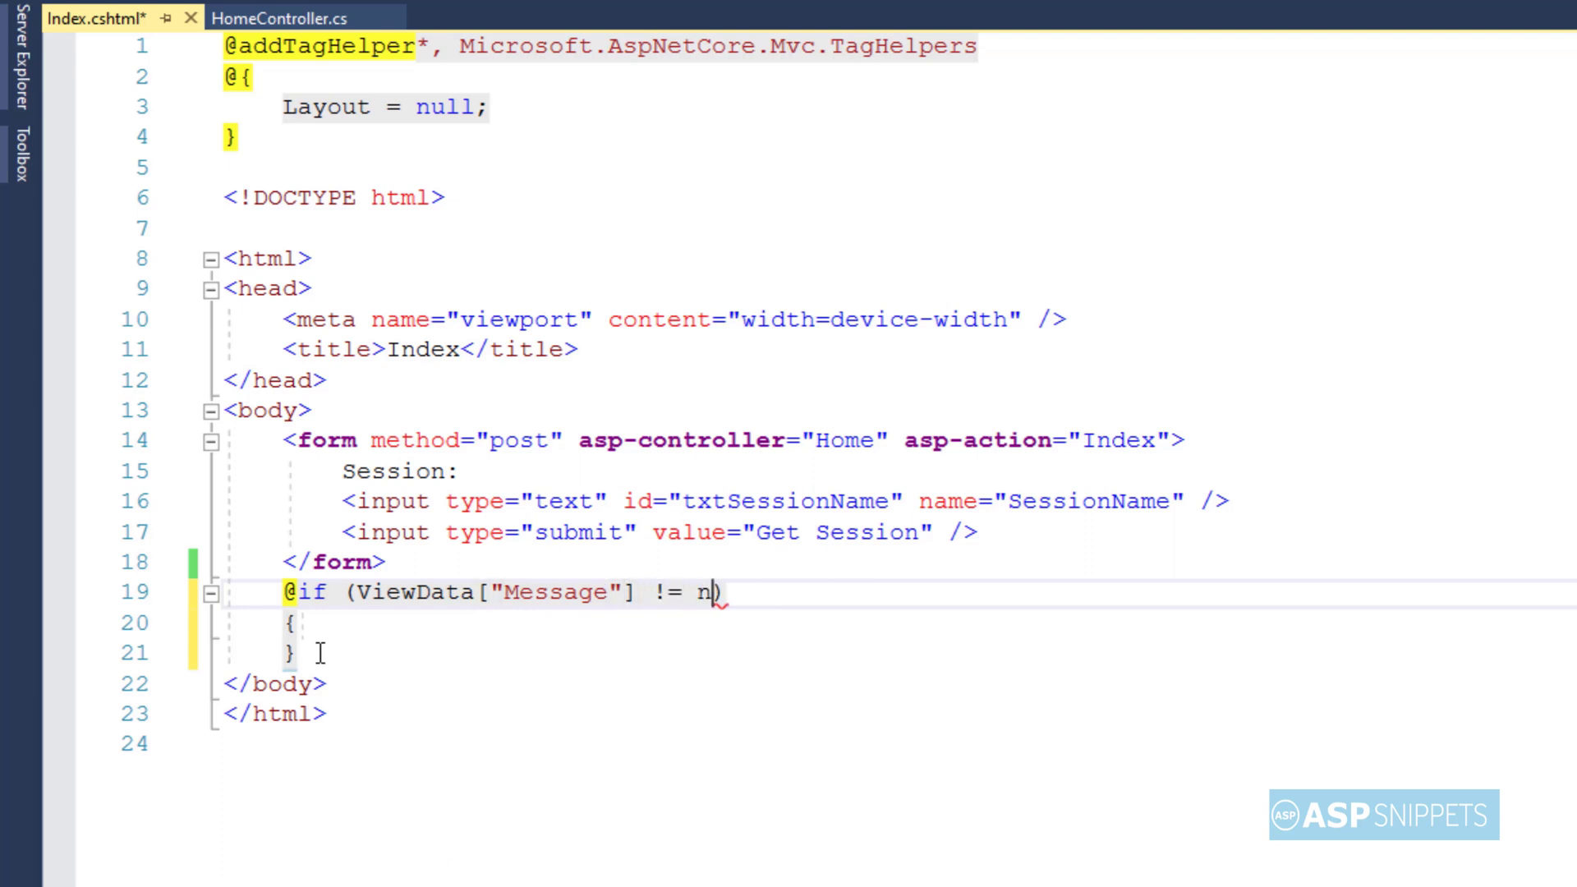
type("ull)")
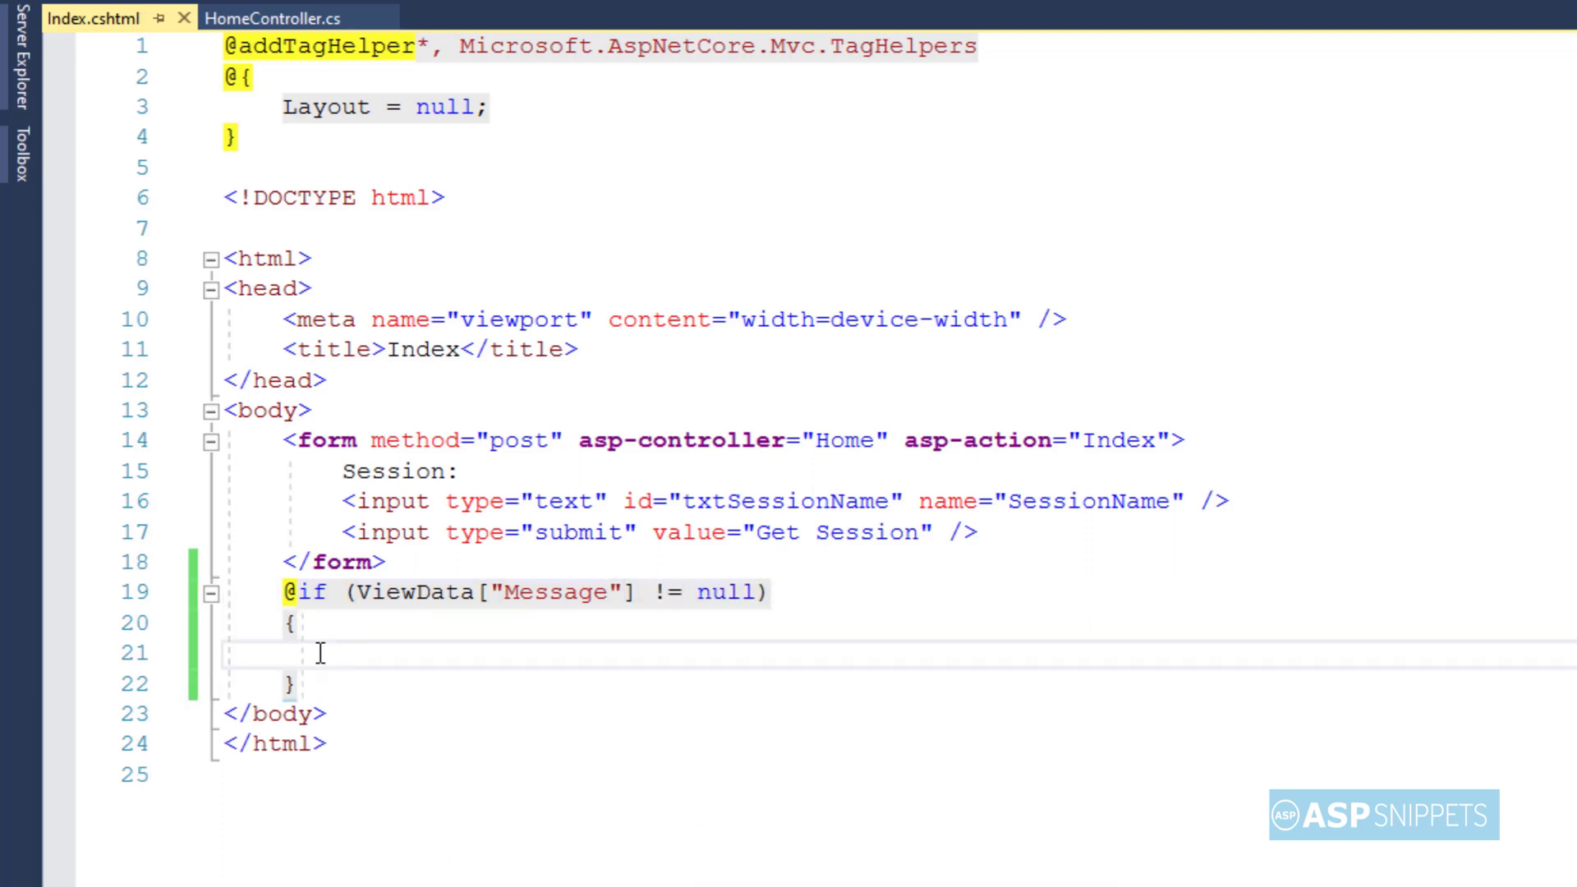
Add a text/javascript script block with a window.onload = function () { } handler.
type("<script></script>")
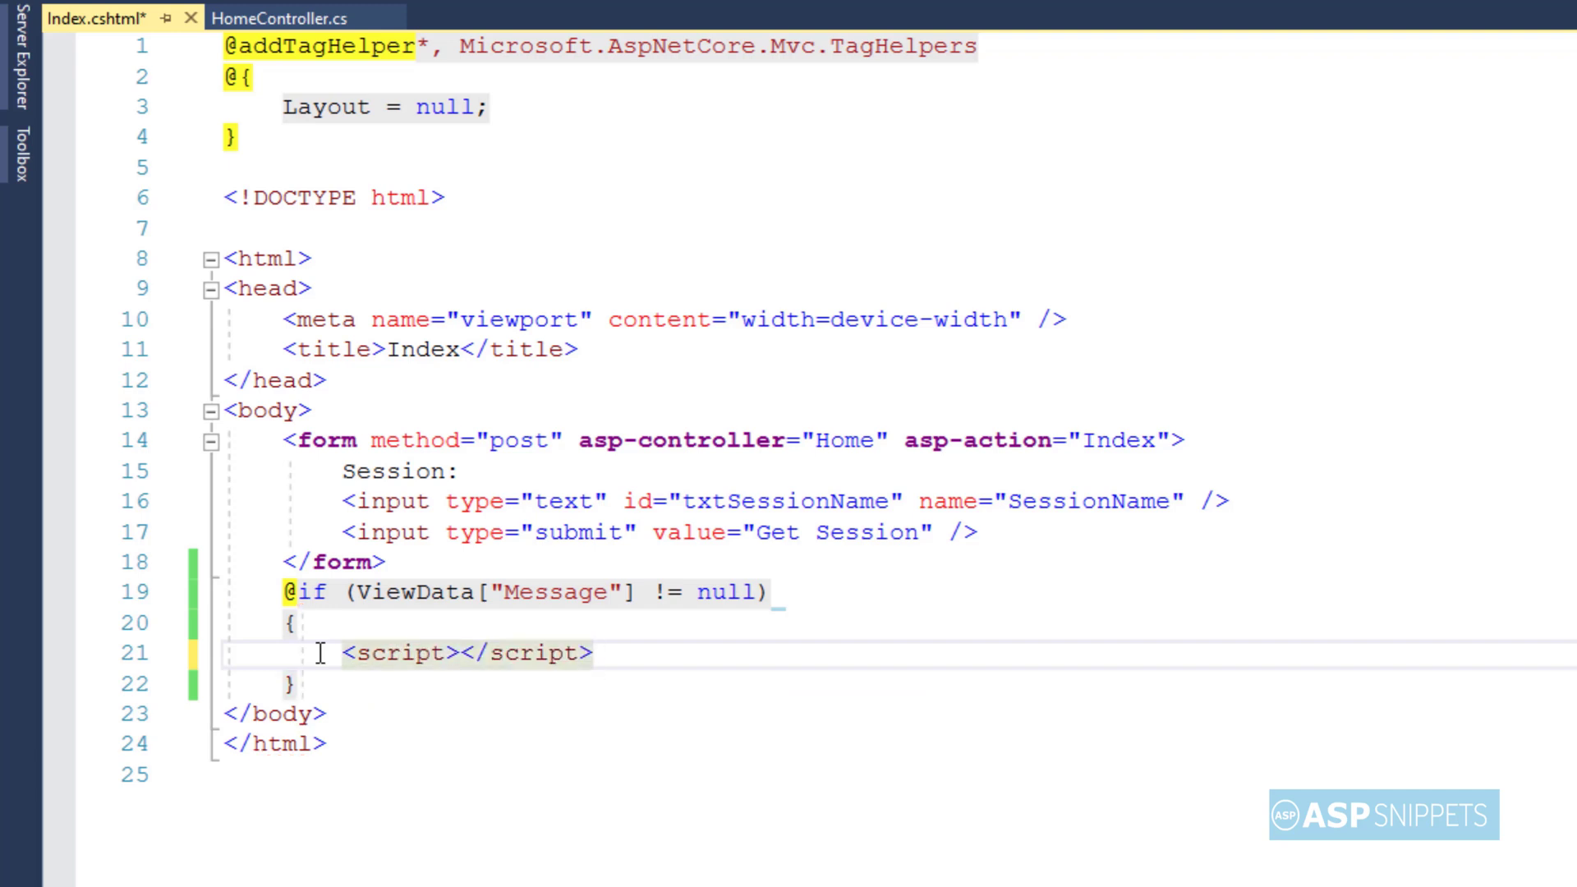
type("type=\"text")
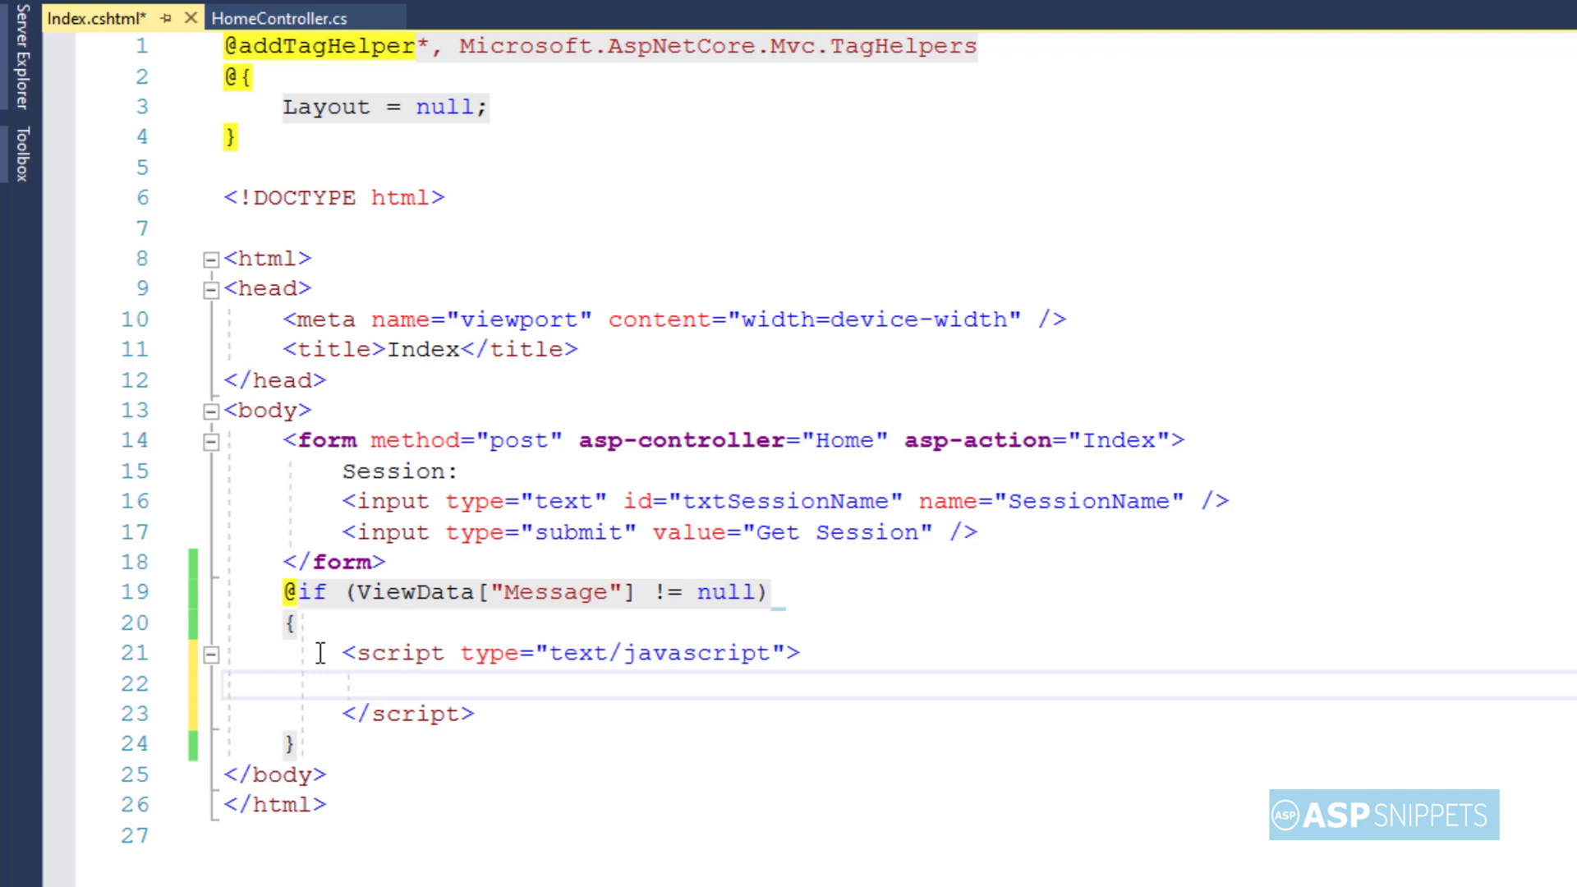
type("window.")
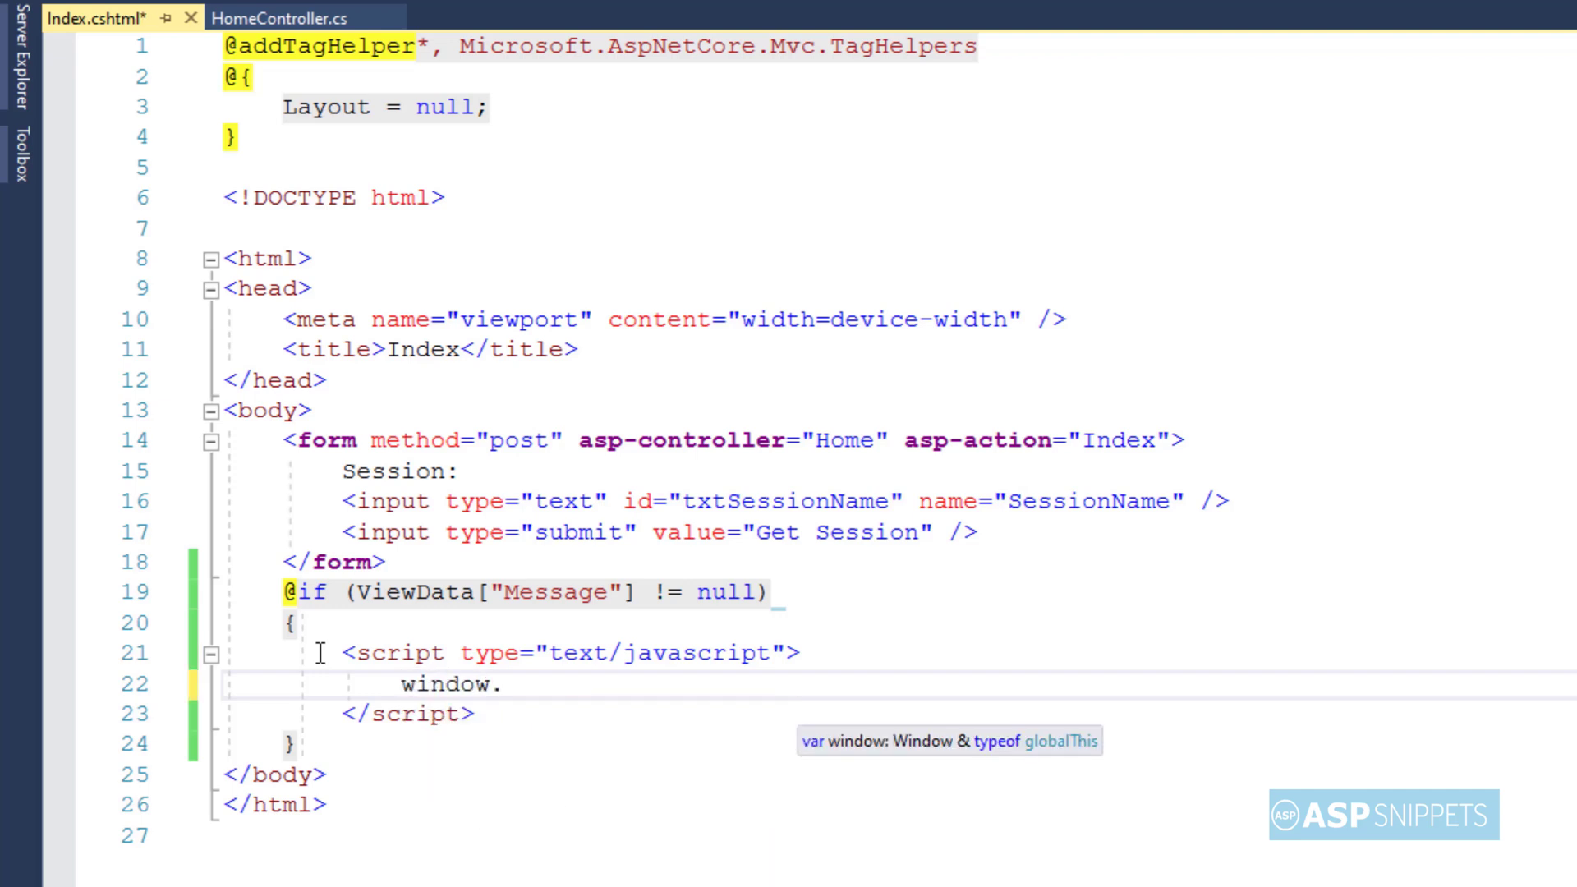
type("onload =")
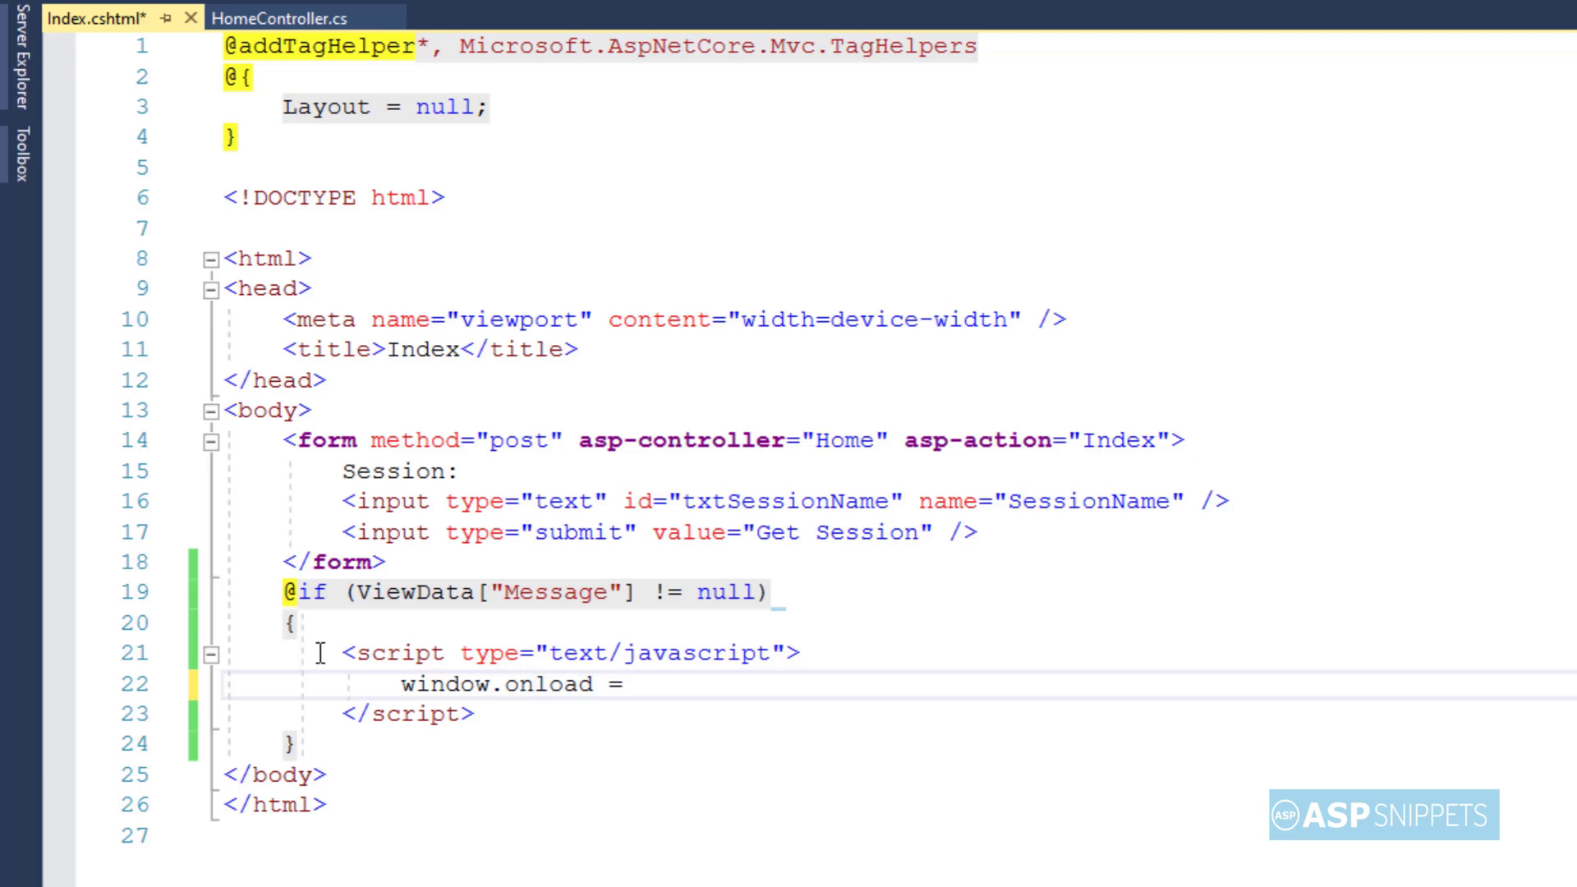
type("function")
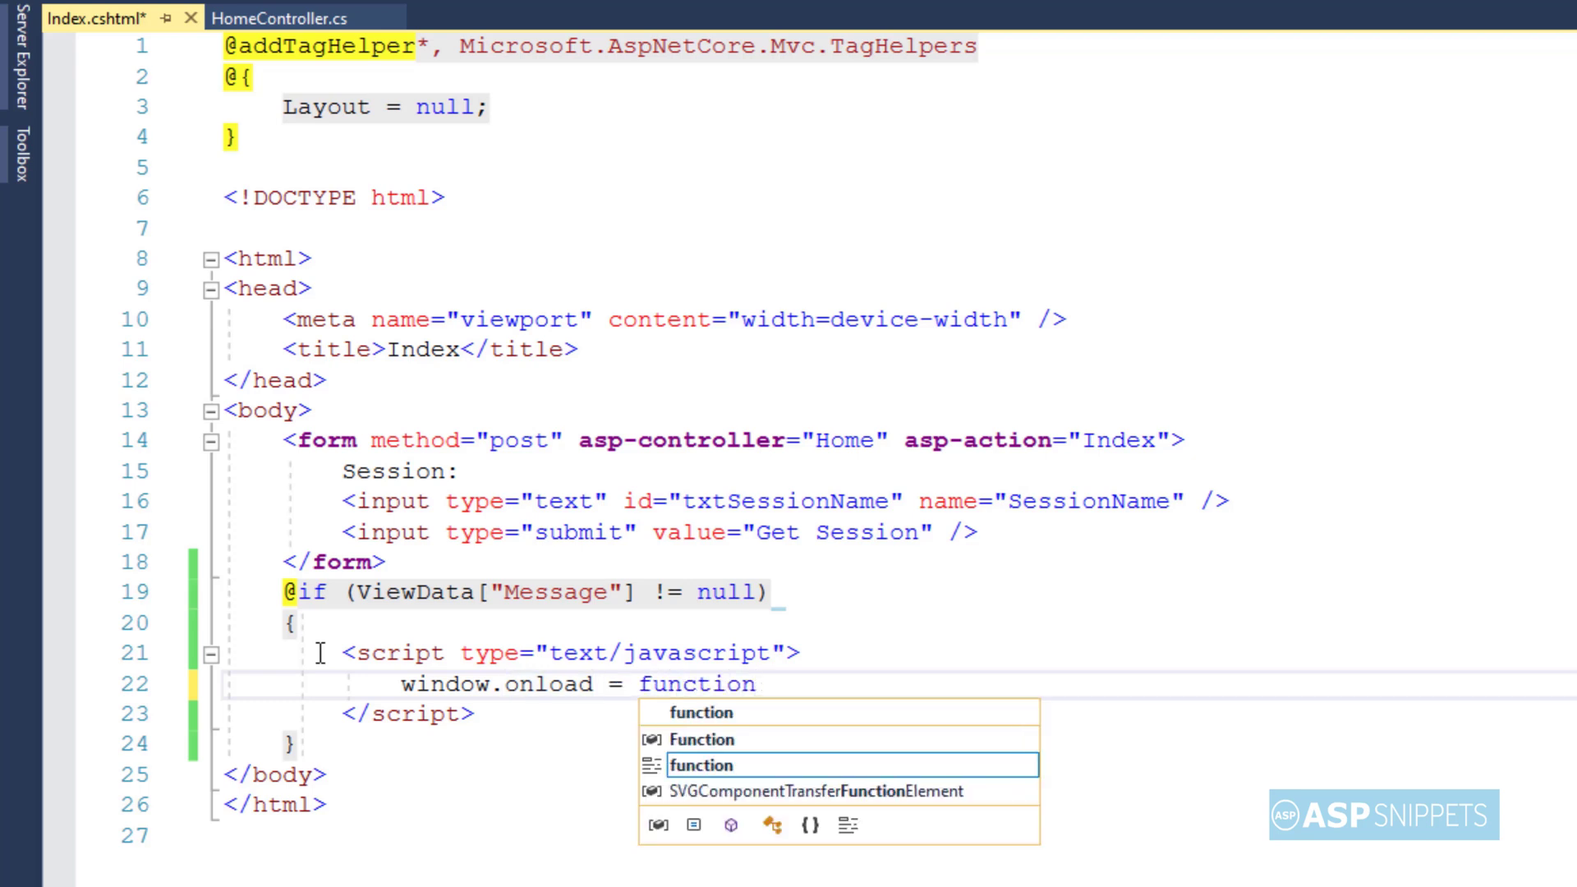
type("()")
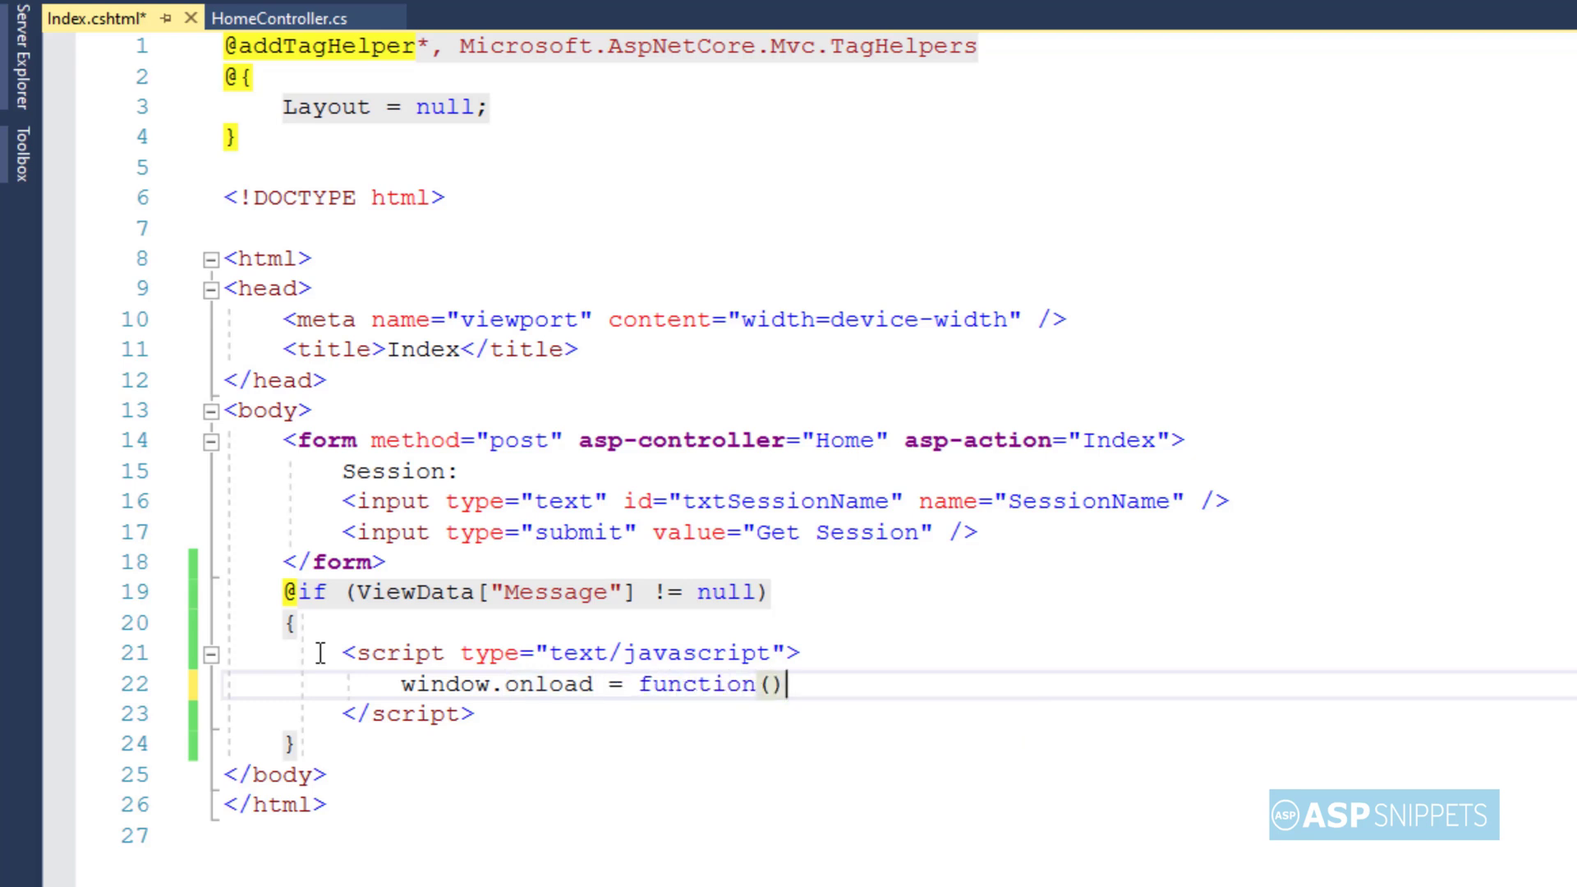
type("{")
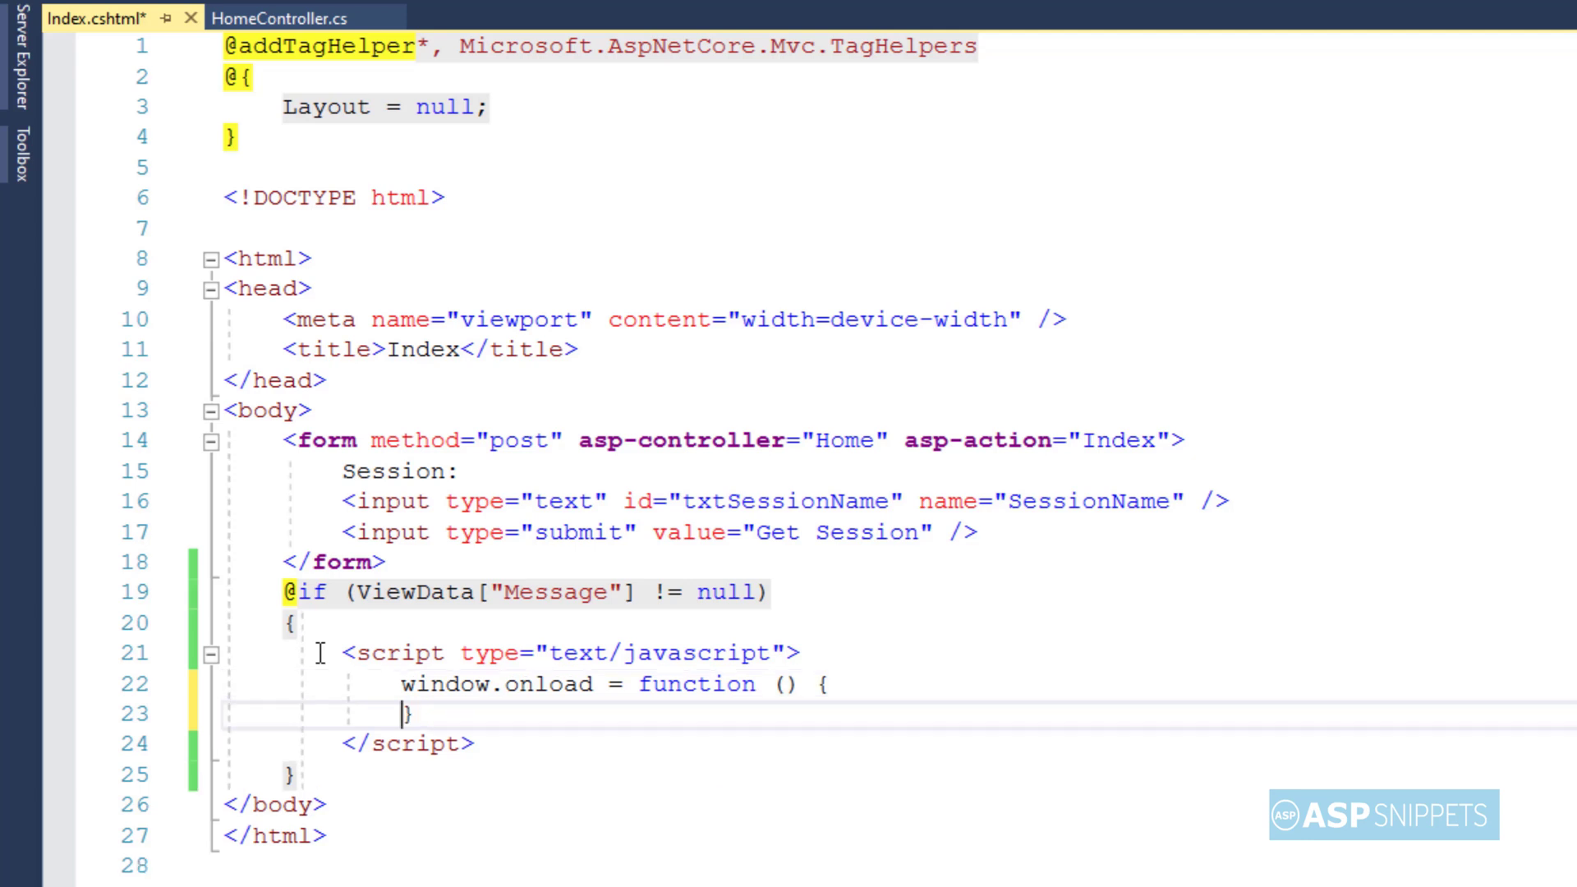
type("alert();")
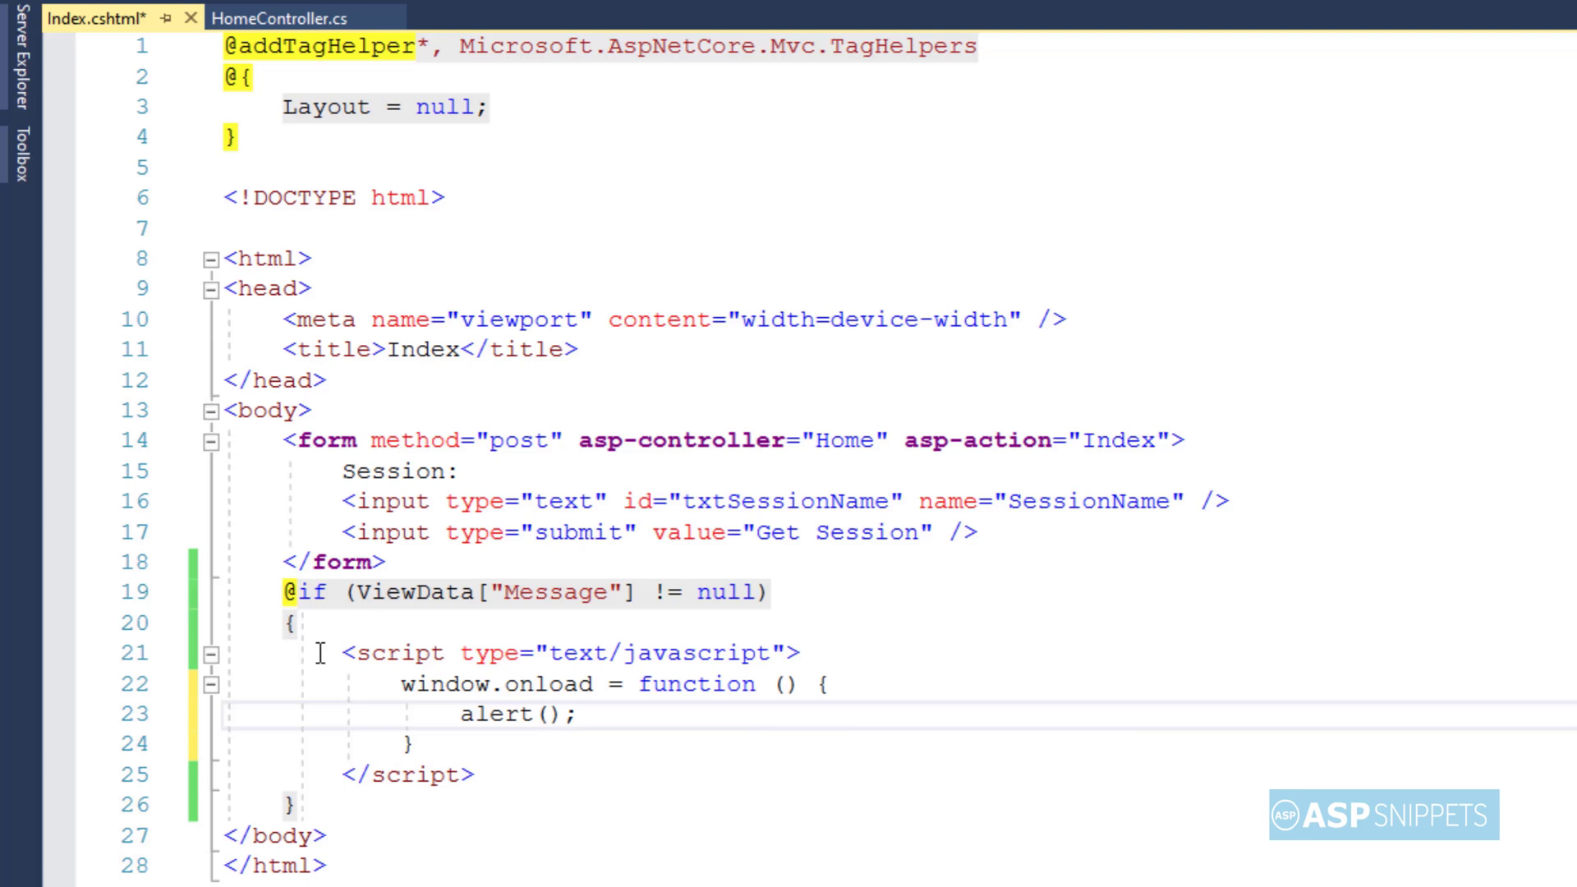
type("''")
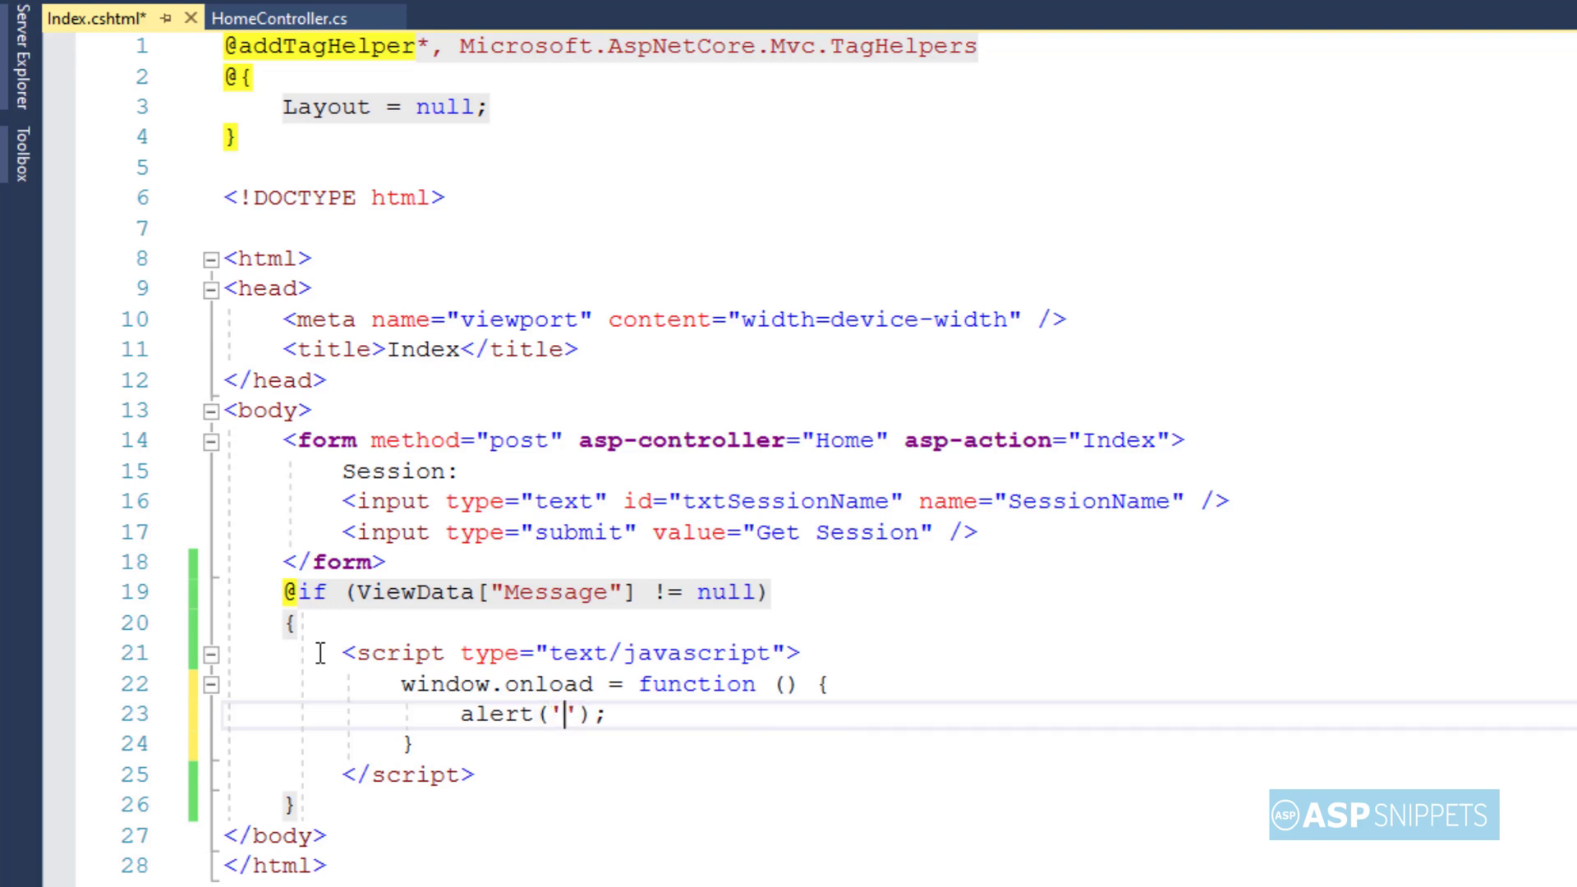
type("@ViewData[\"Messag\"")
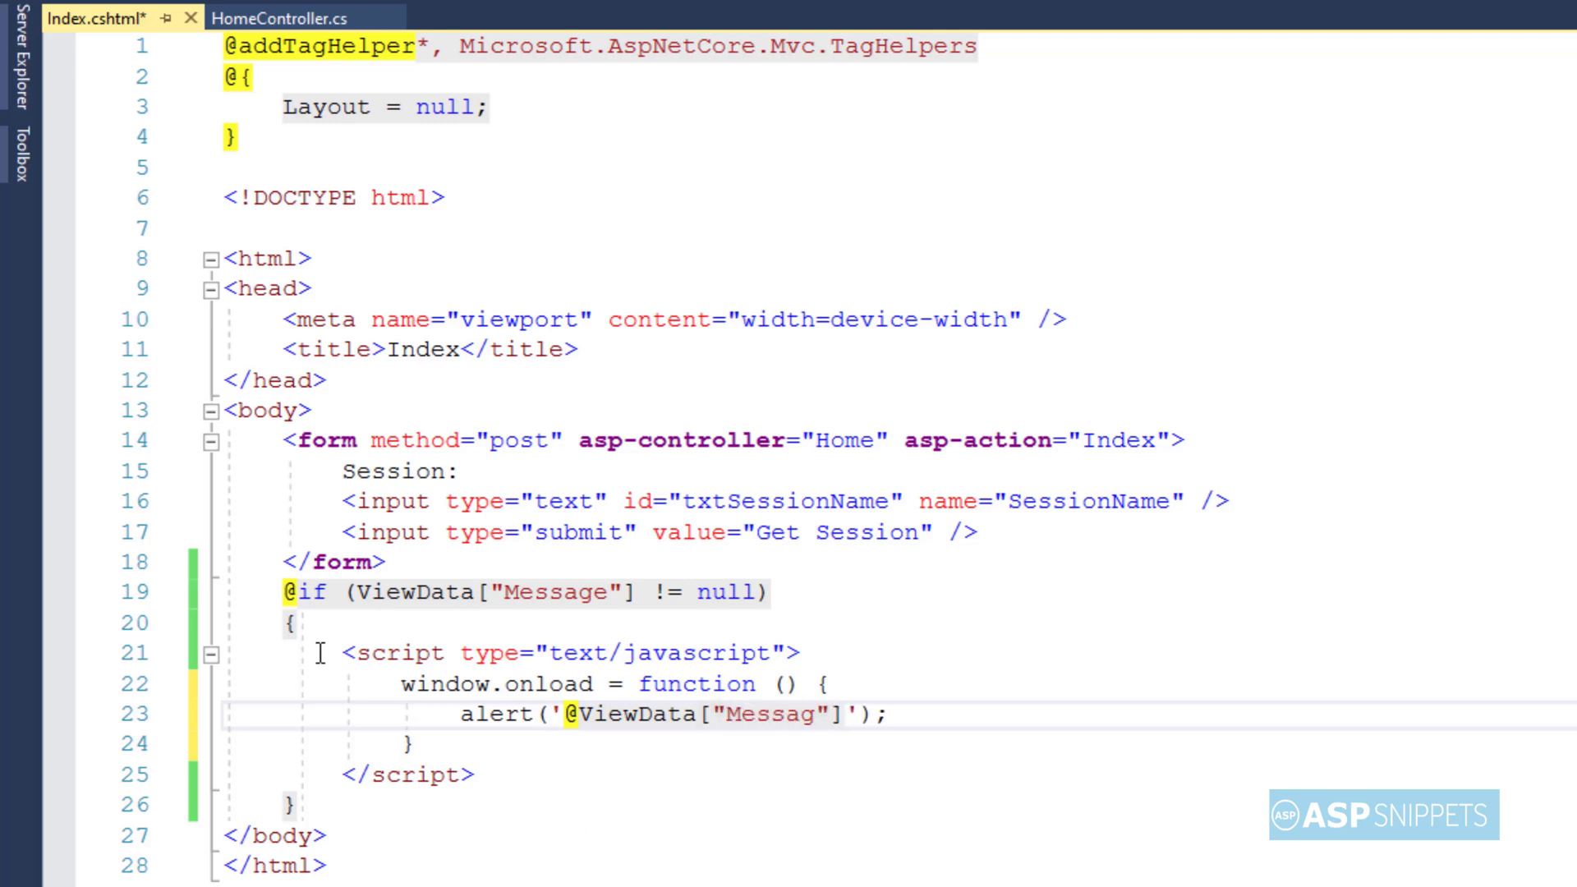
type("e")
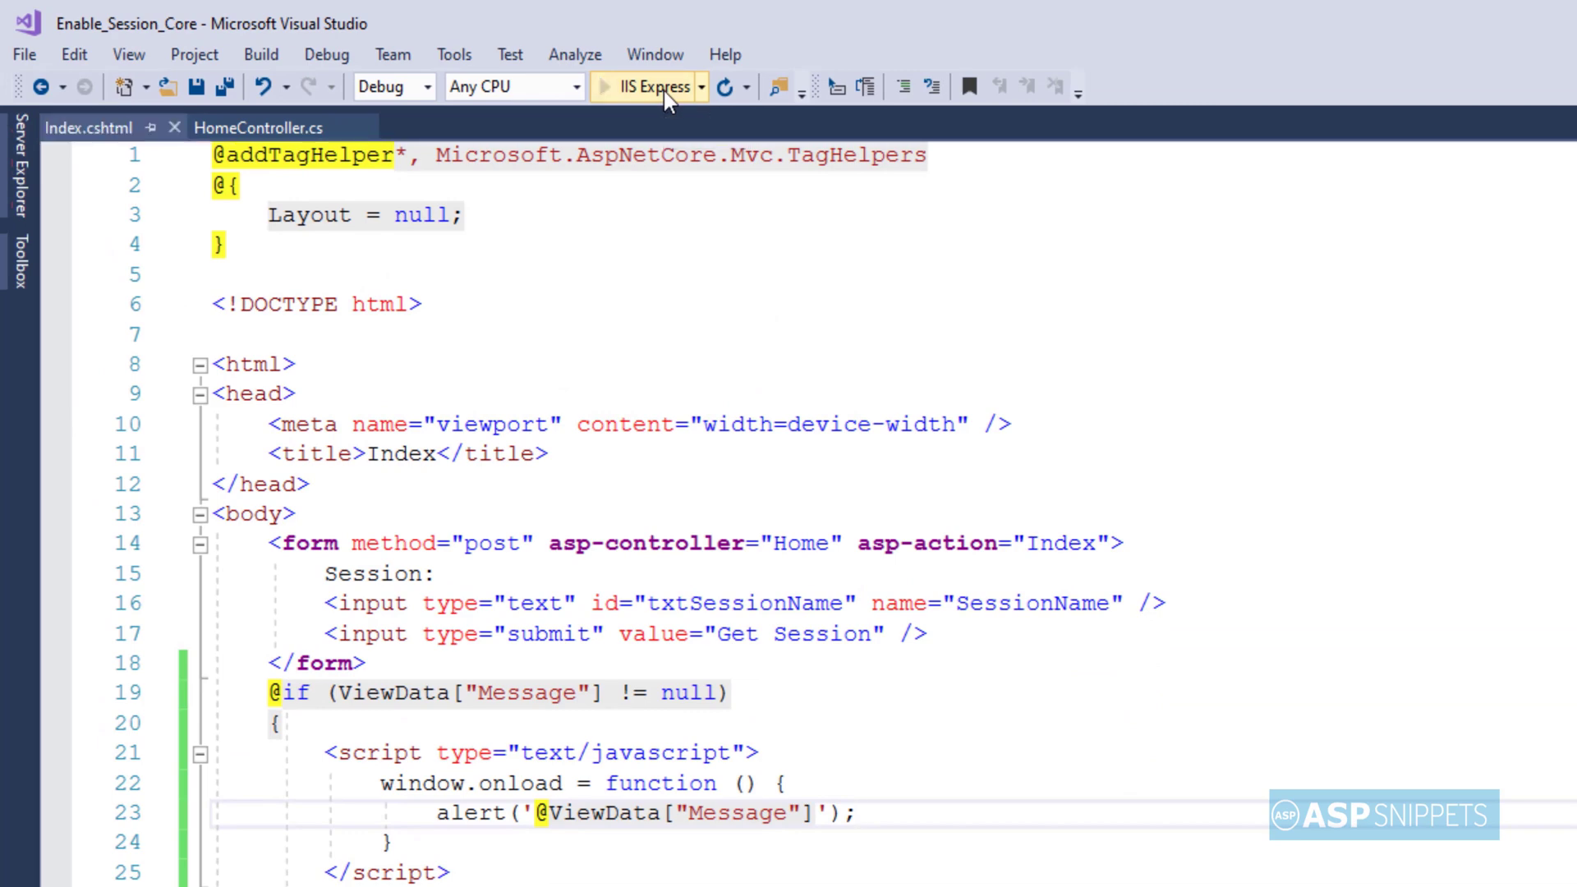
Run the Enable_Session_Core app with IIS Express so the Index page loads in the browser.
left_click(649, 87)
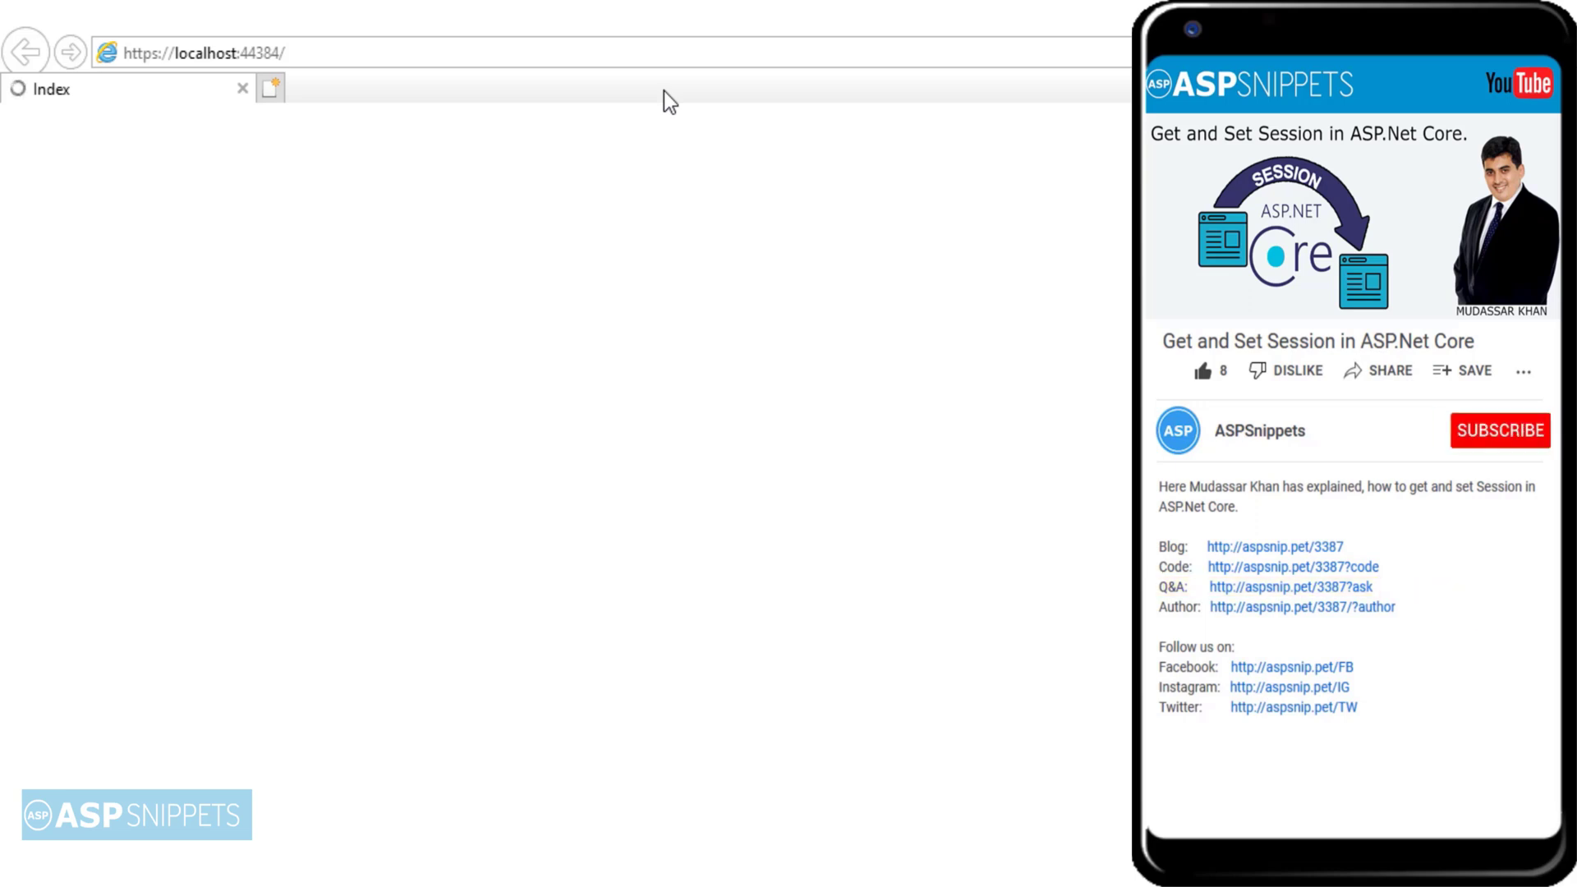
Enter session name 'Person' and fetch it with Get Session, showing the stored value in an alert.
left_click(1499, 430)
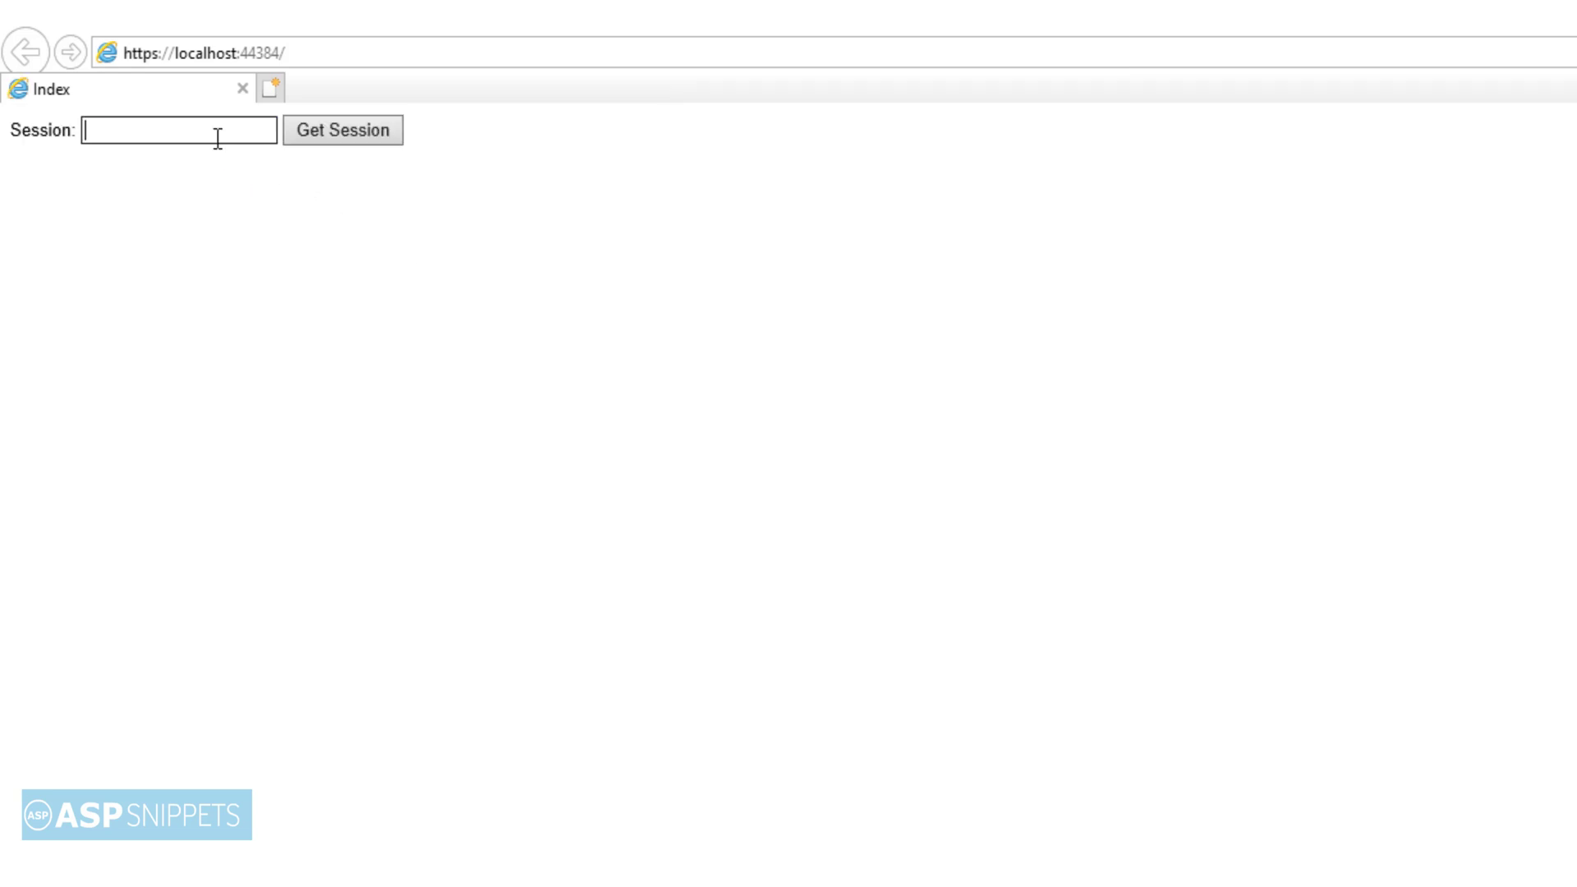
type("Person")
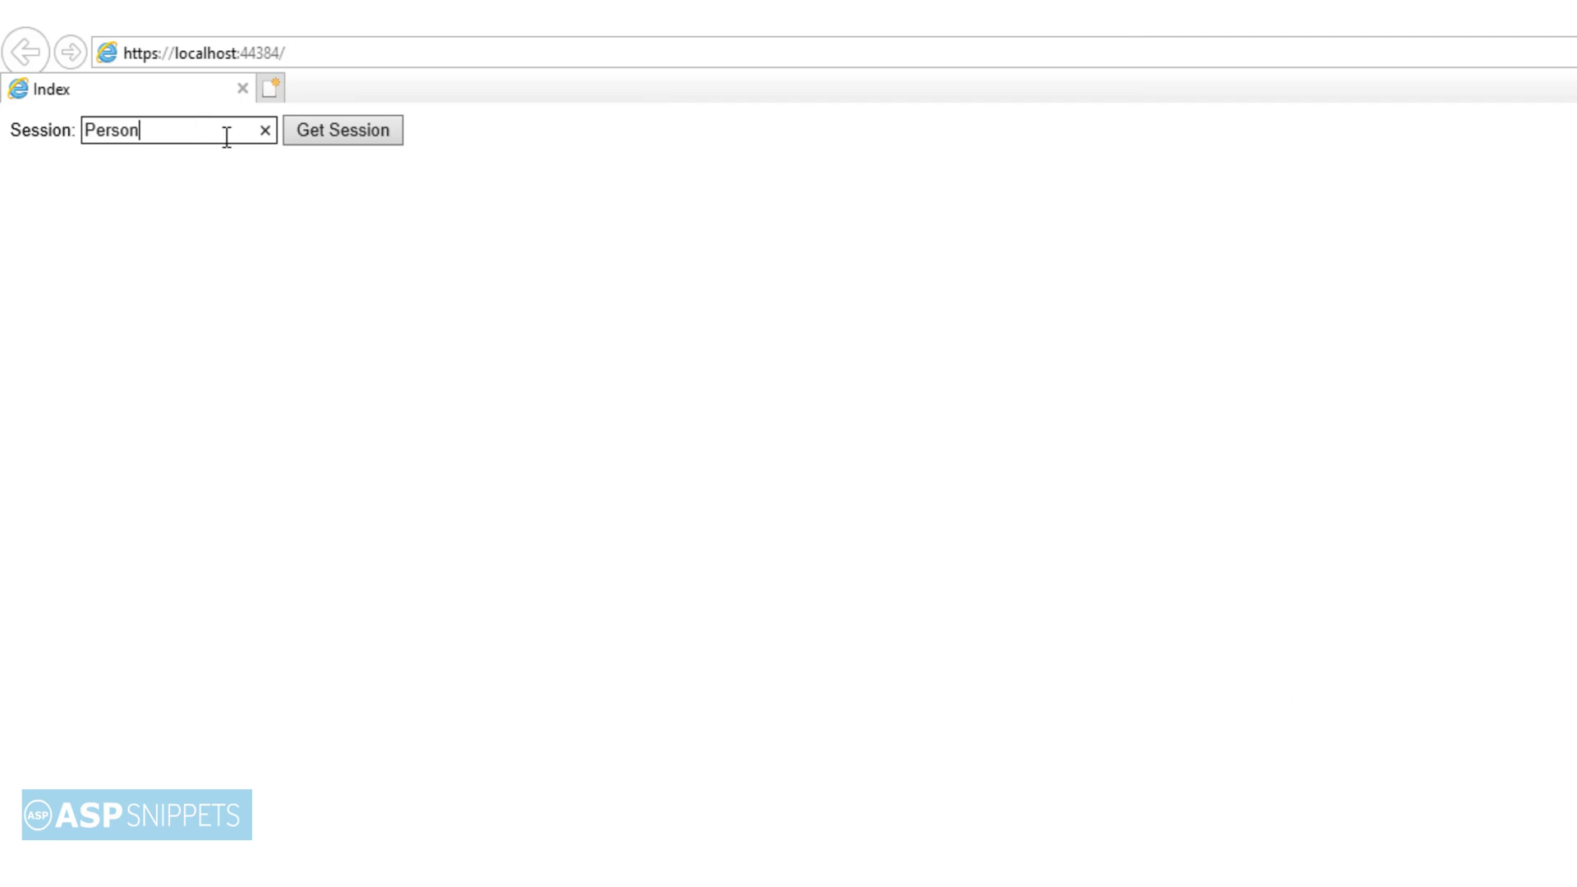
left_click(342, 130)
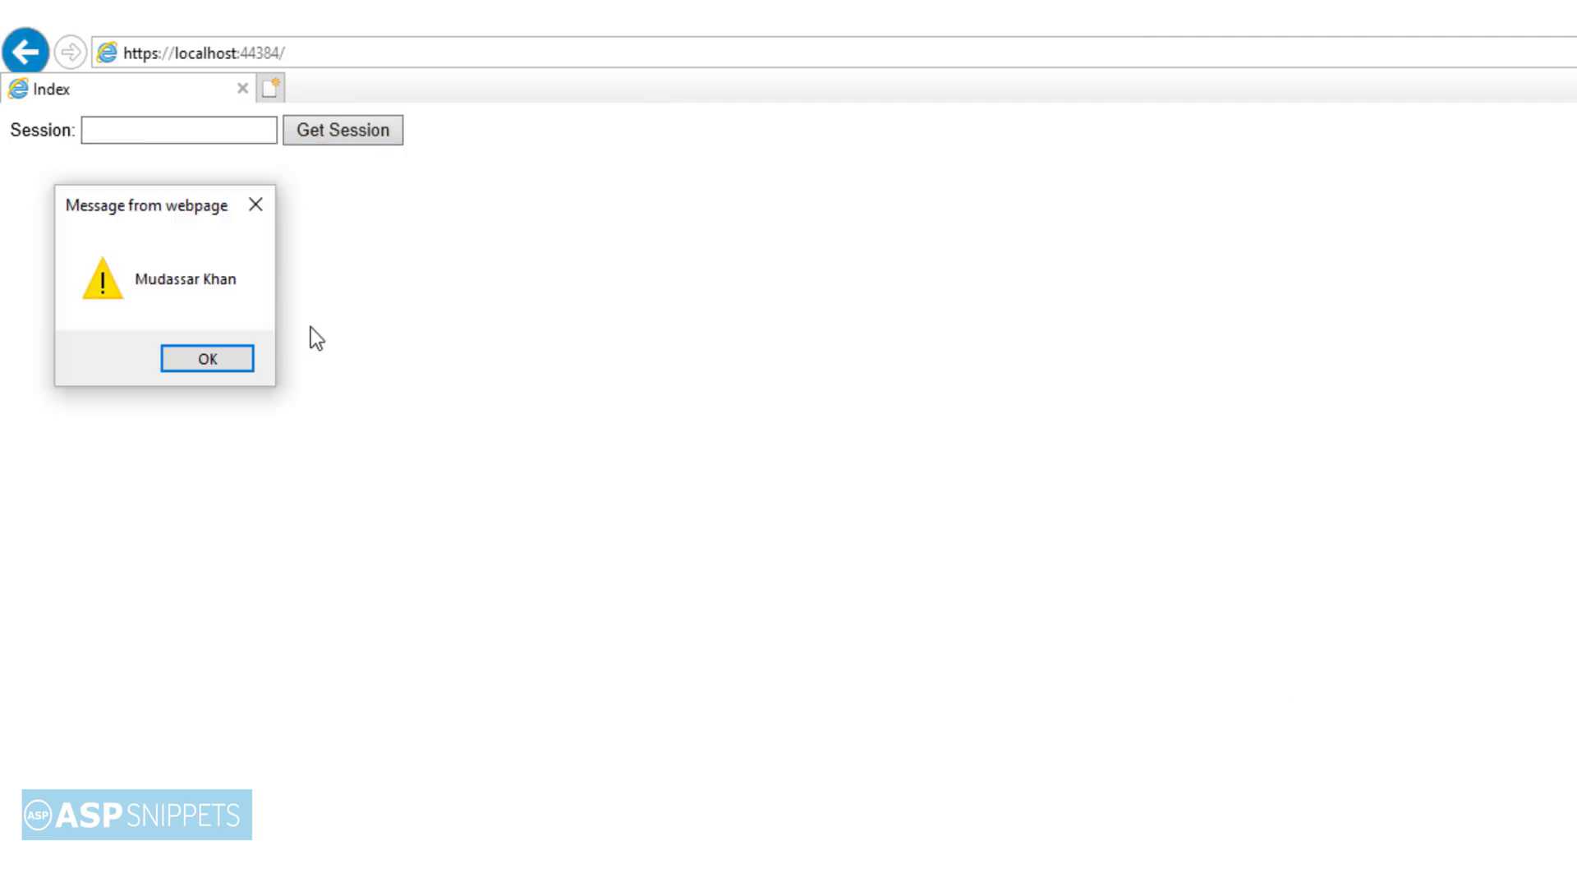
mouse_move(880, 689)
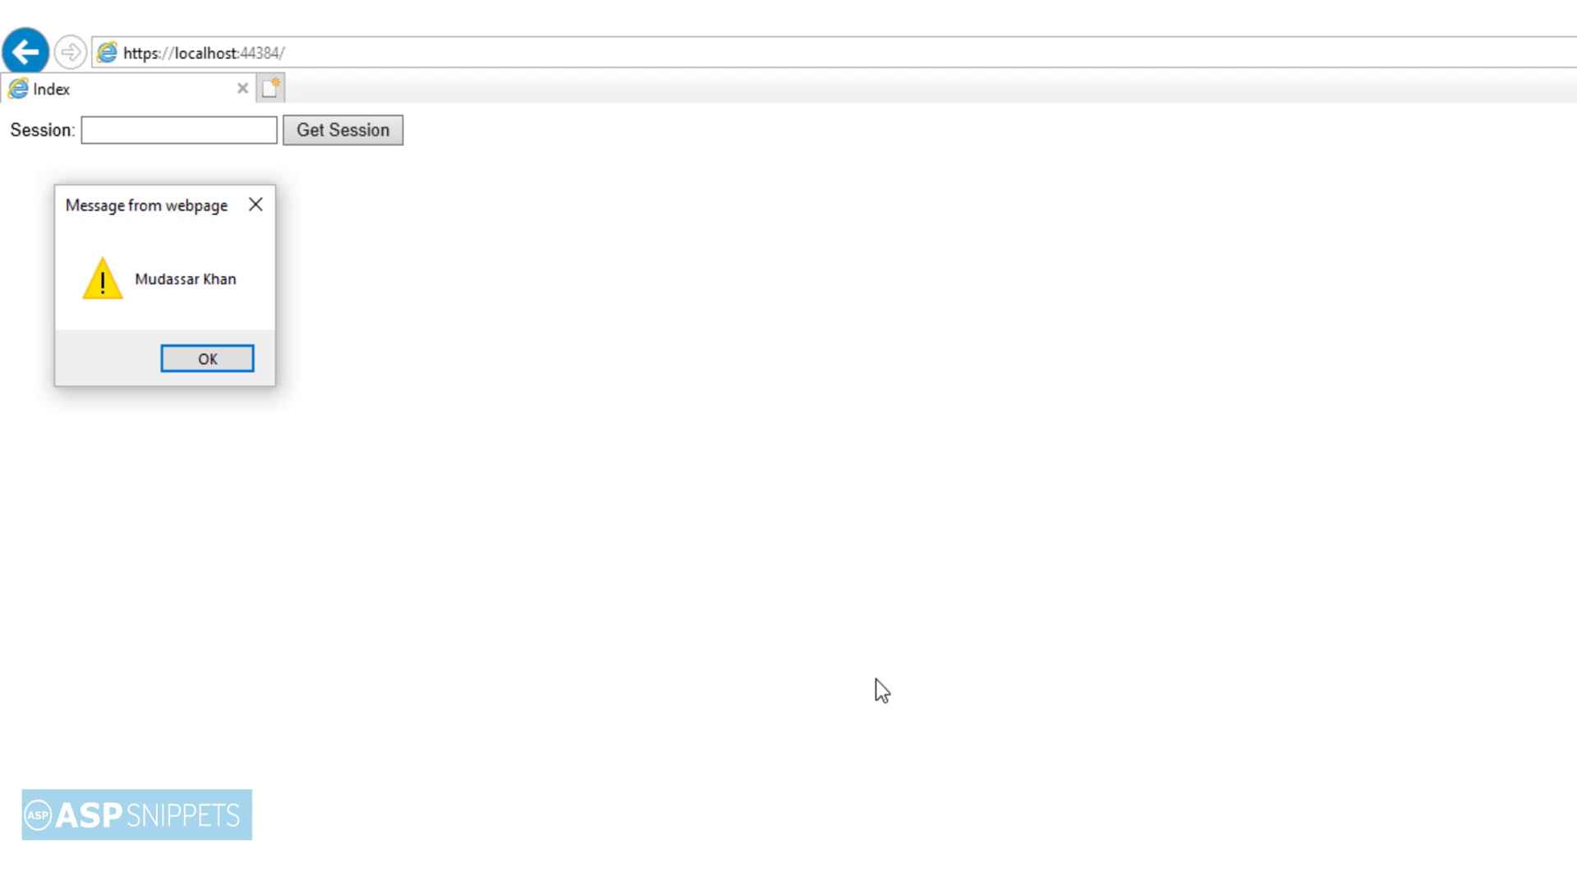